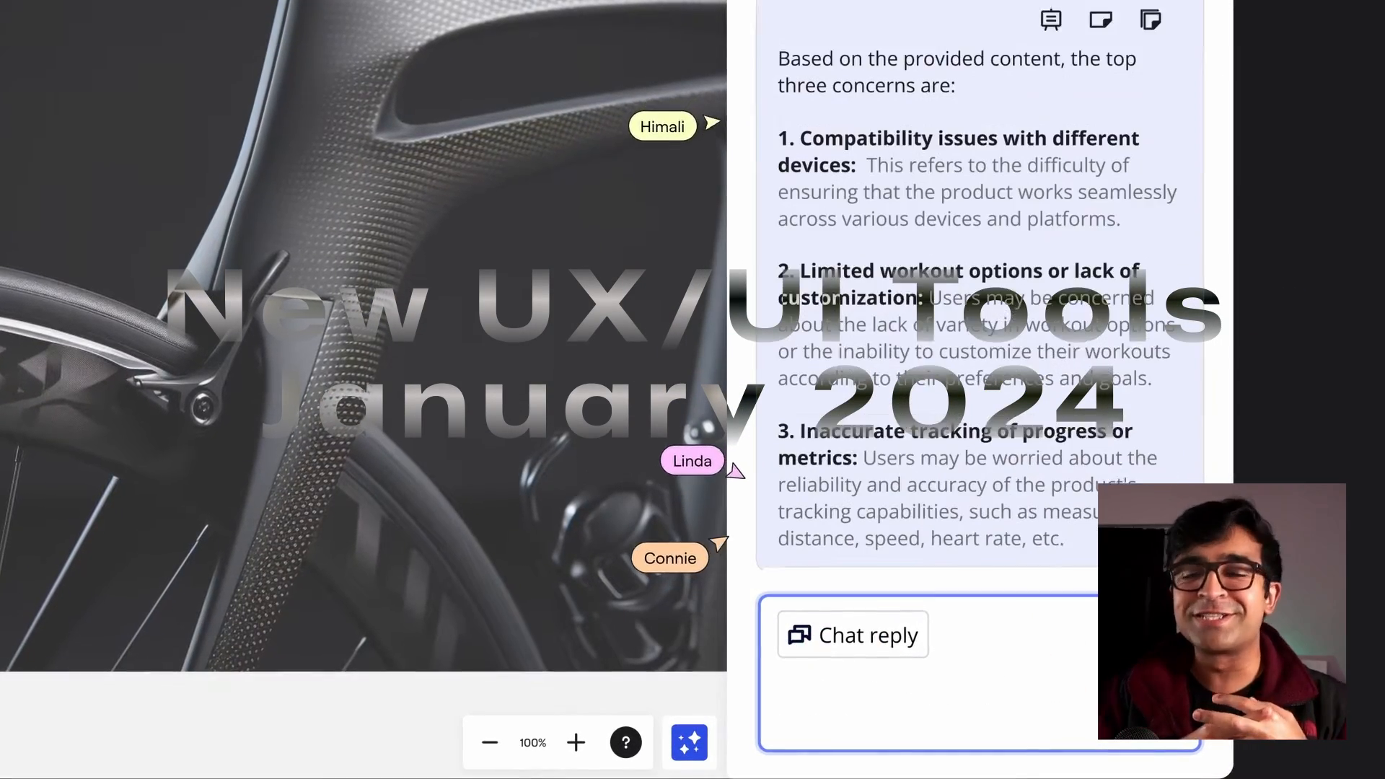
# Step: Browse down through Galileo AI's gallery of example designs
pyautogui.write('How can I solve these concerns?')
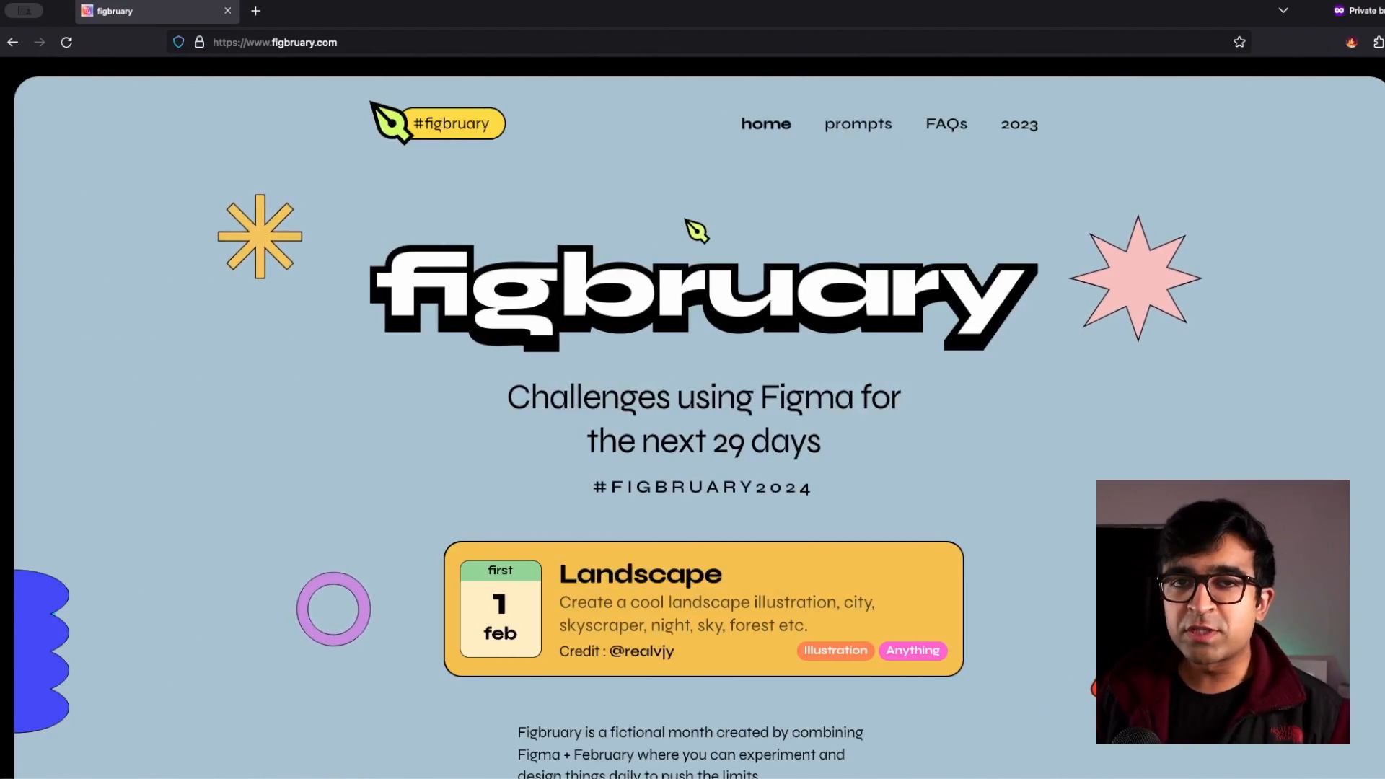
pyautogui.moveTo(711, 424)
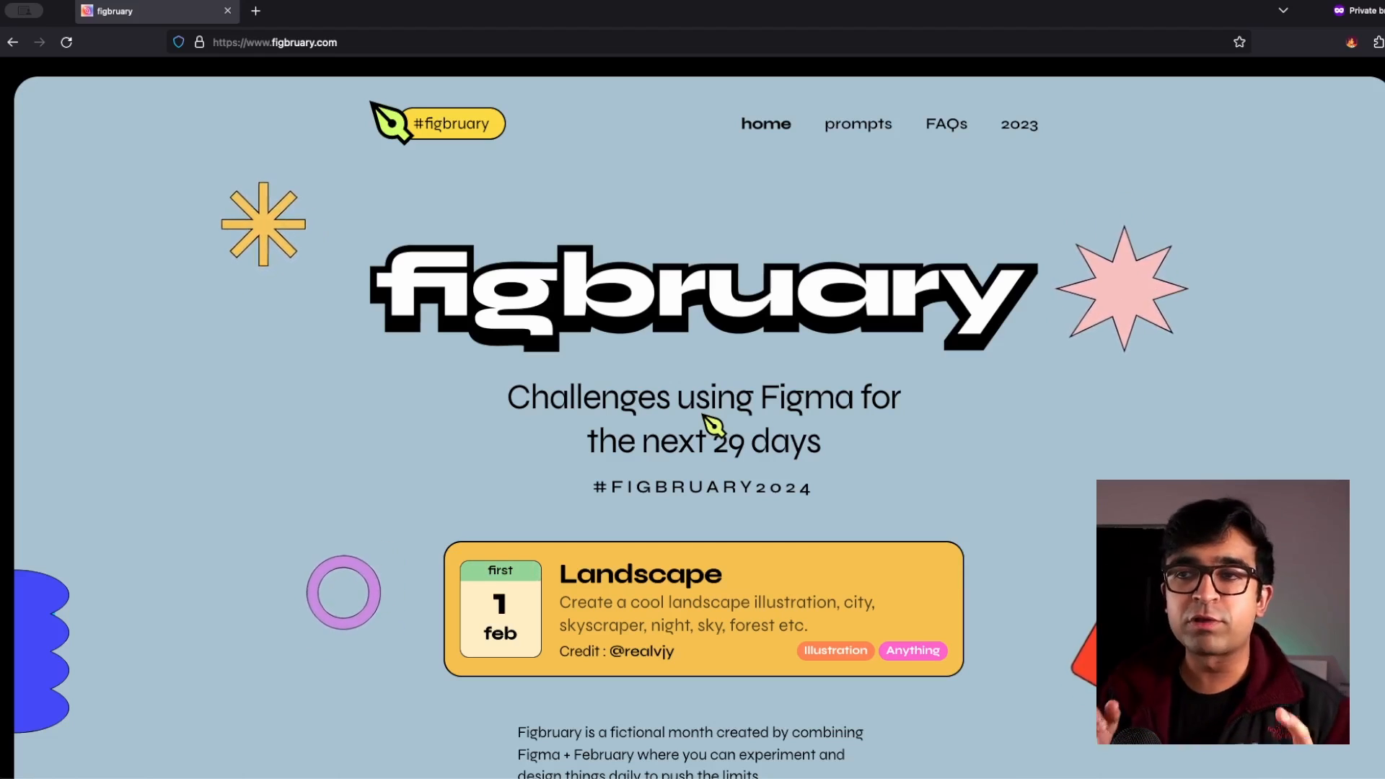
pyautogui.scroll(-3)
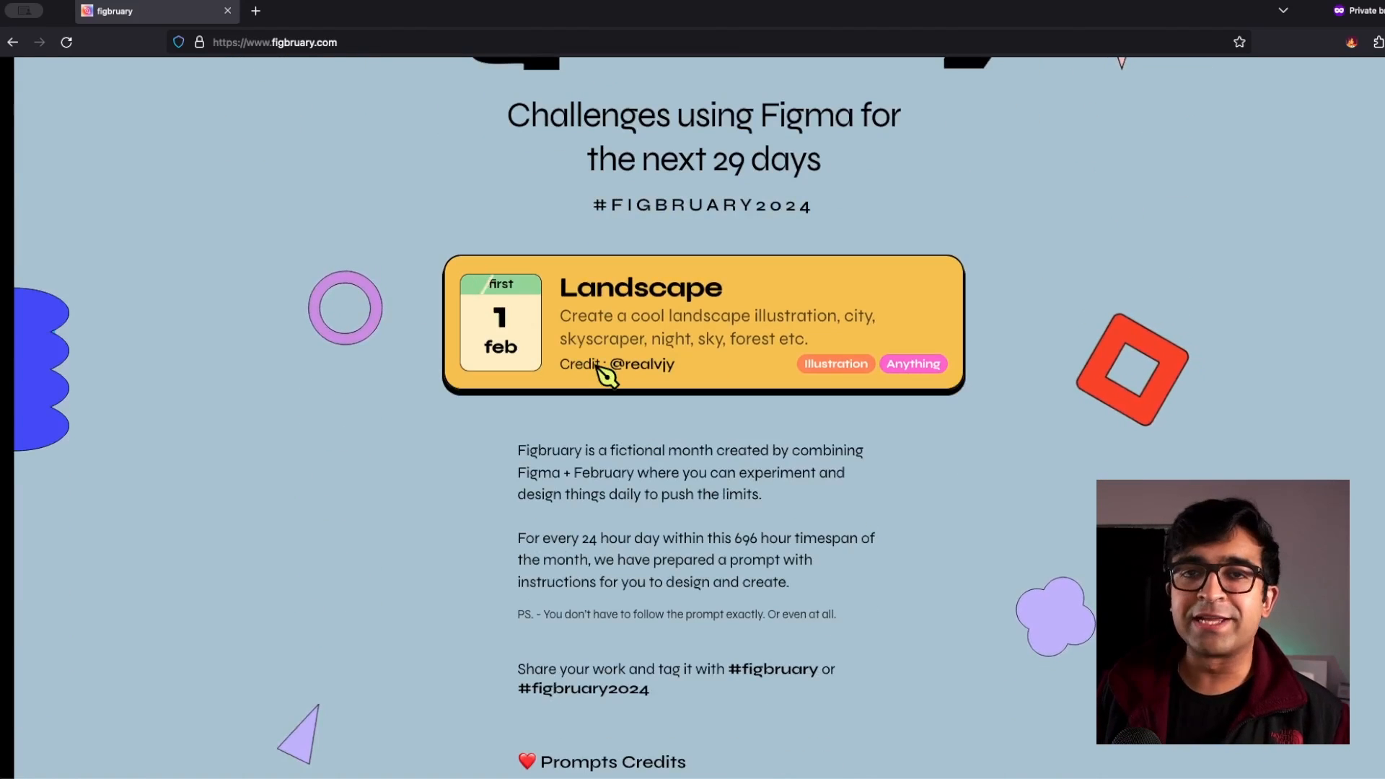
pyautogui.scroll(-3)
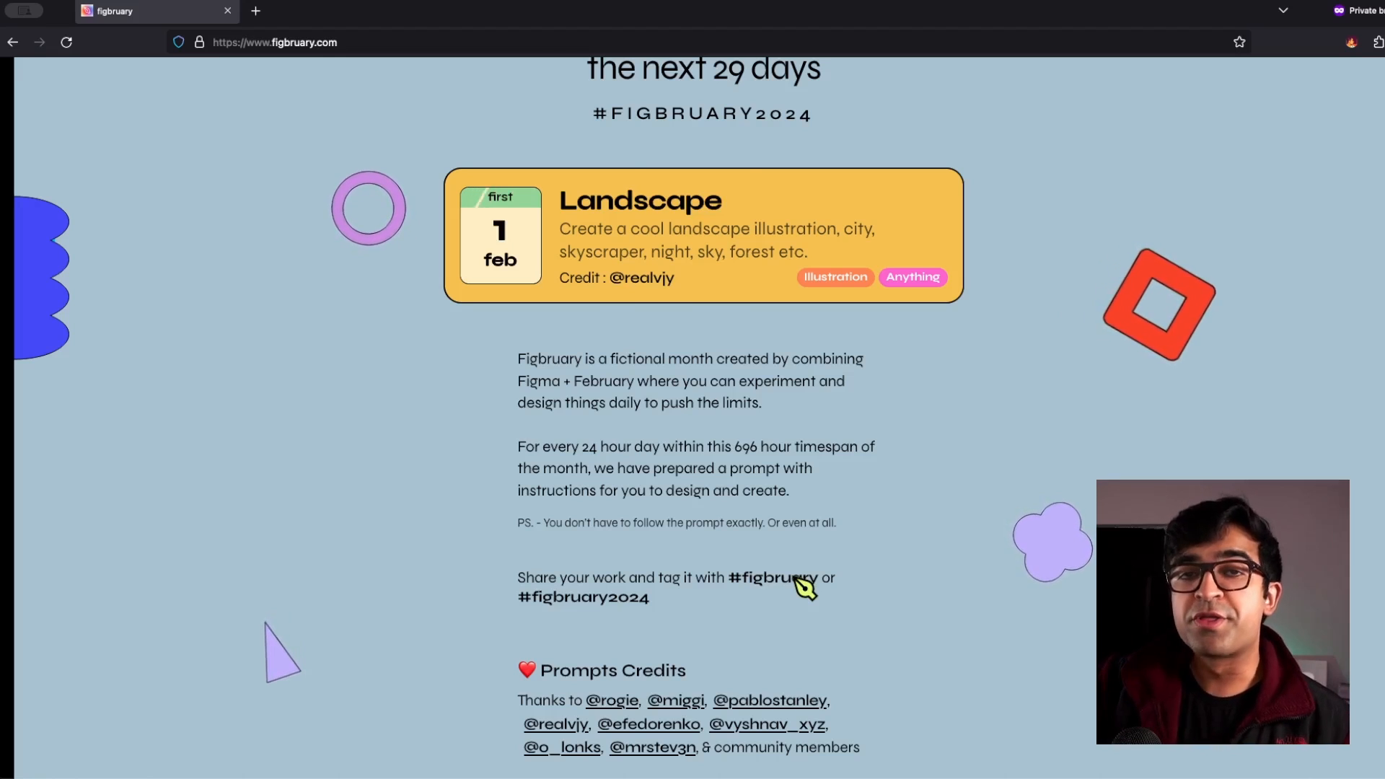
pyautogui.scroll(-3)
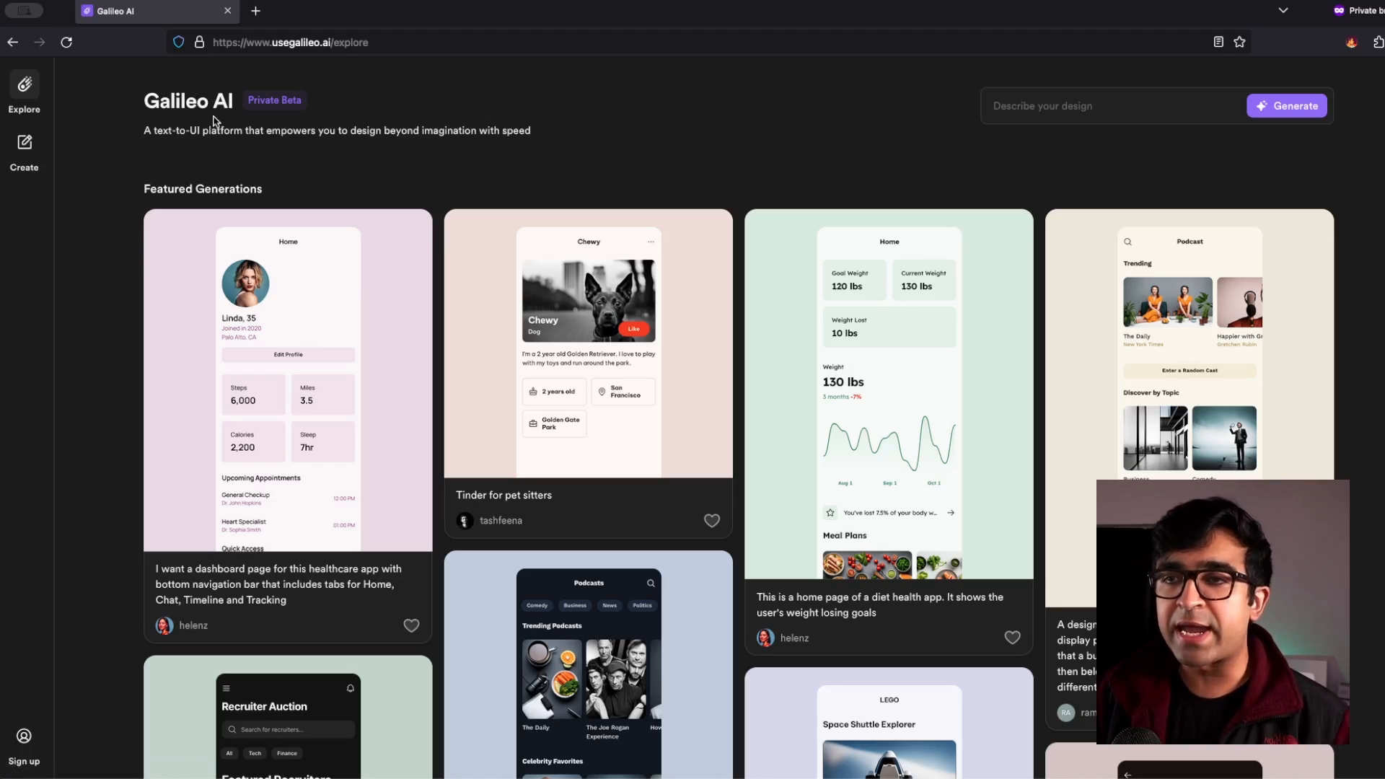
pyautogui.scroll(-3)
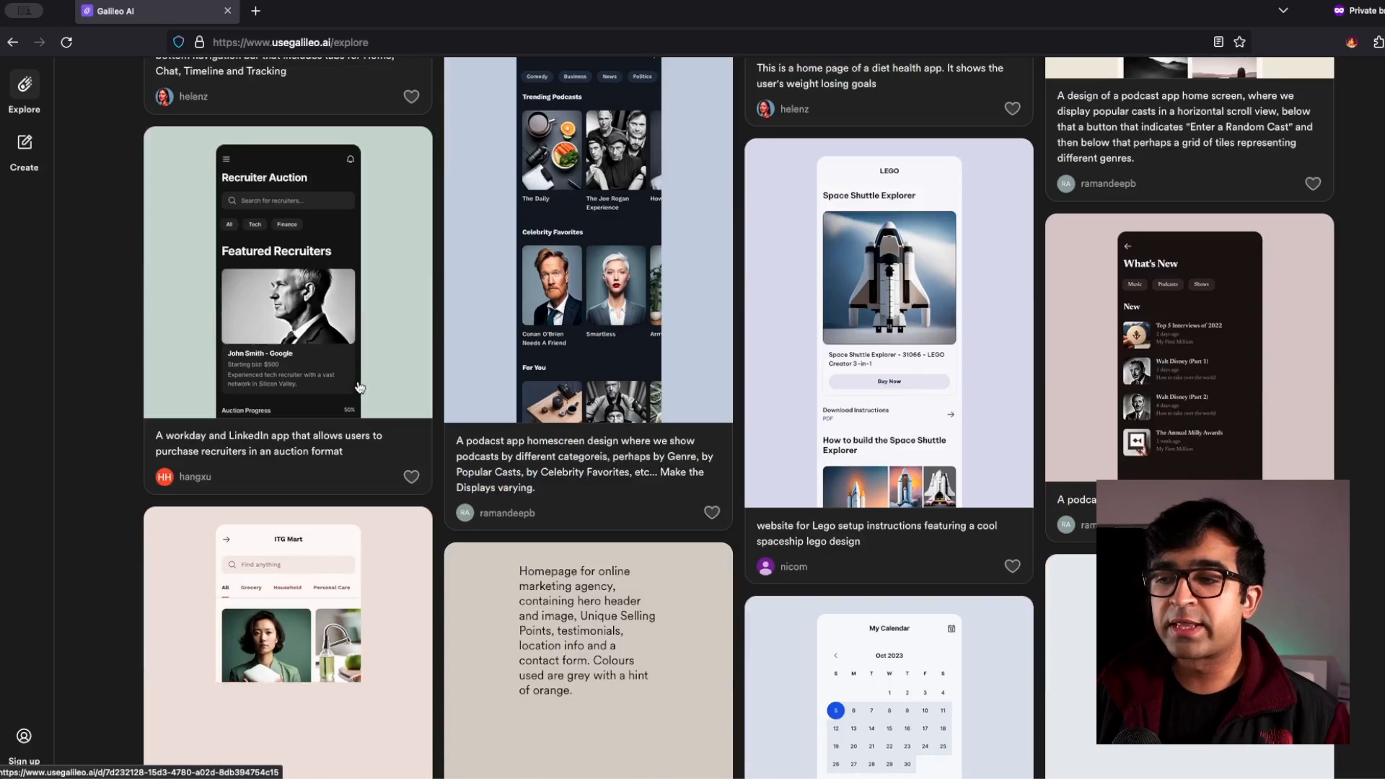
pyautogui.scroll(-3)
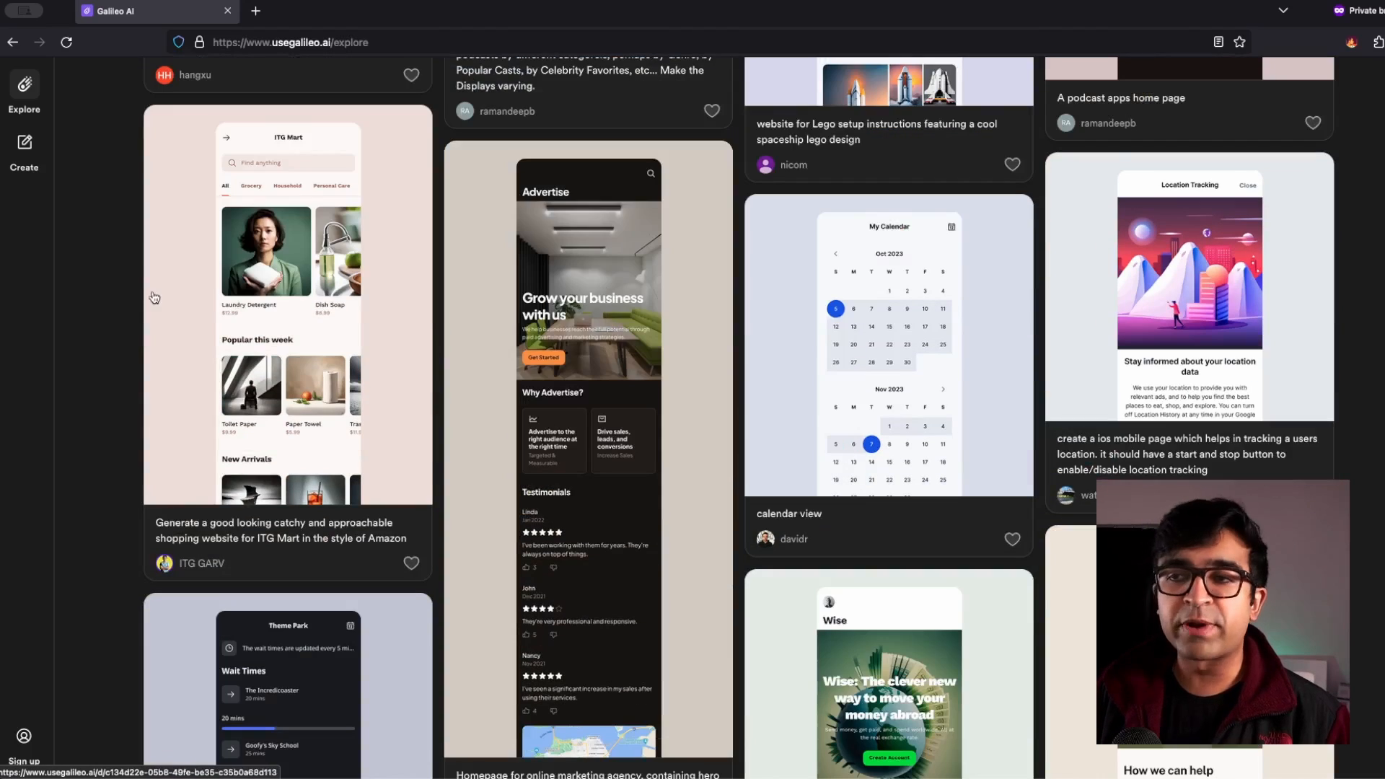
pyautogui.scroll(-3)
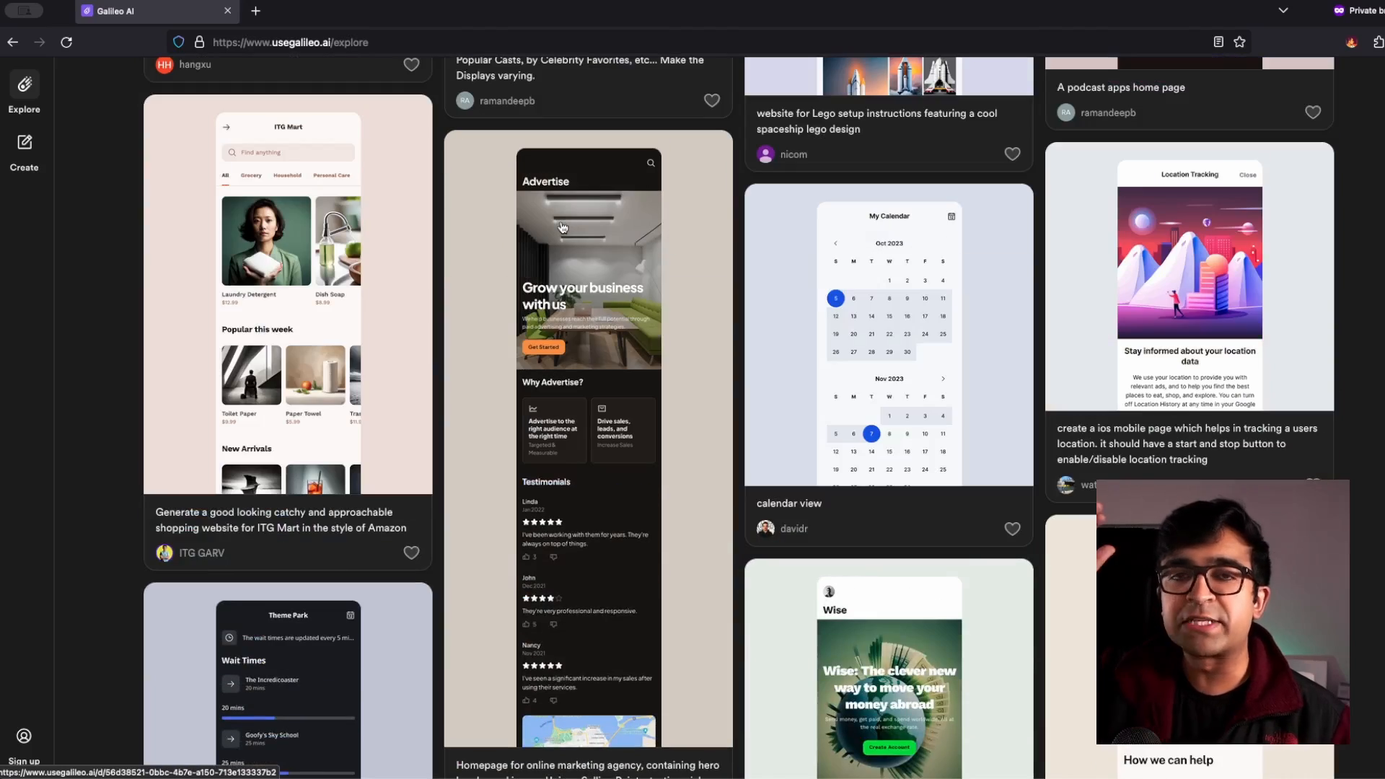
pyautogui.scroll(-3)
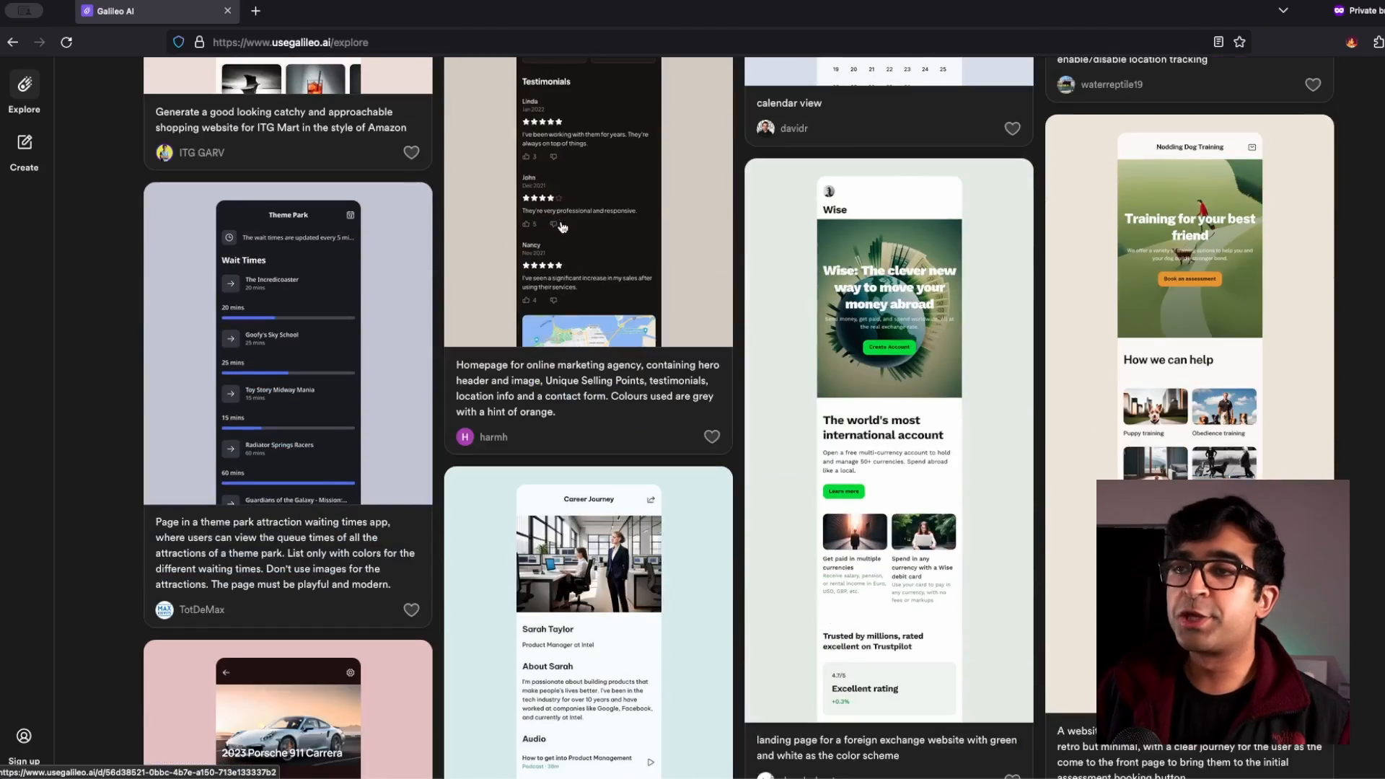
# Step: Inspect the marketing agency homepage design up close, then close the design preview
pyautogui.click(587, 380)
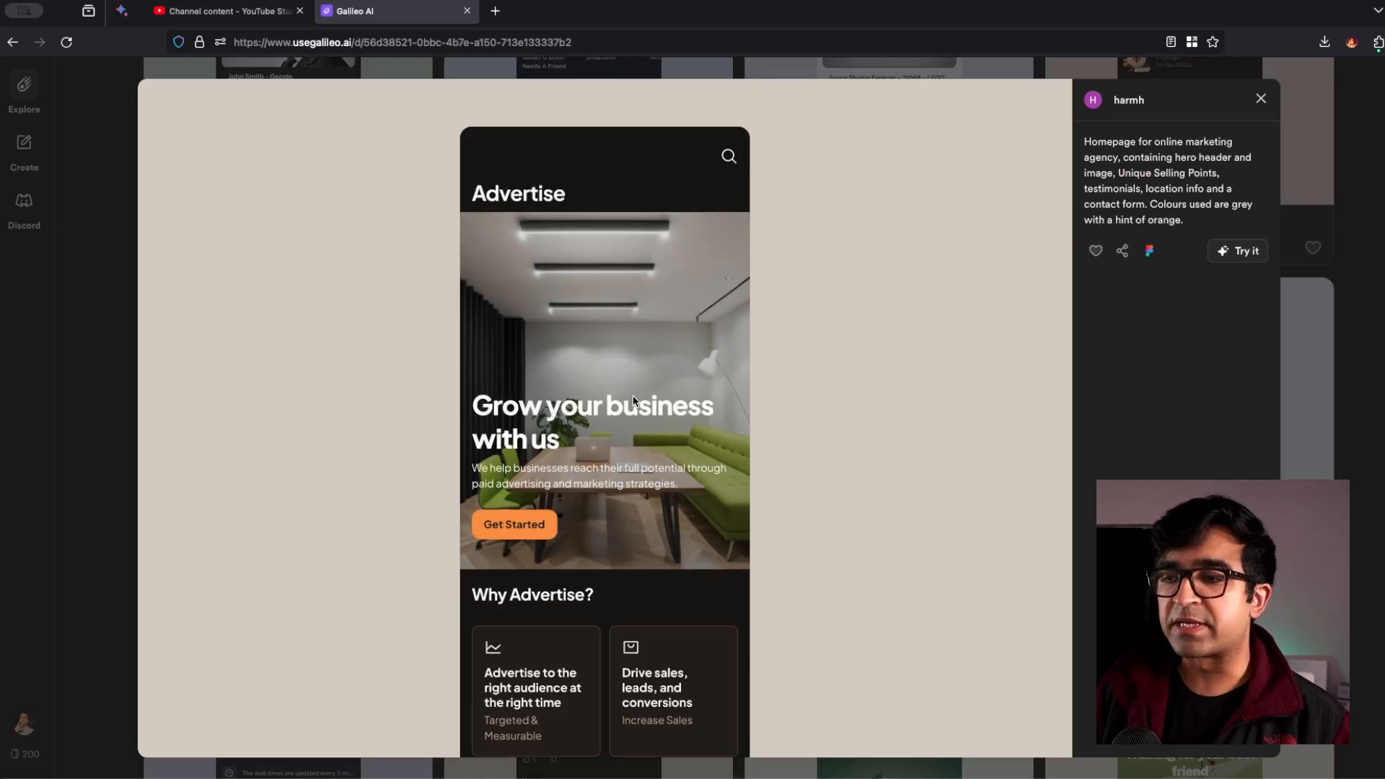
pyautogui.scroll(-3)
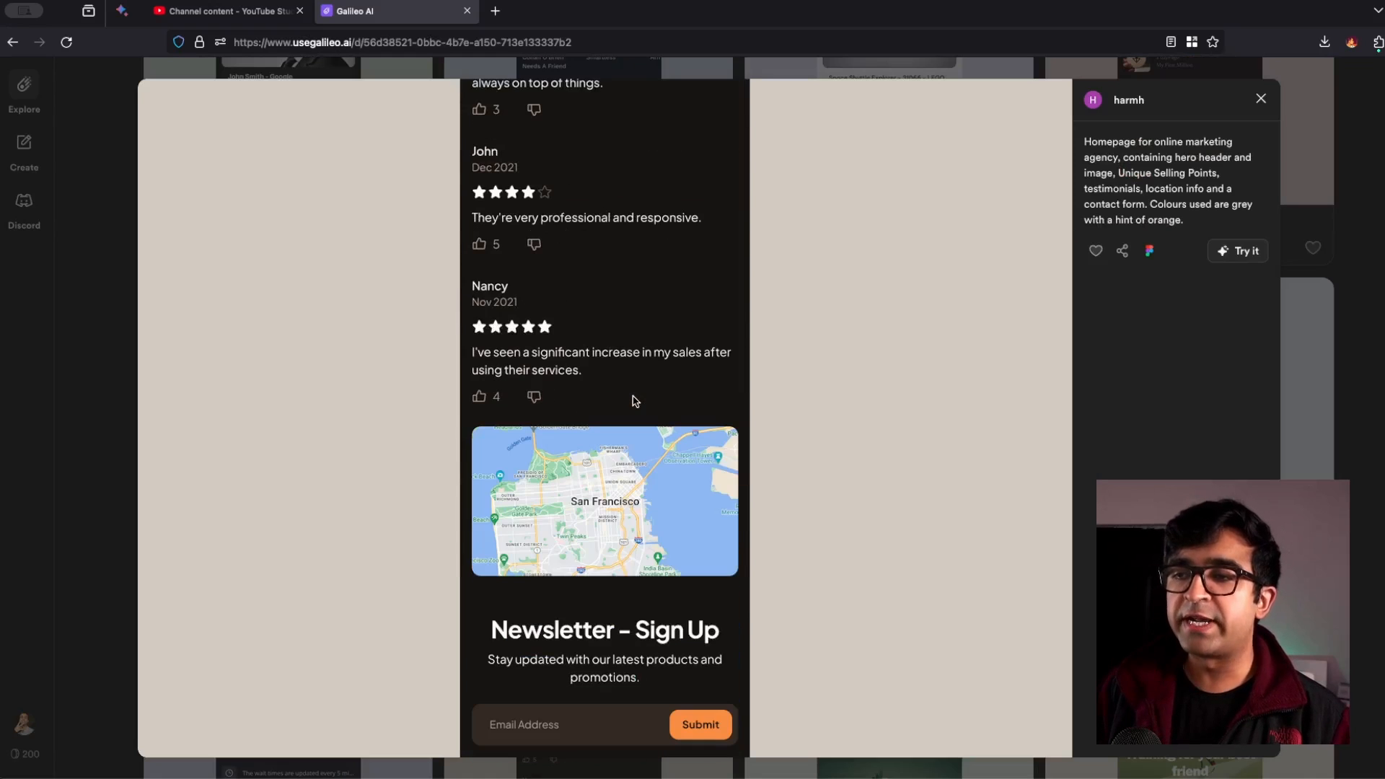
pyautogui.scroll(-3)
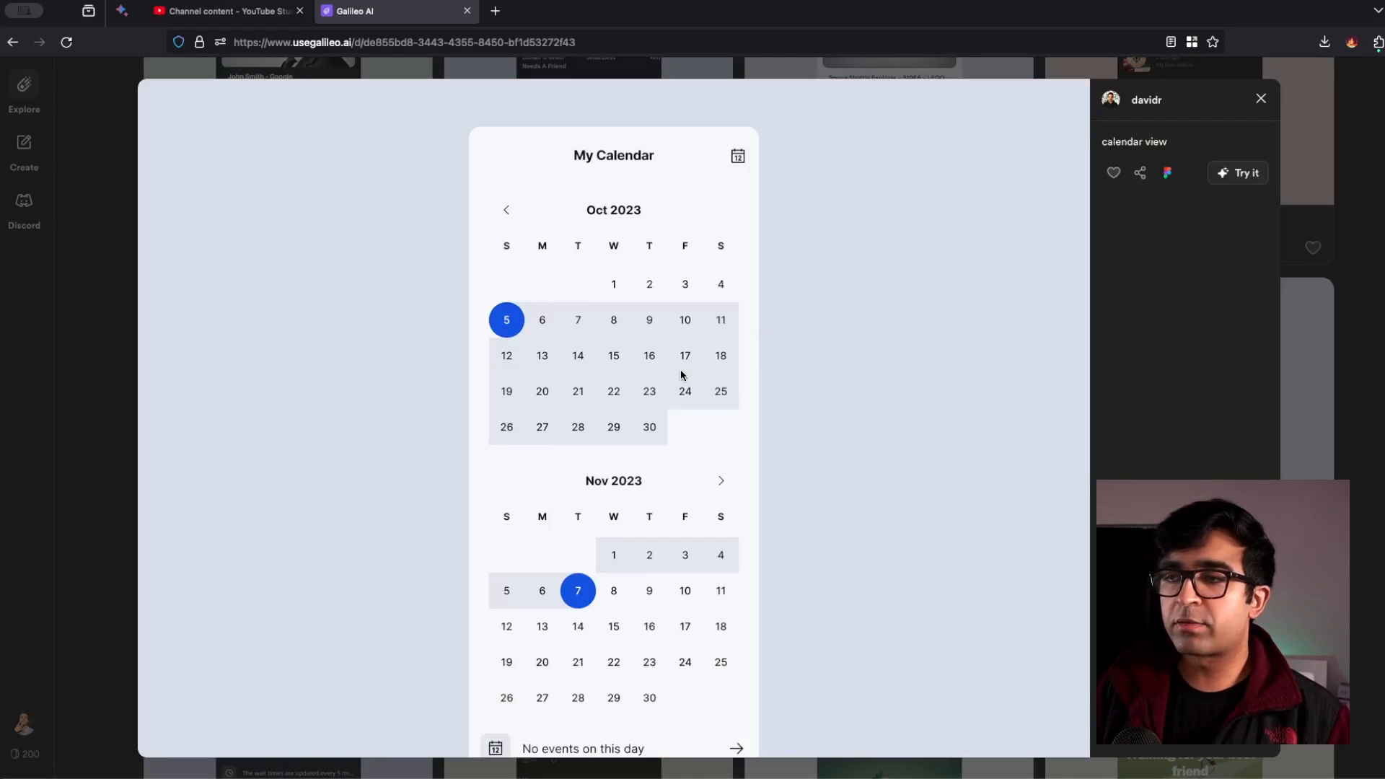
pyautogui.moveTo(802, 352)
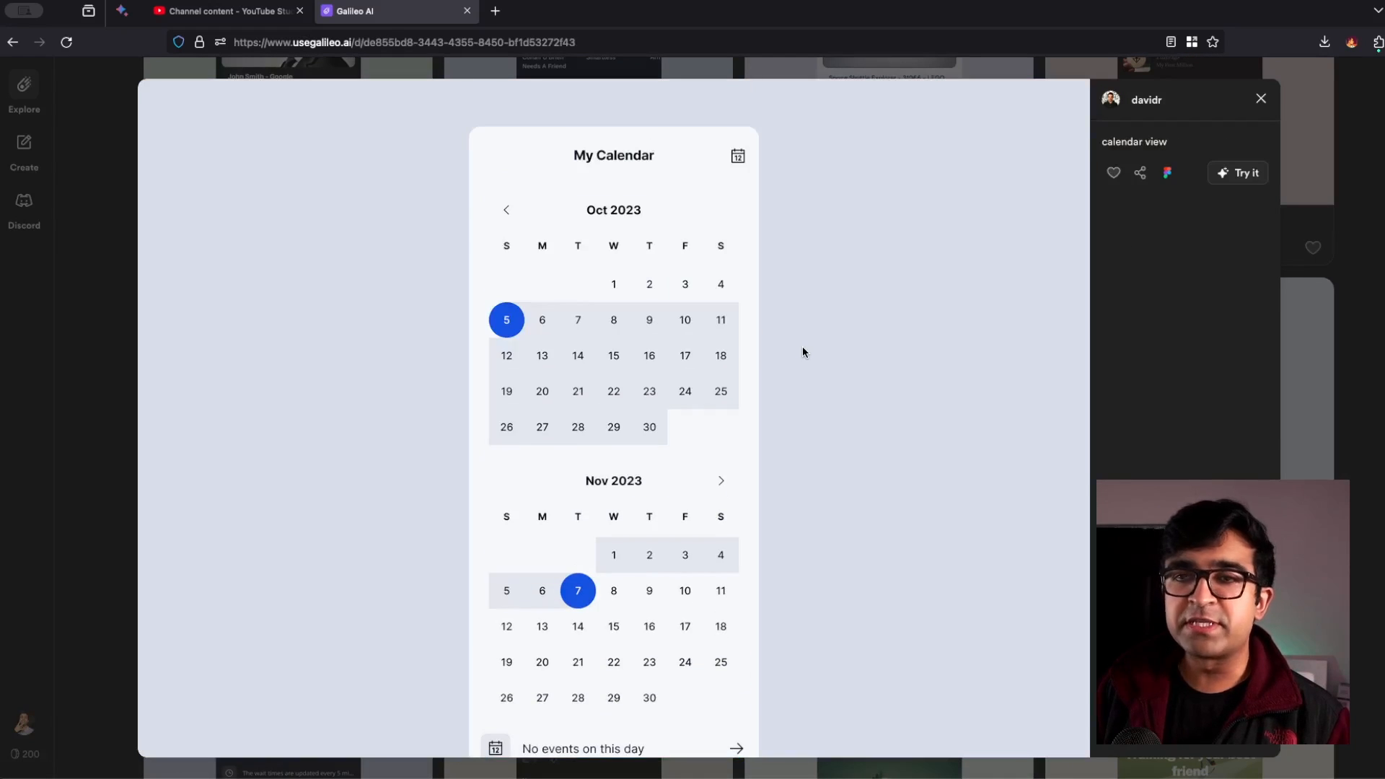
pyautogui.click(1260, 98)
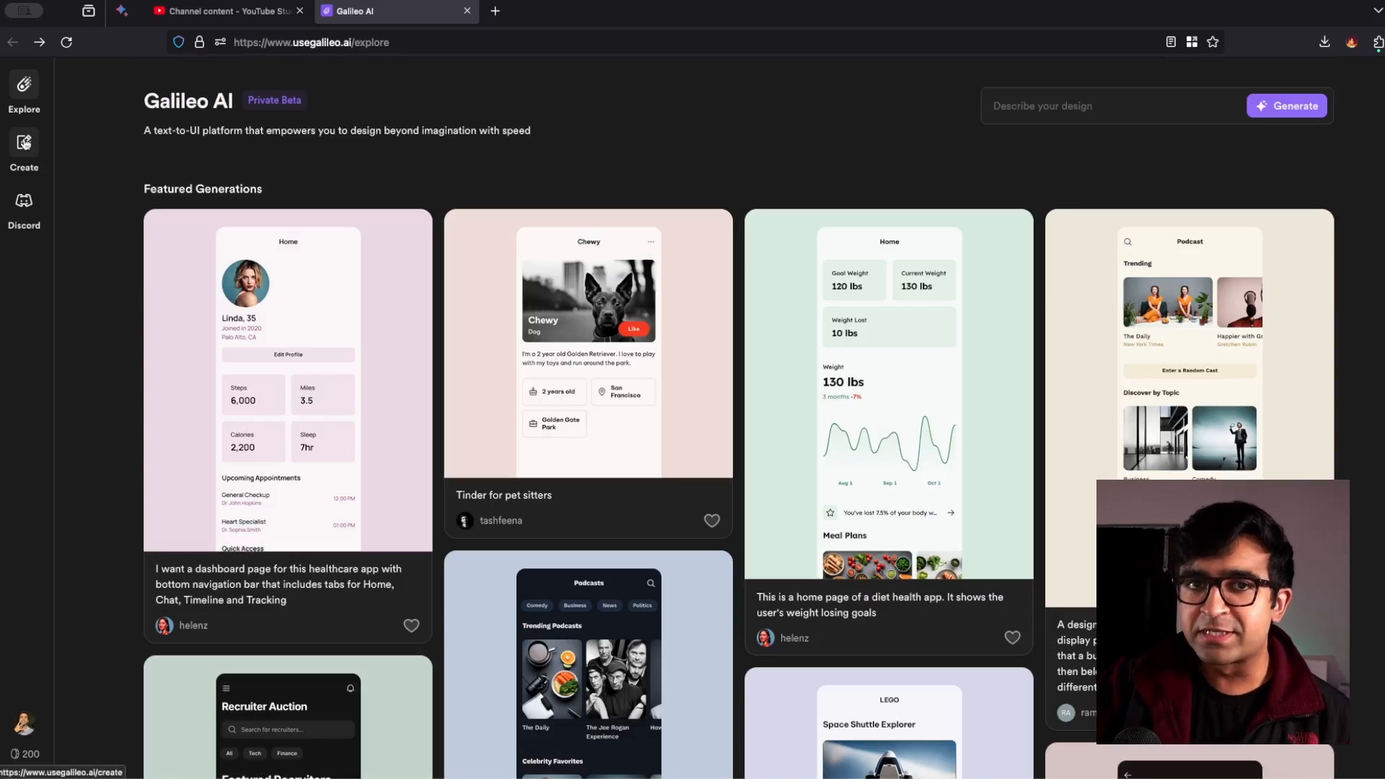
# Step: Start a new design describing a clean YouTube video library to search, save and download, targeted at Mobile
pyautogui.click(24, 150)
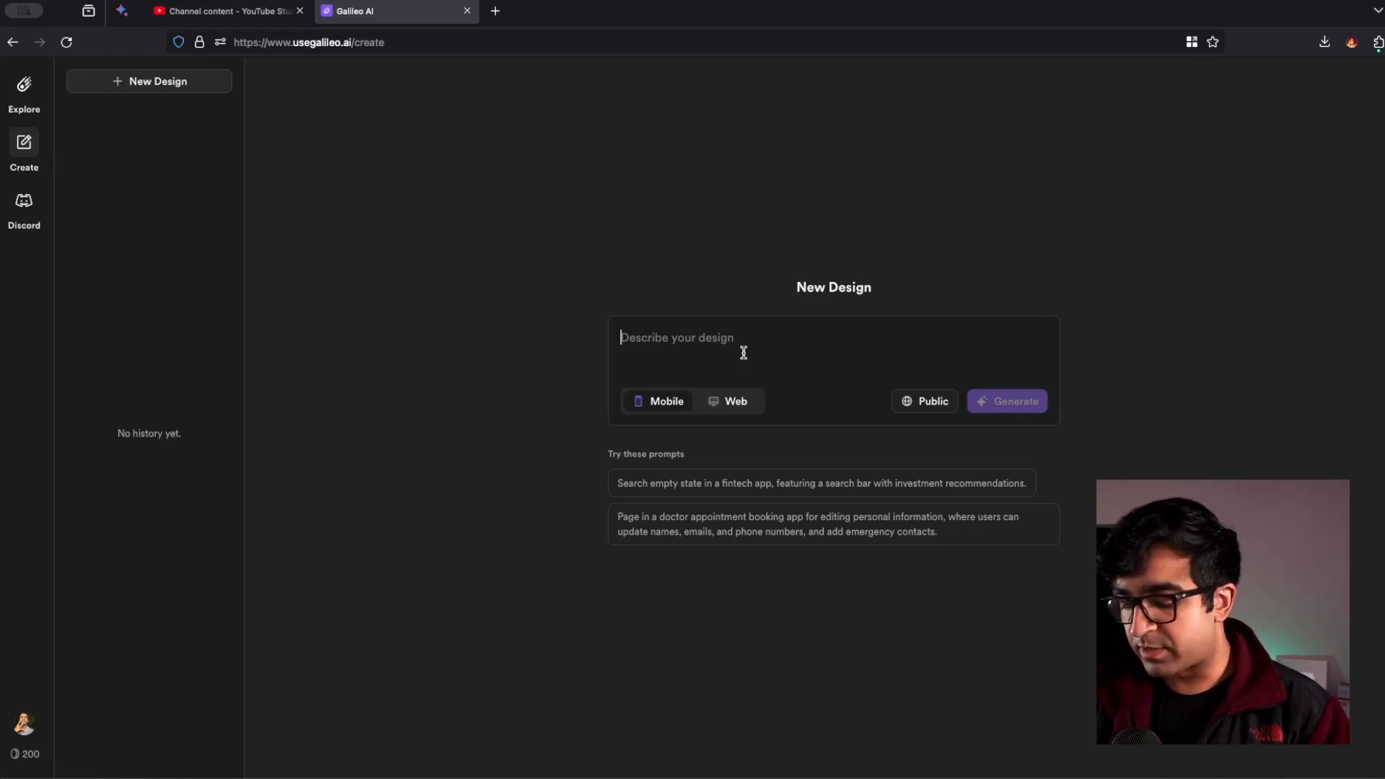
pyautogui.write('A library of')
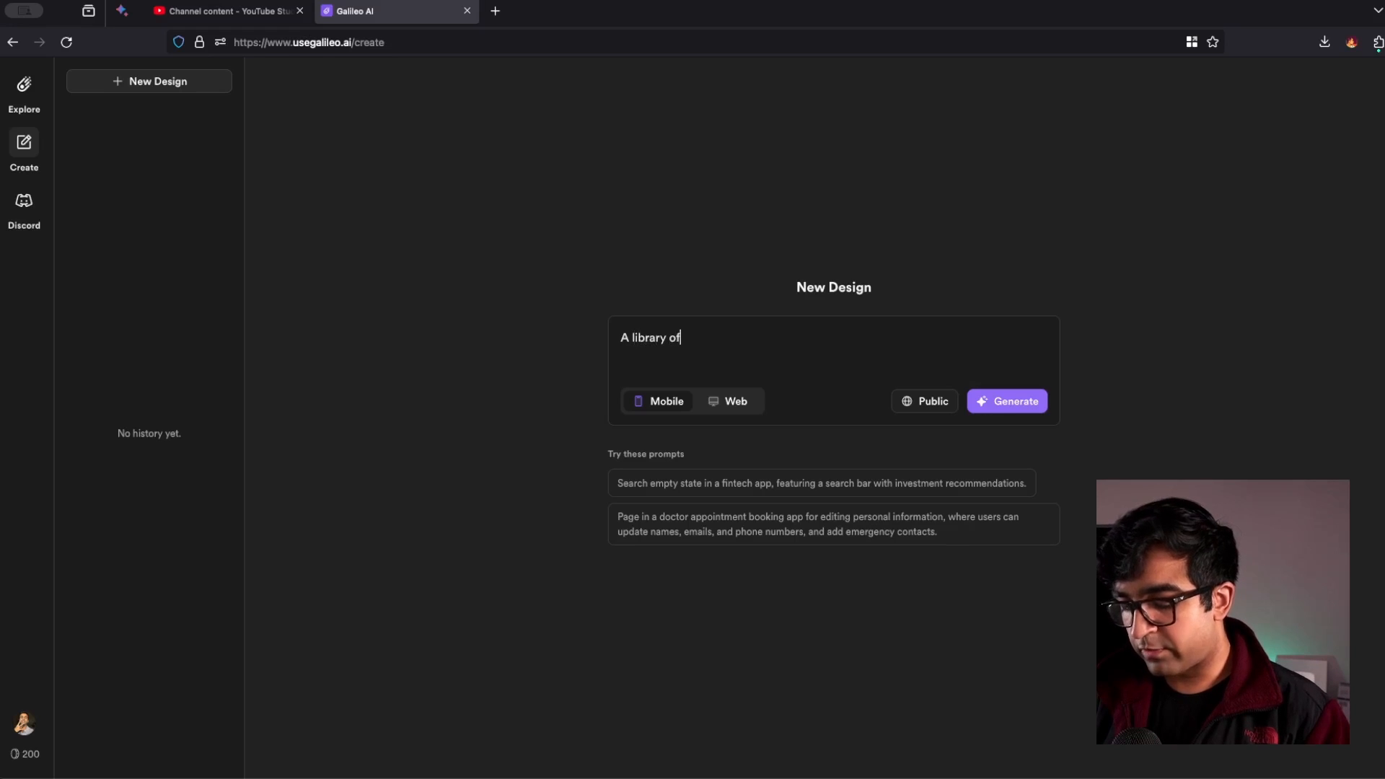
pyautogui.write('my youtube v')
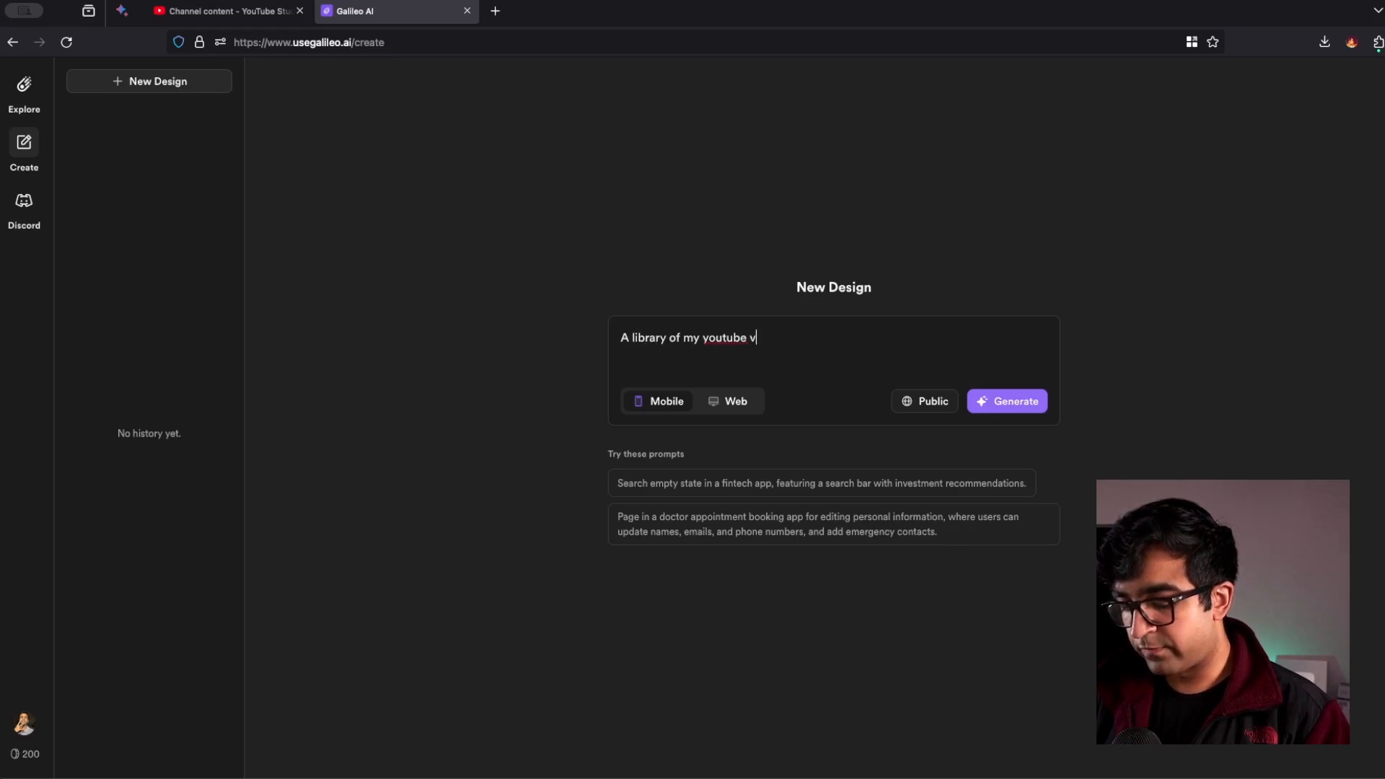
pyautogui.write('ideos organised in a')
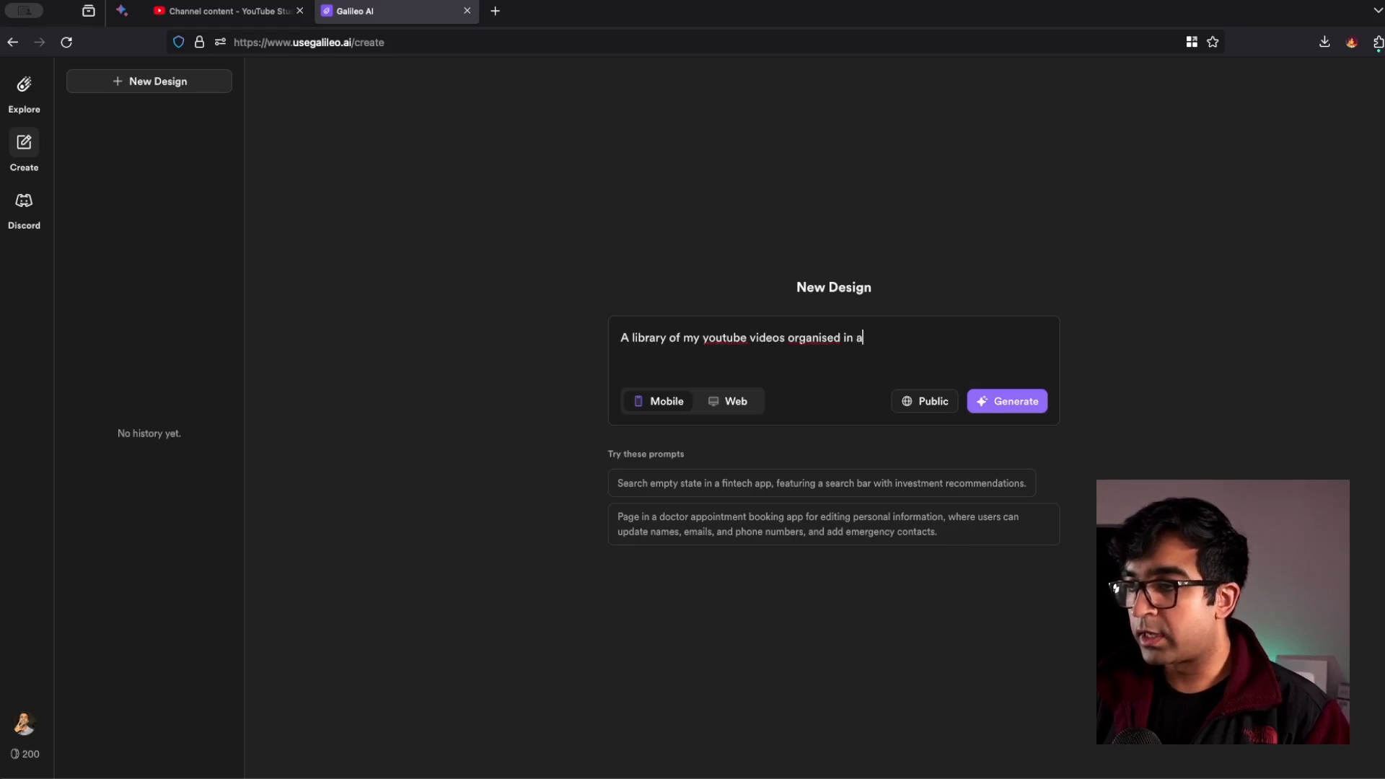
pyautogui.write('clean manner, where users c')
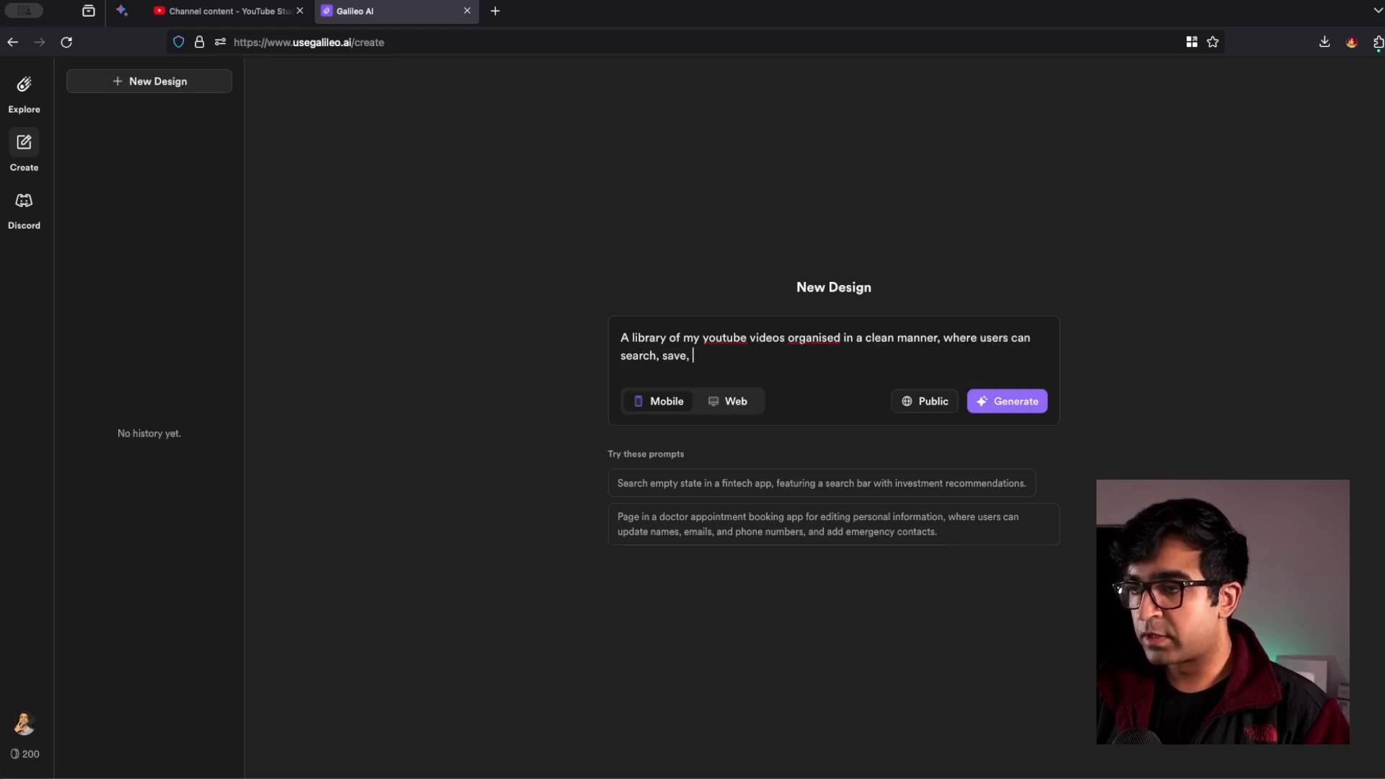
pyautogui.write('and even download videos')
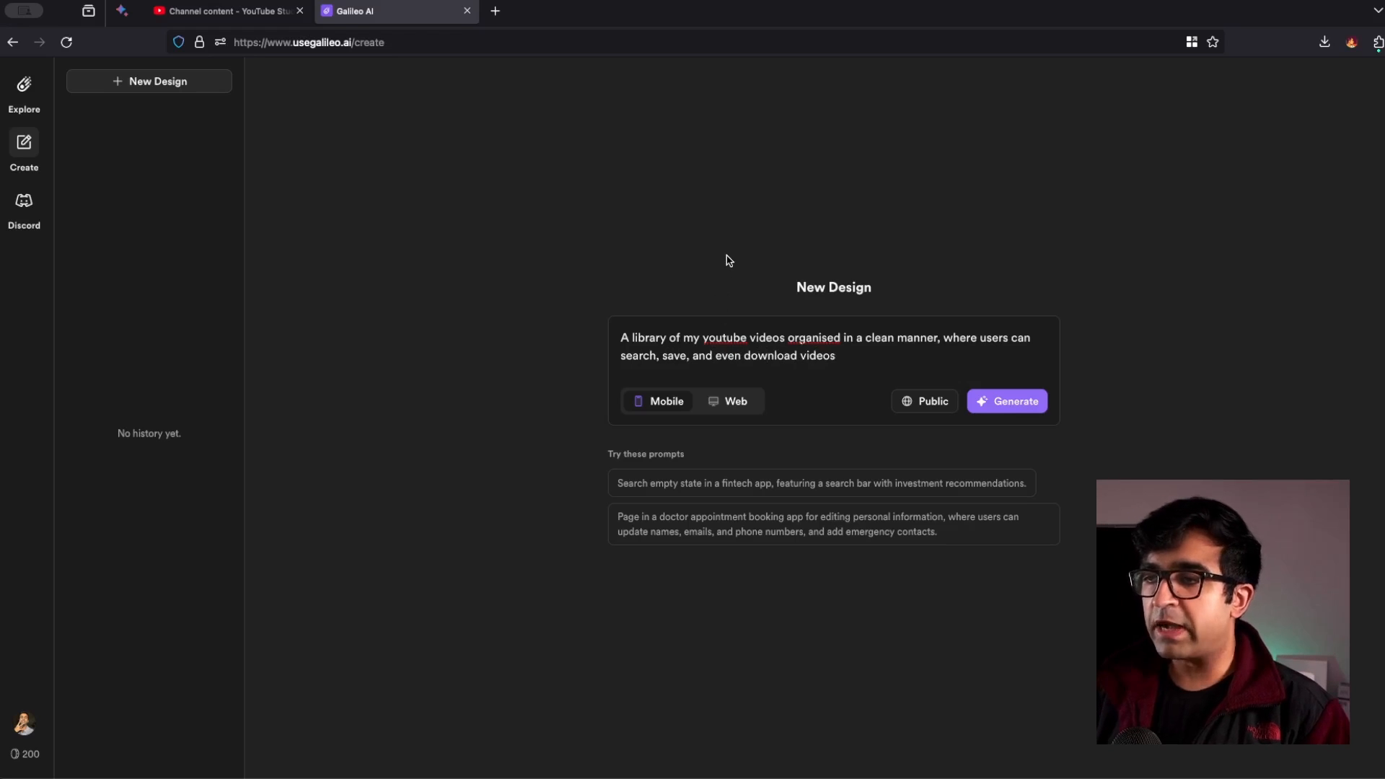
pyautogui.moveTo(765, 249)
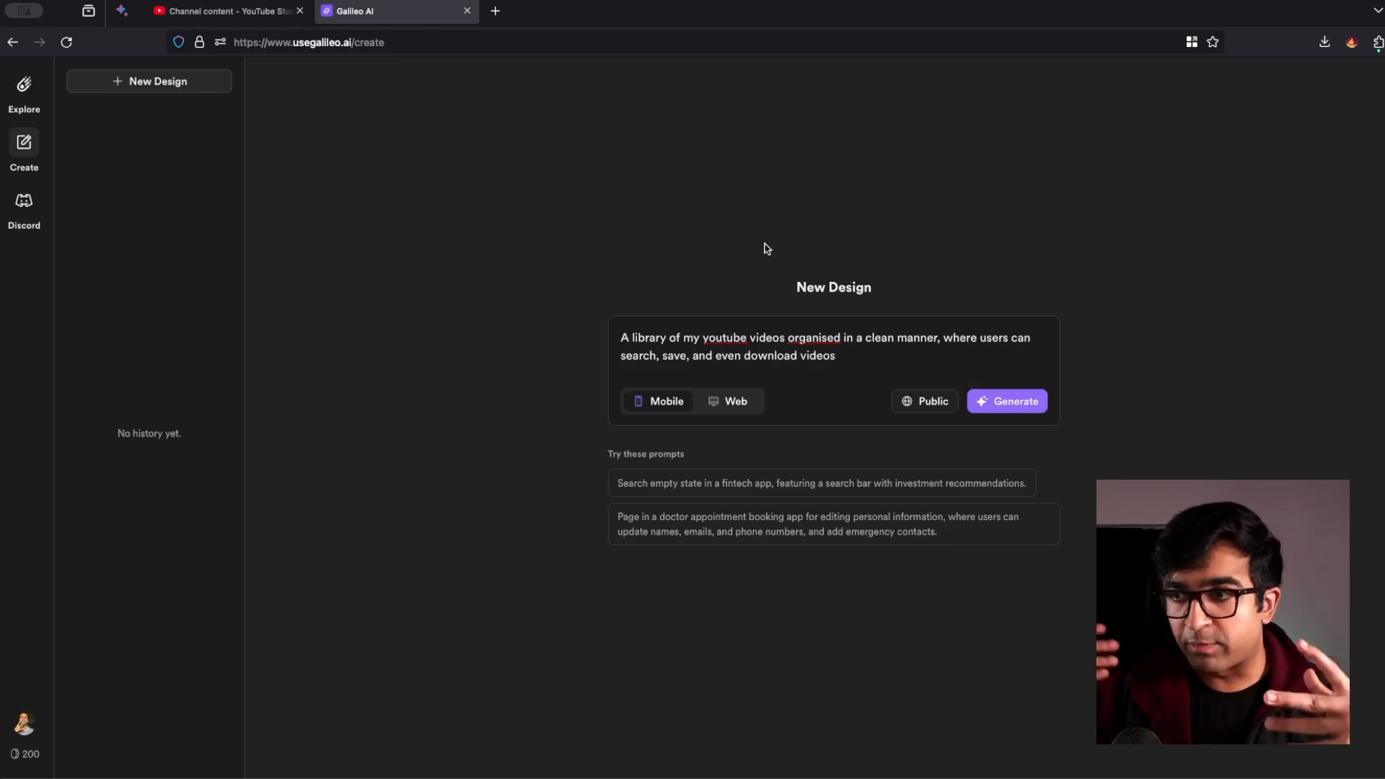
pyautogui.click(735, 401)
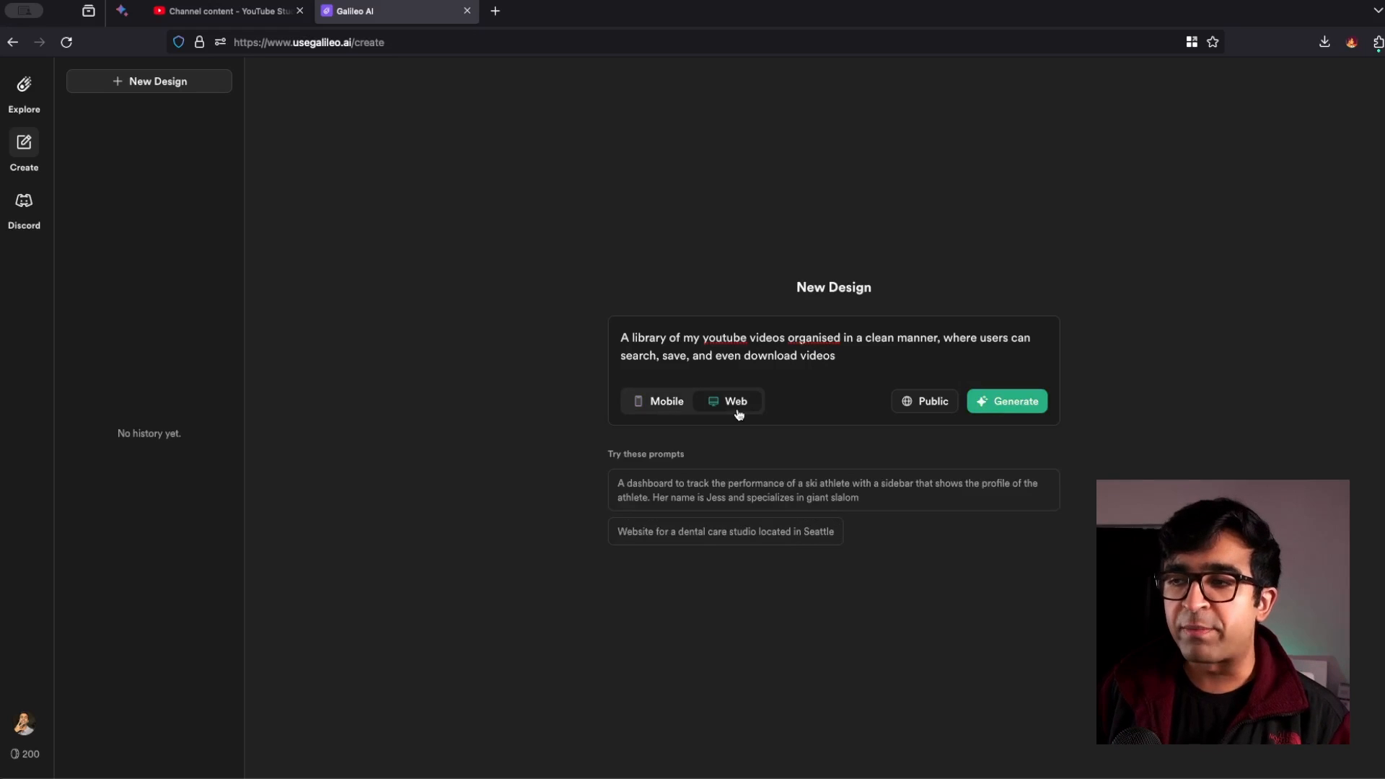
pyautogui.click(657, 401)
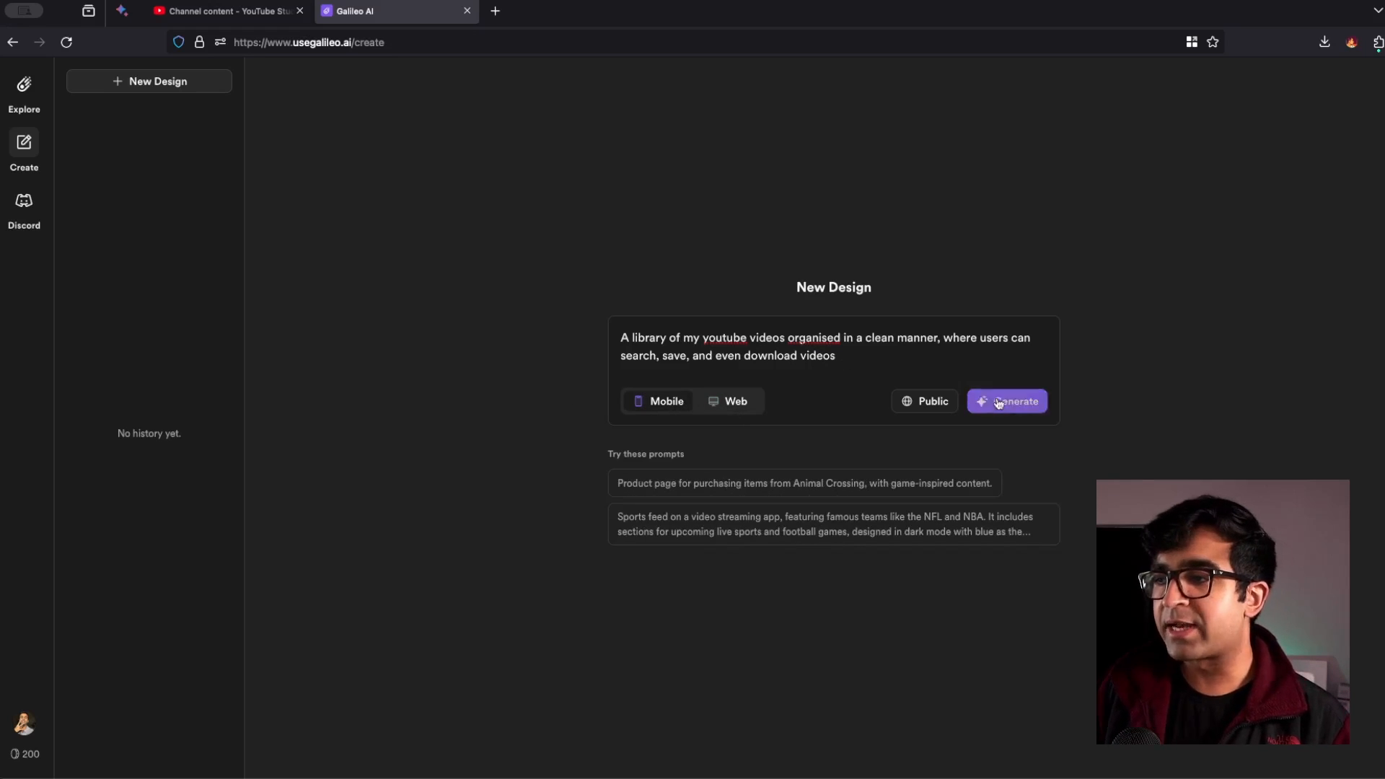
# Step: Generate the Video Library Dashboard screens, confirm with 'Yes', and read the five-screen summary
pyautogui.click(1007, 401)
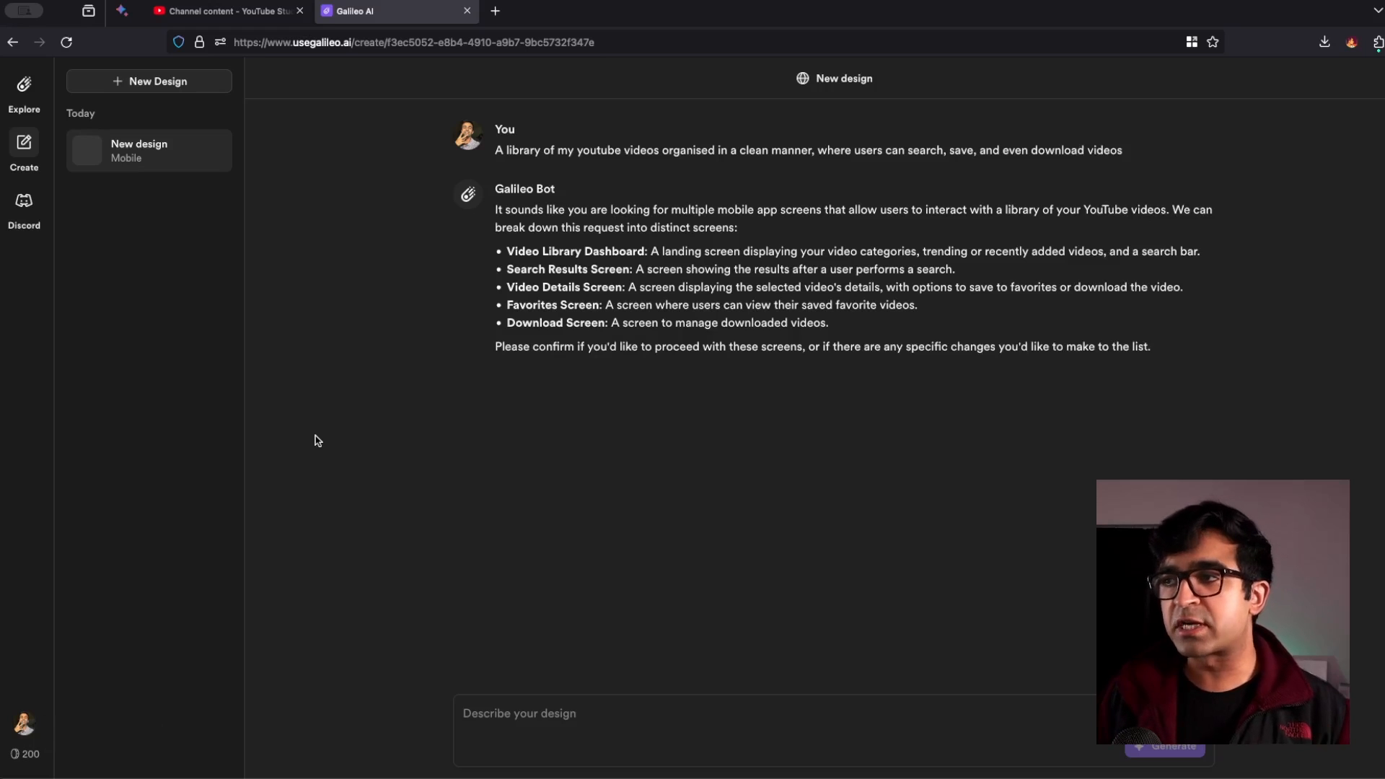
pyautogui.doubleClick(523, 251)
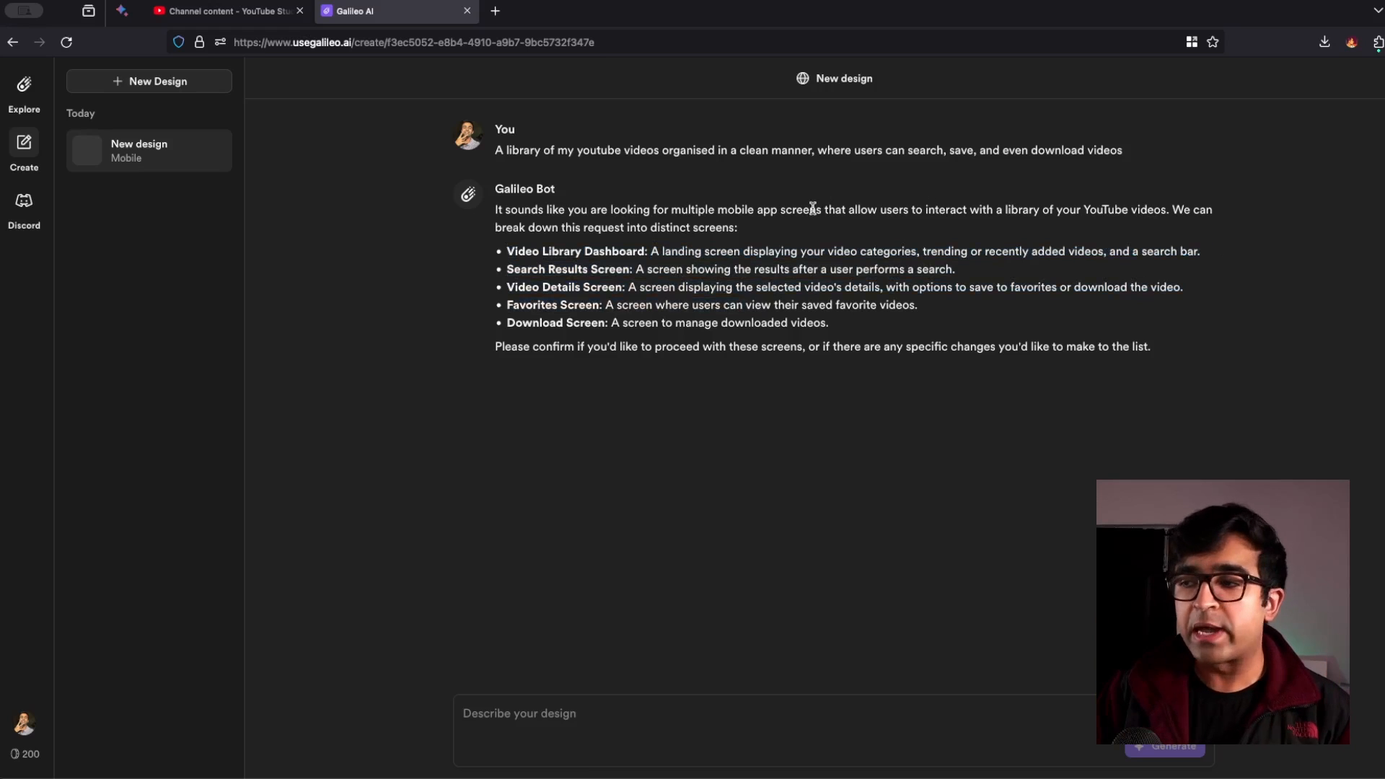
pyautogui.write('Yes')
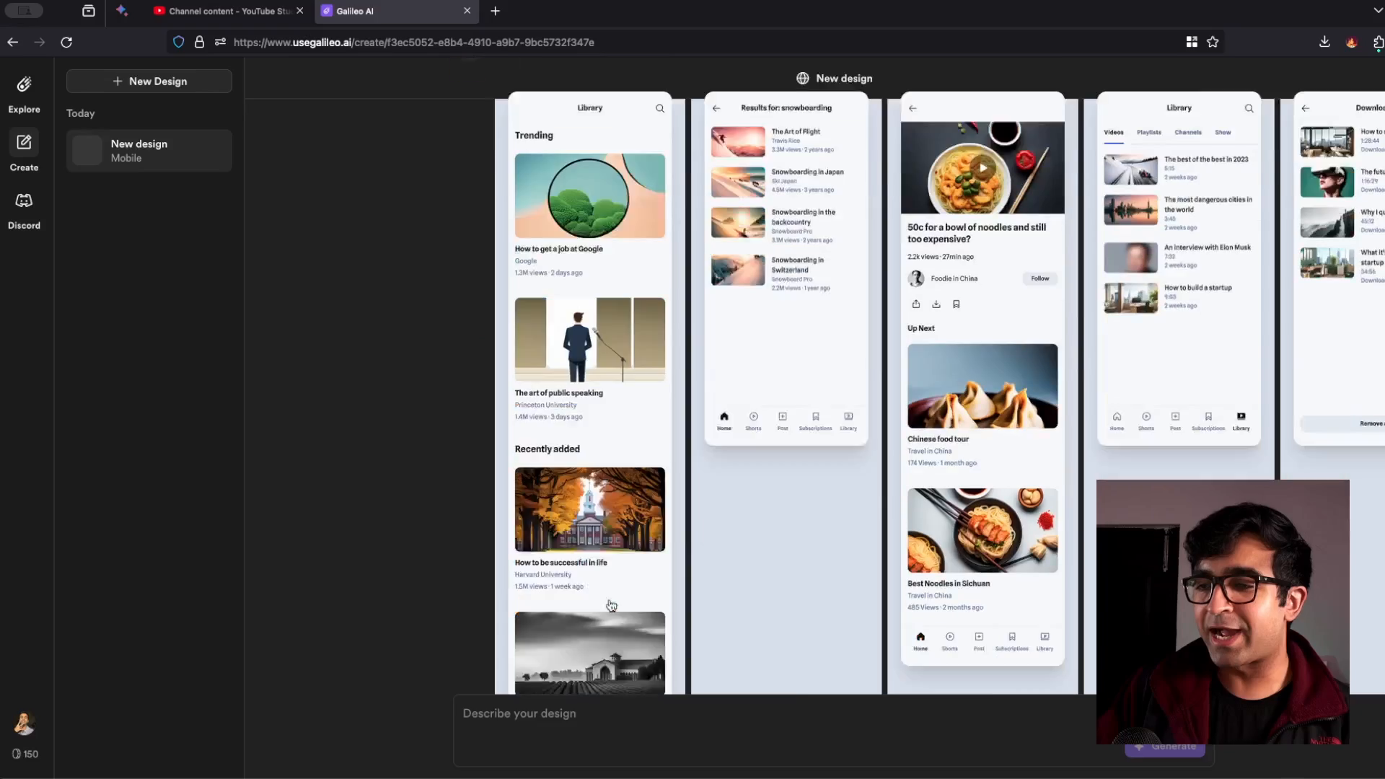
pyautogui.scroll(-3)
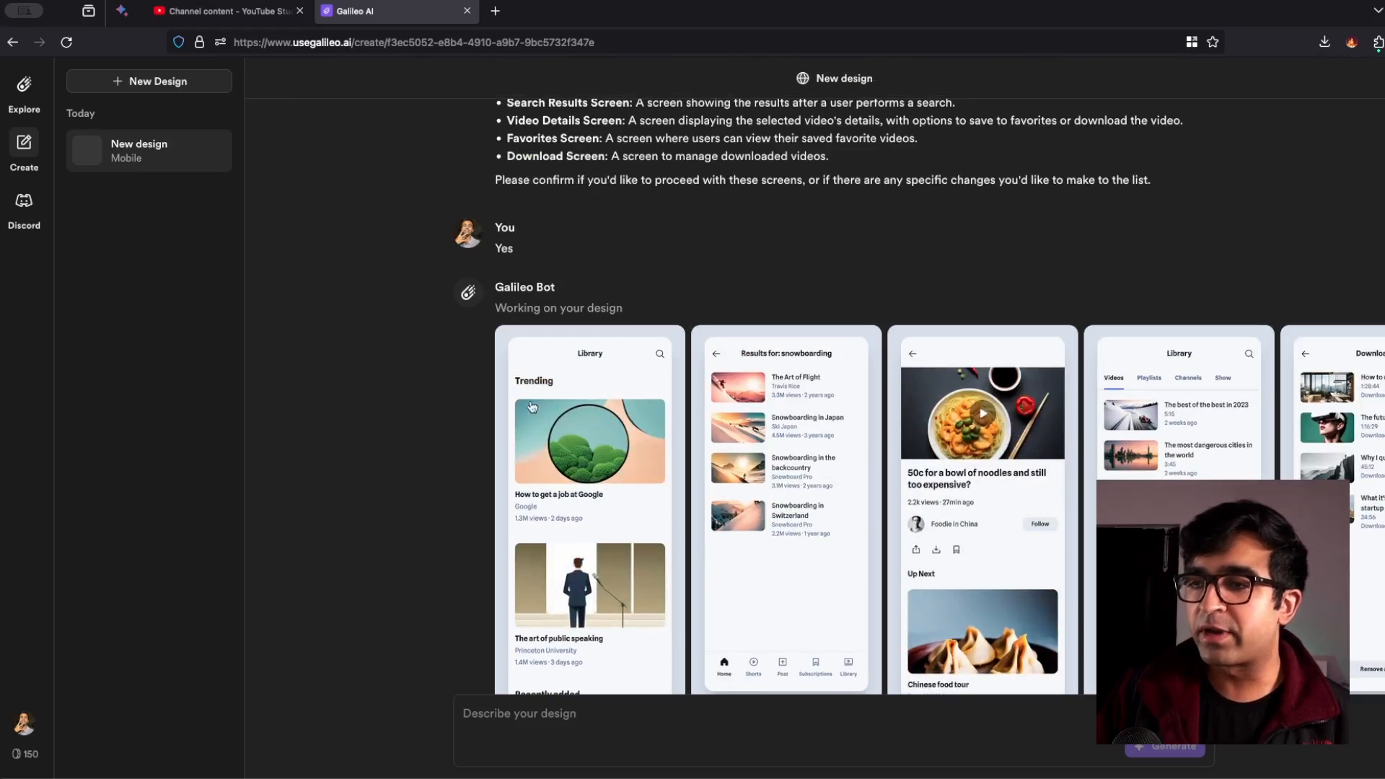
pyautogui.scroll(-3)
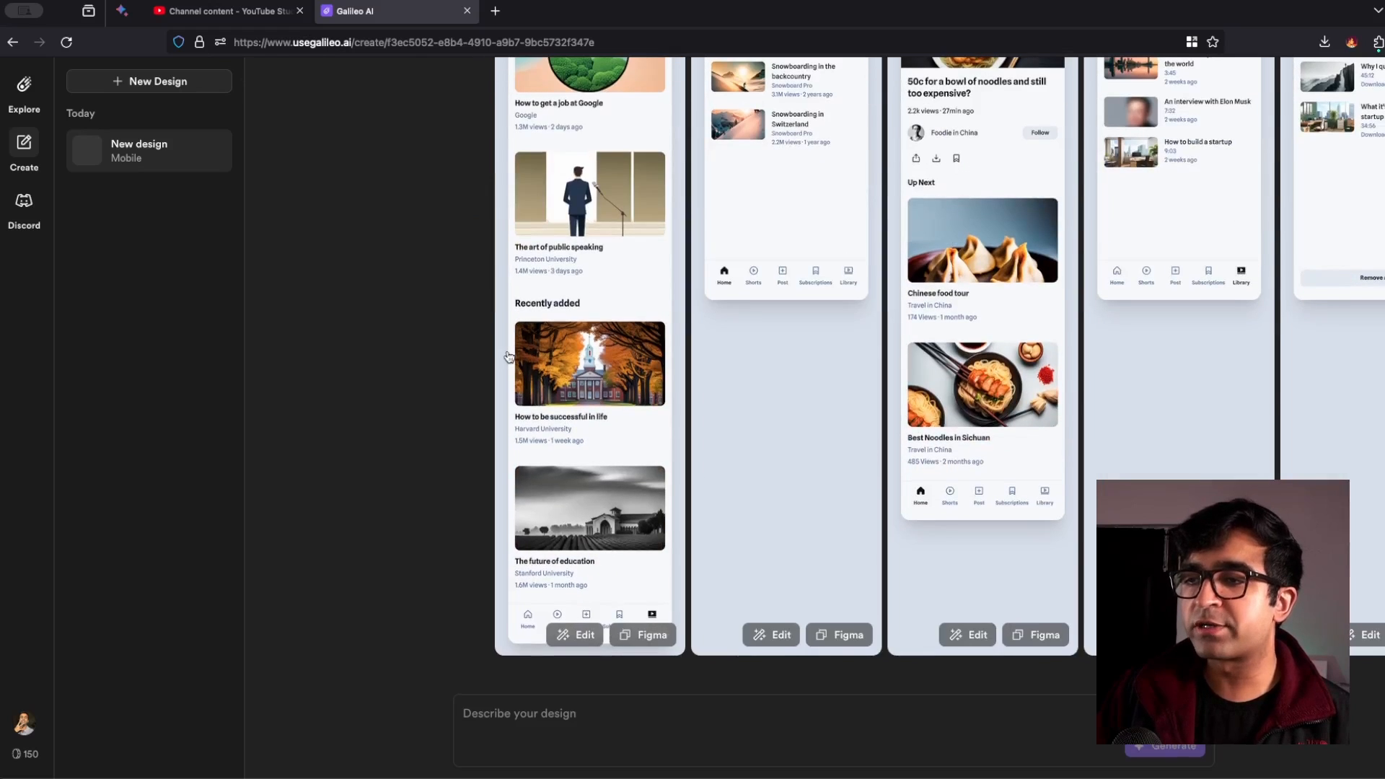
pyautogui.moveTo(585, 568)
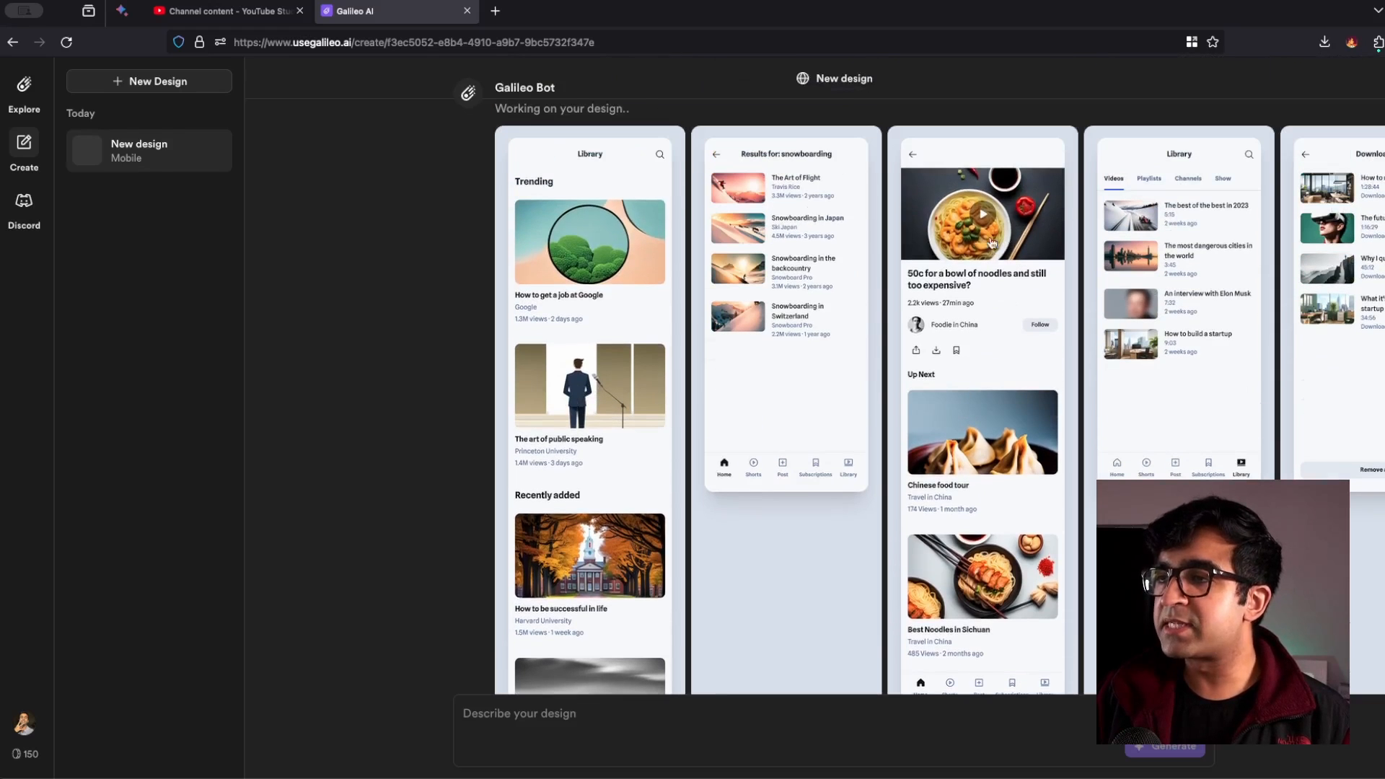
pyautogui.scroll(-3)
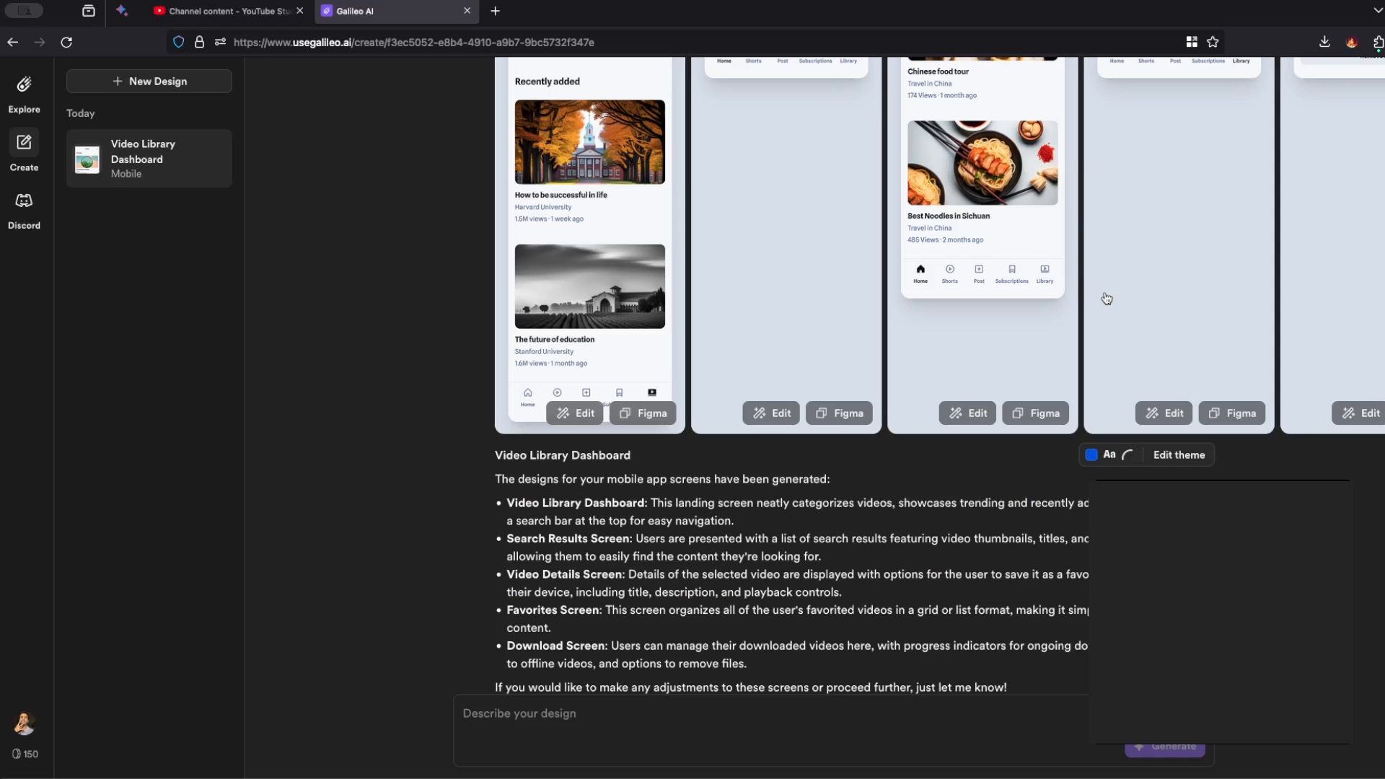
# Step: Send the library screen to Figma and show the profile page: Free Plan, 150 credits remaining
pyautogui.scroll(-3)
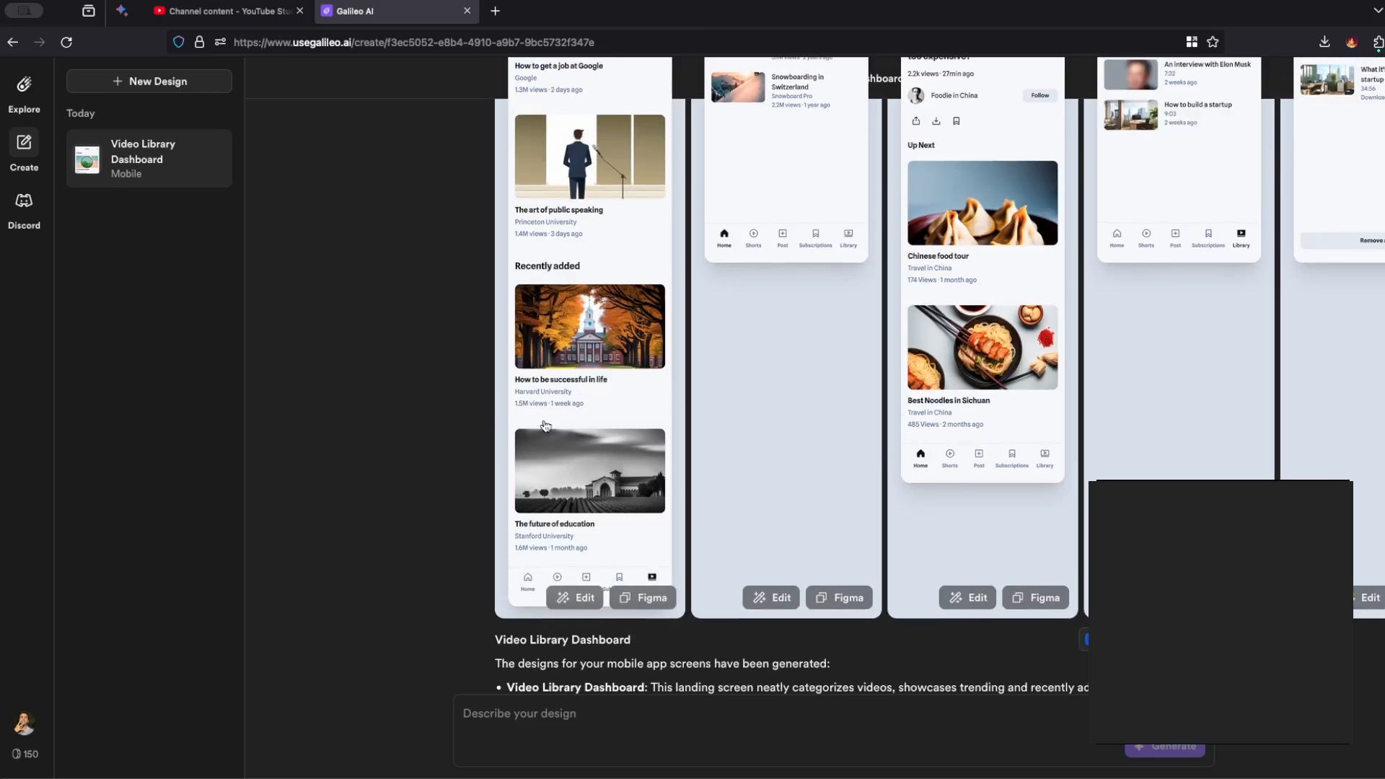
pyautogui.moveTo(598, 462)
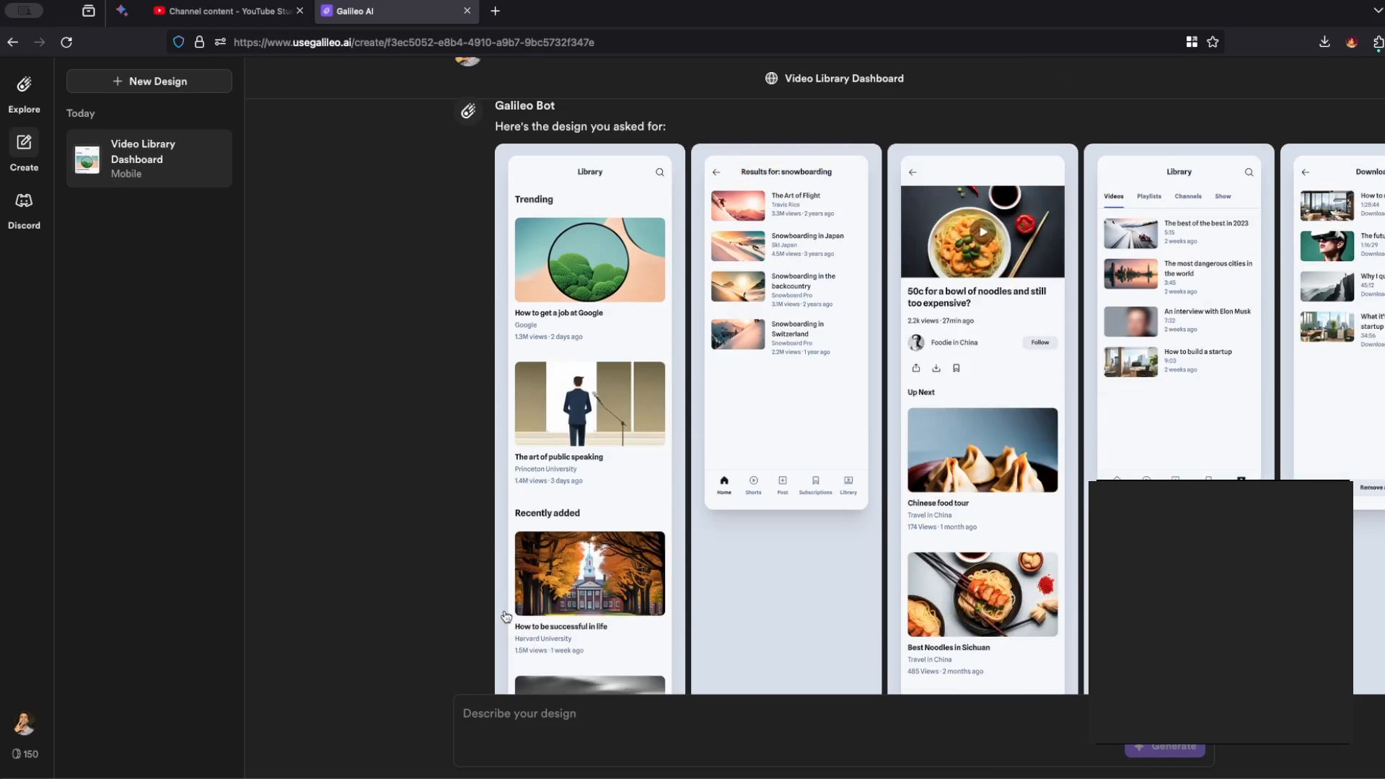
pyautogui.scroll(-3)
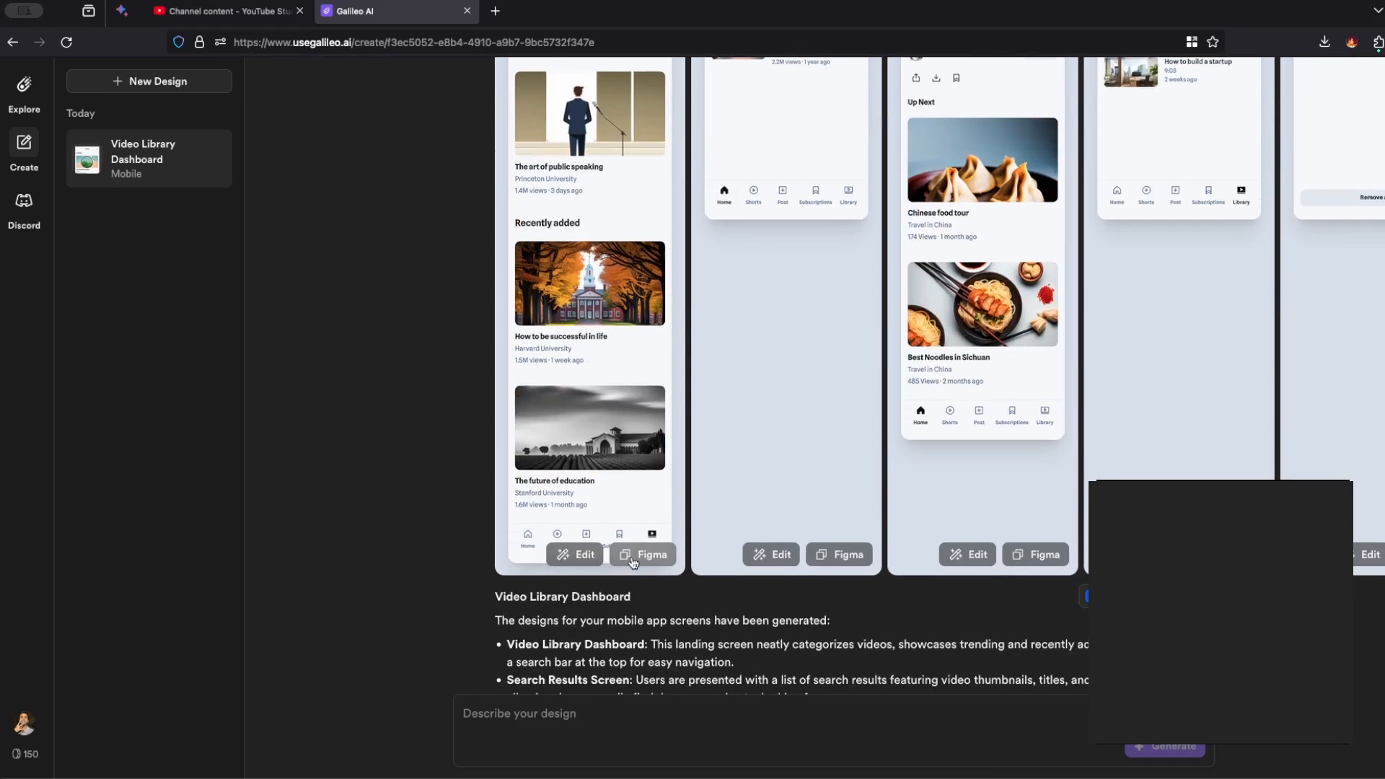
pyautogui.click(642, 554)
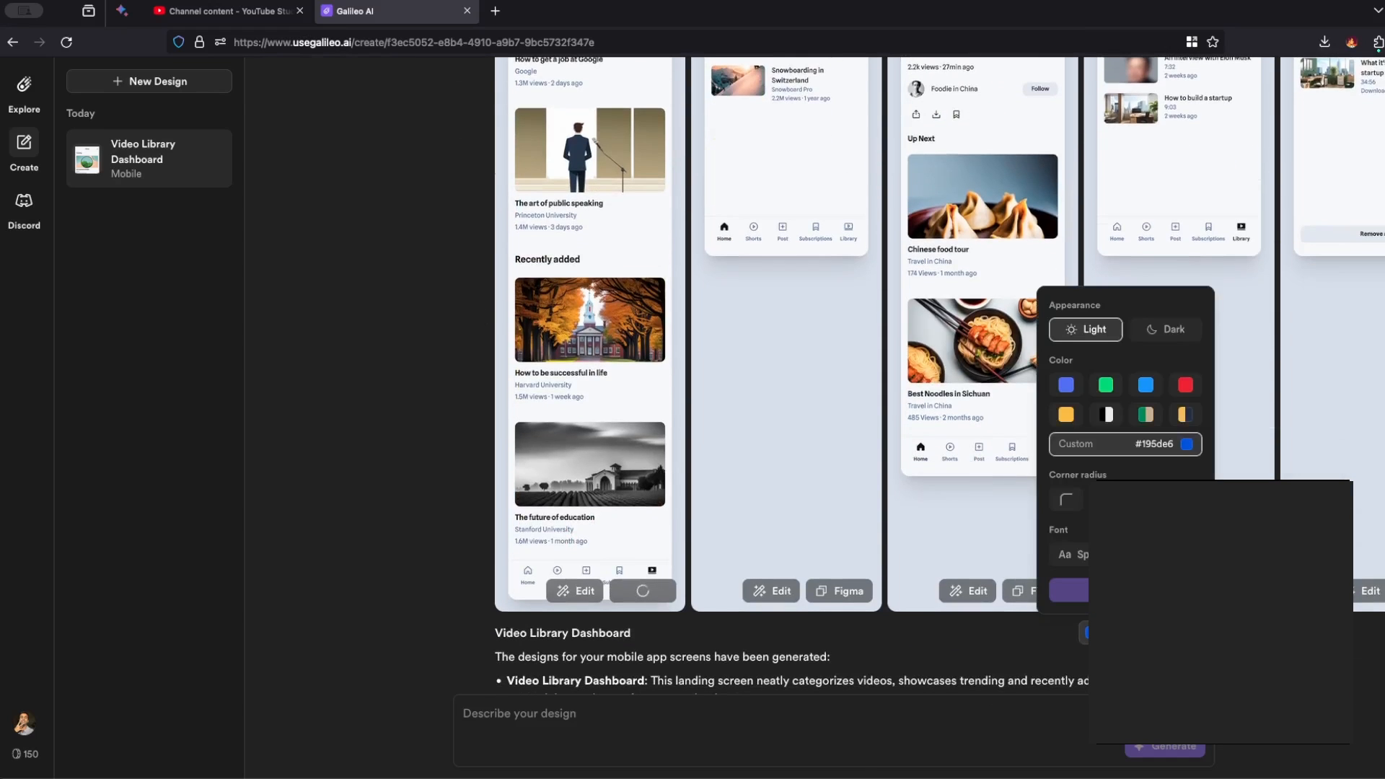
pyautogui.click(1105, 384)
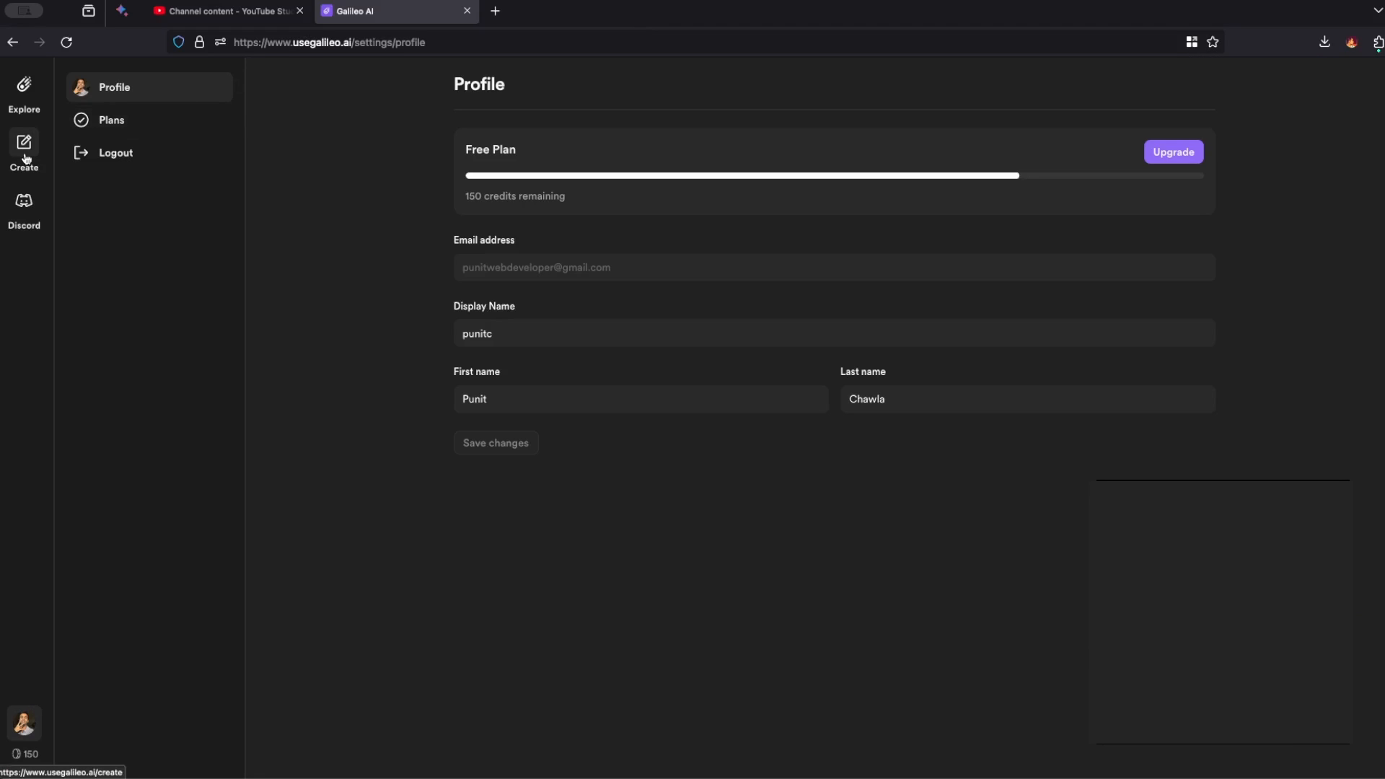
# Step: Browse the Featured Generations gallery, then open the Galileo AI Discord invite in a new tab
pyautogui.click(24, 86)
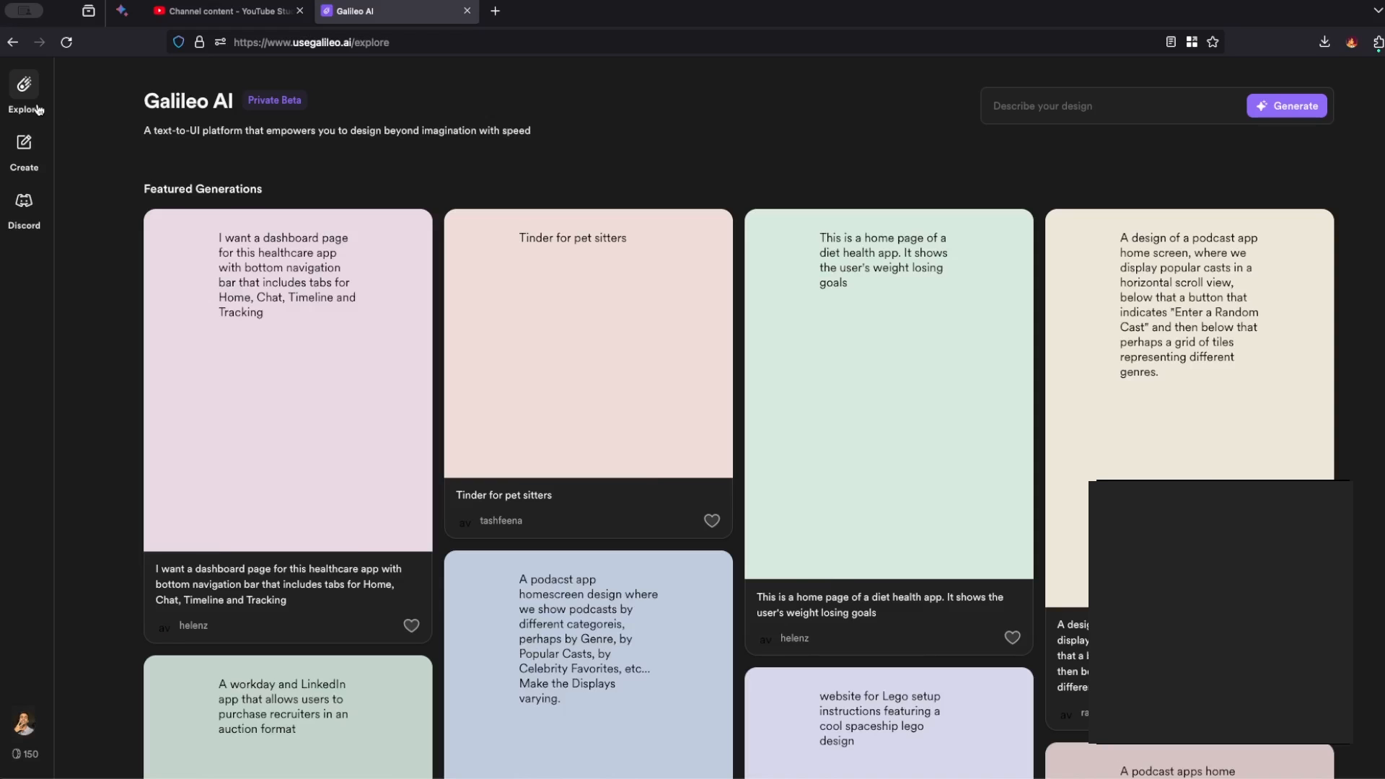
pyautogui.scroll(-3)
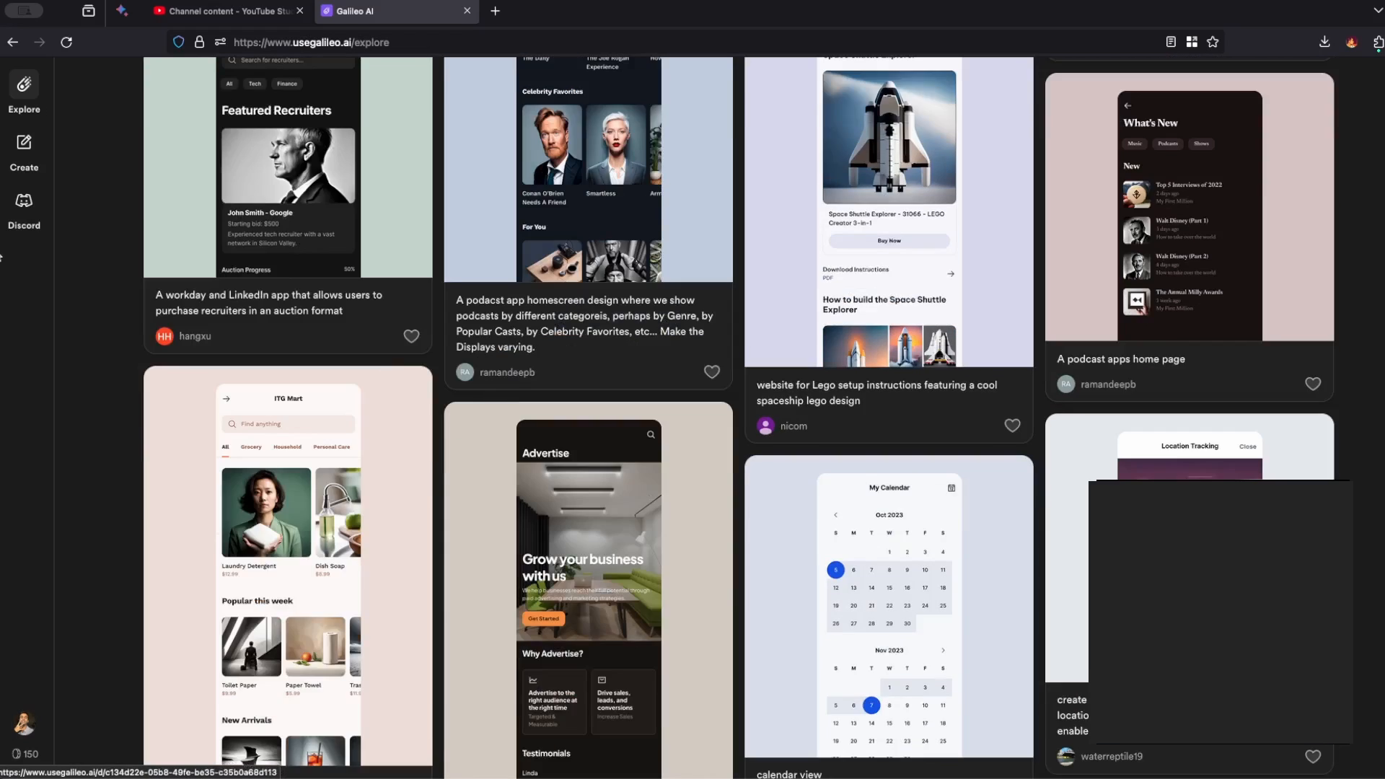
pyautogui.click(23, 205)
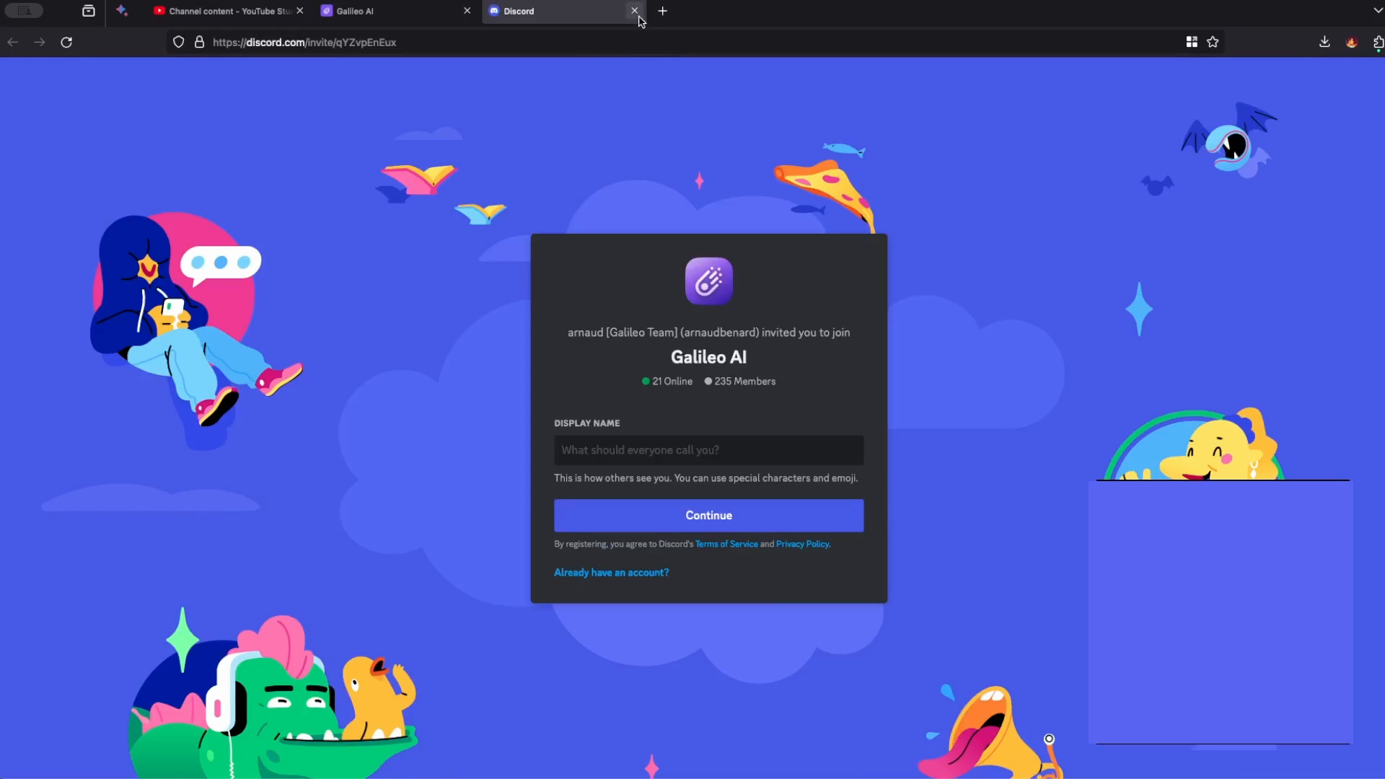
pyautogui.moveTo(633, 11)
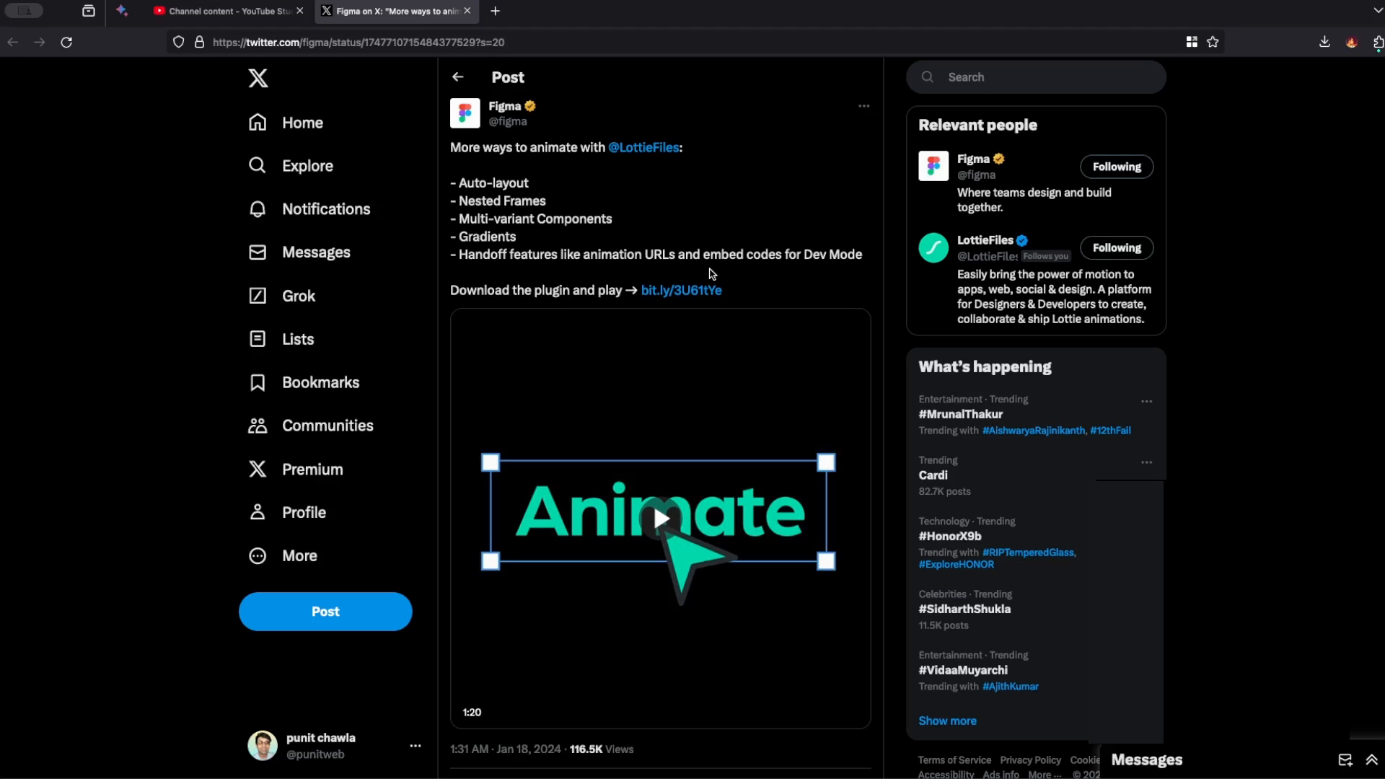
# Step: Play the demo video in Figma's X post about animating with LottieFiles
pyautogui.click(660, 518)
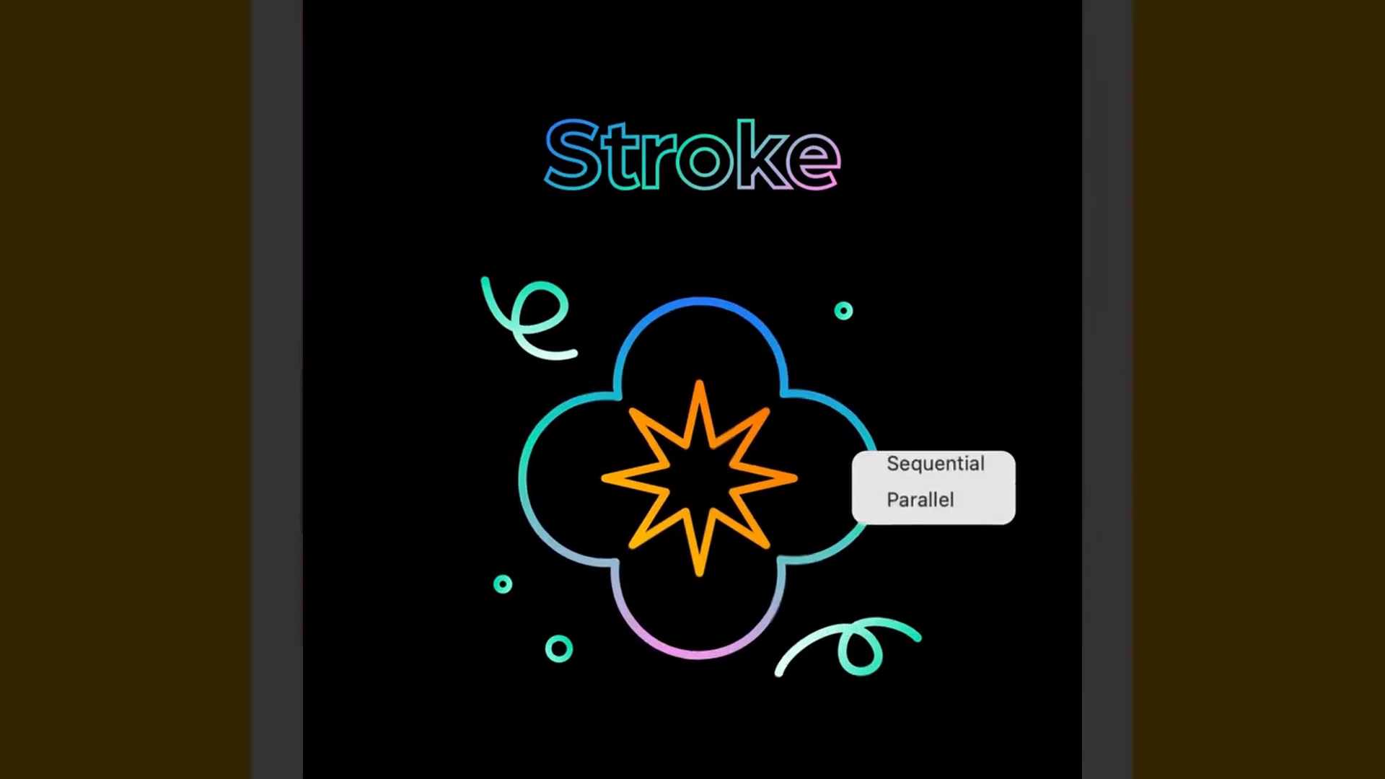
# Step: Continue the LottieFiles demo through the Sequential and Parallel stroke animation options
pyautogui.click(920, 500)
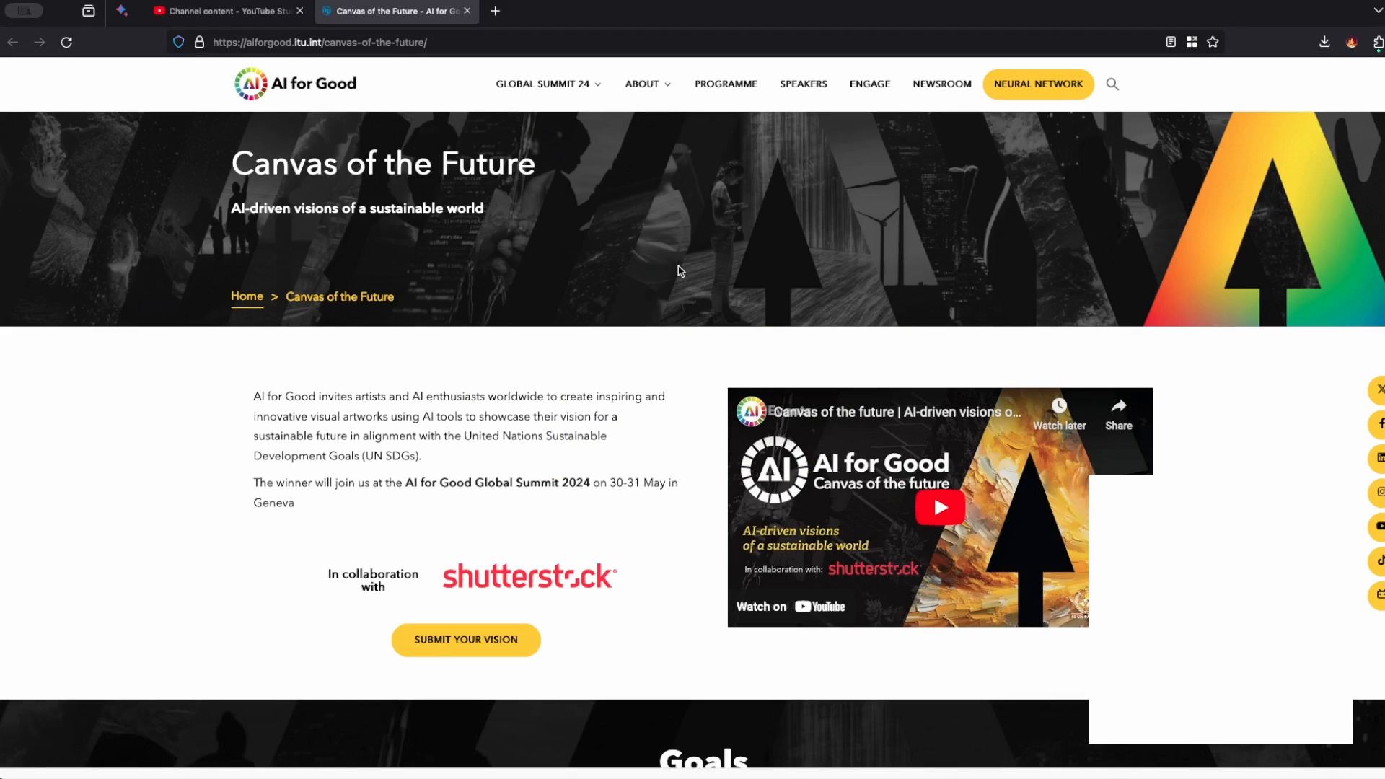
# Step: Review Goals, Contest Timeline and Panel of Judges, highlighting the Winner Announcement dates, then return upward
pyautogui.scroll(-3)
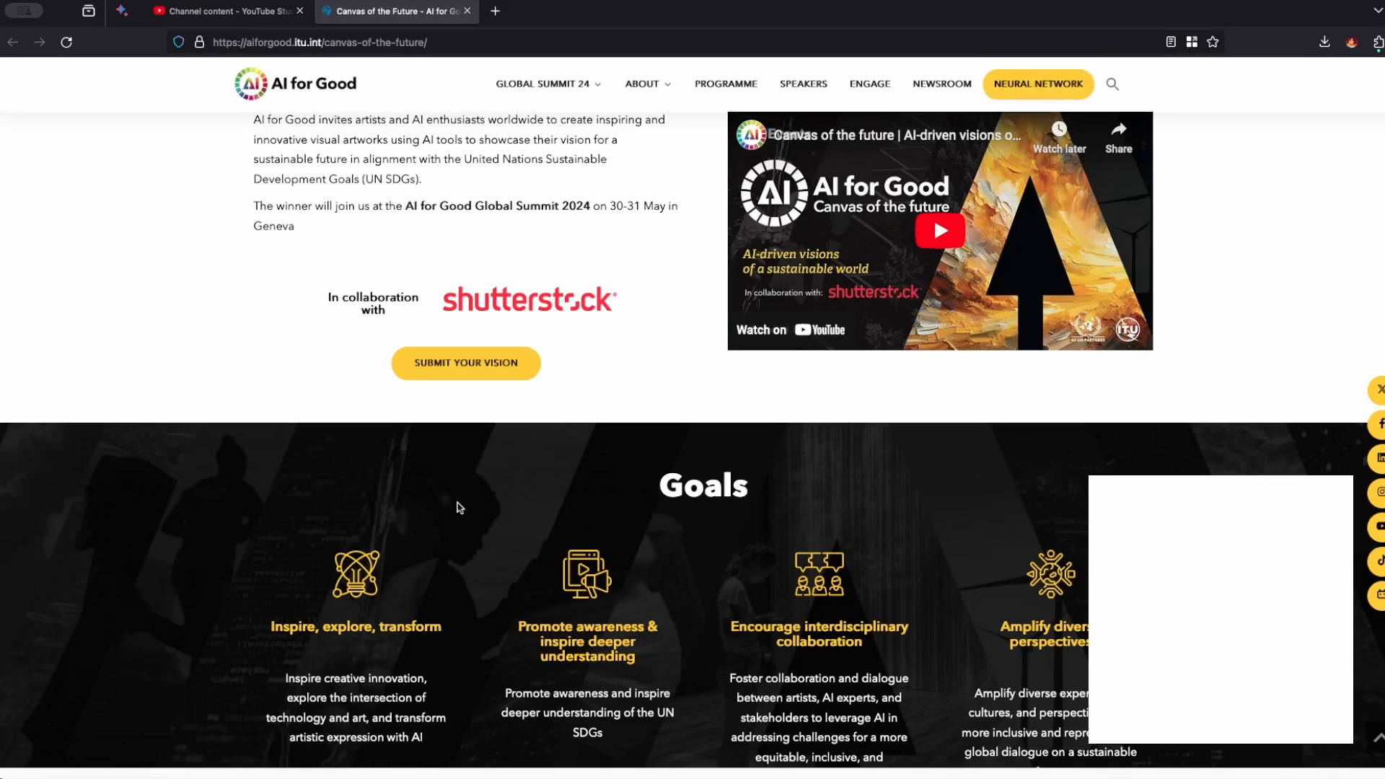
pyautogui.scroll(-3)
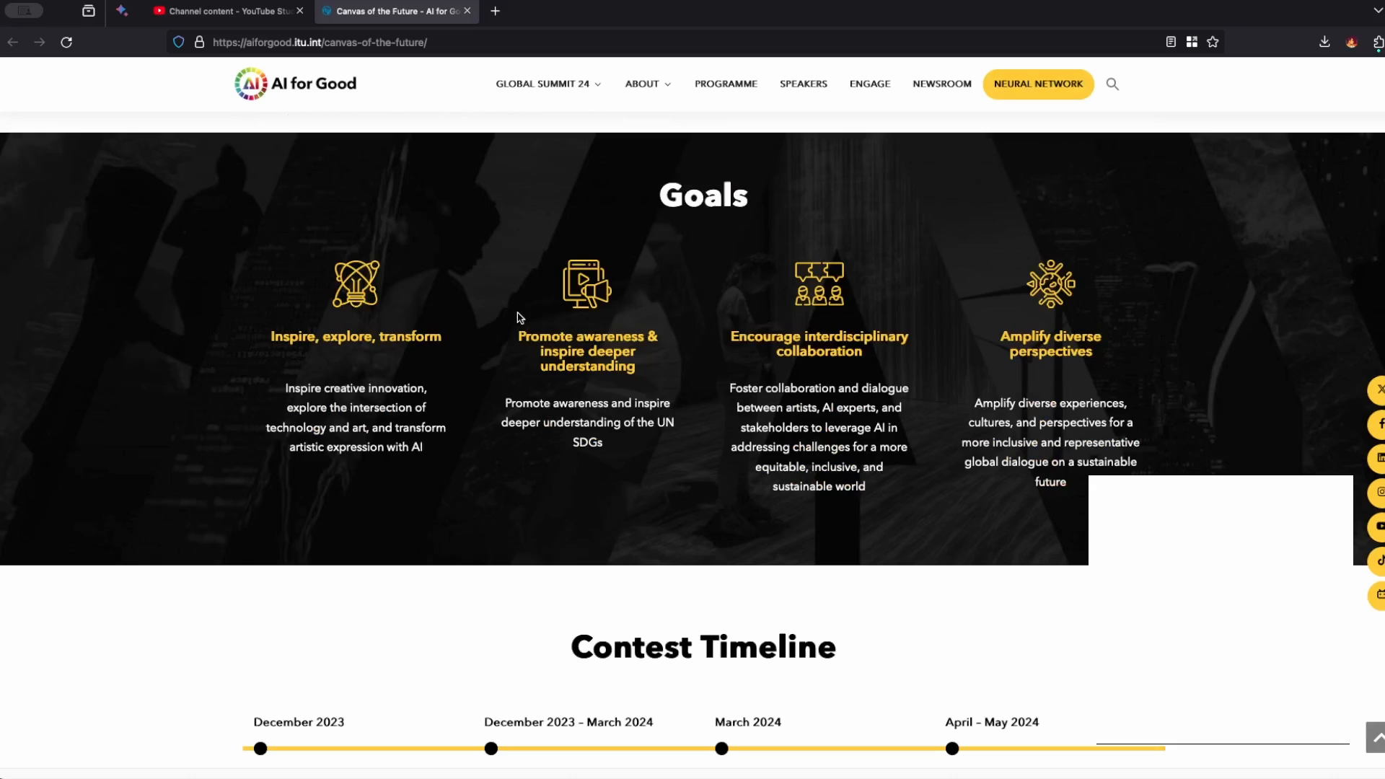
pyautogui.scroll(-3)
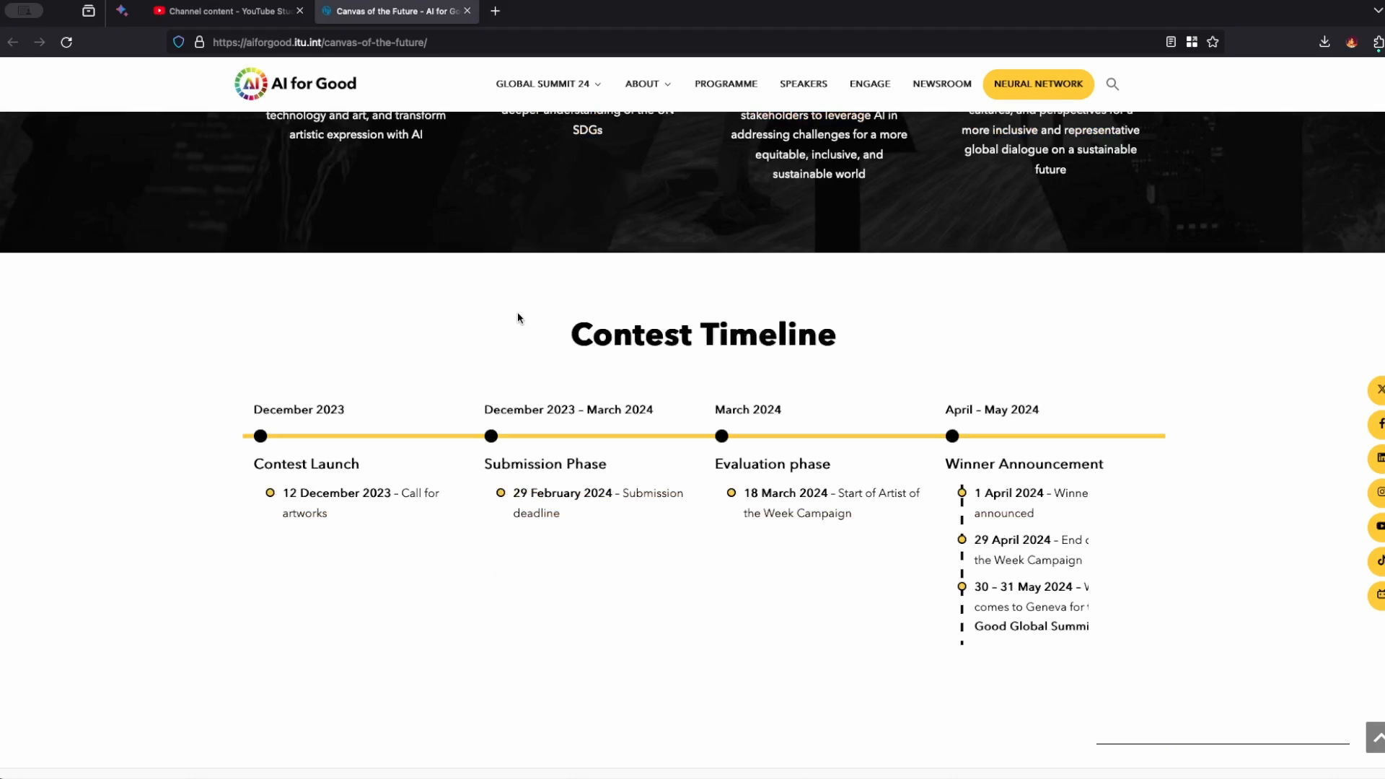
pyautogui.scroll(-3)
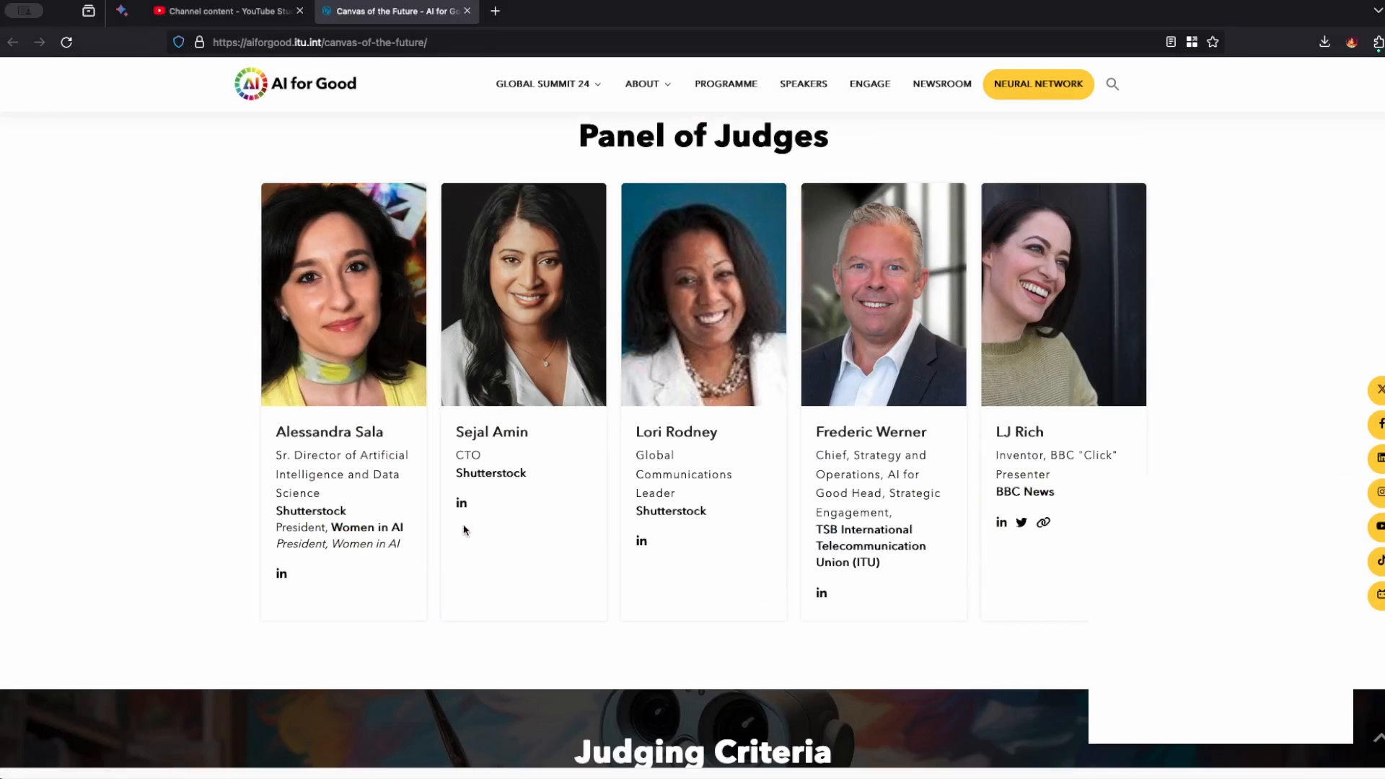
pyautogui.scroll(-3)
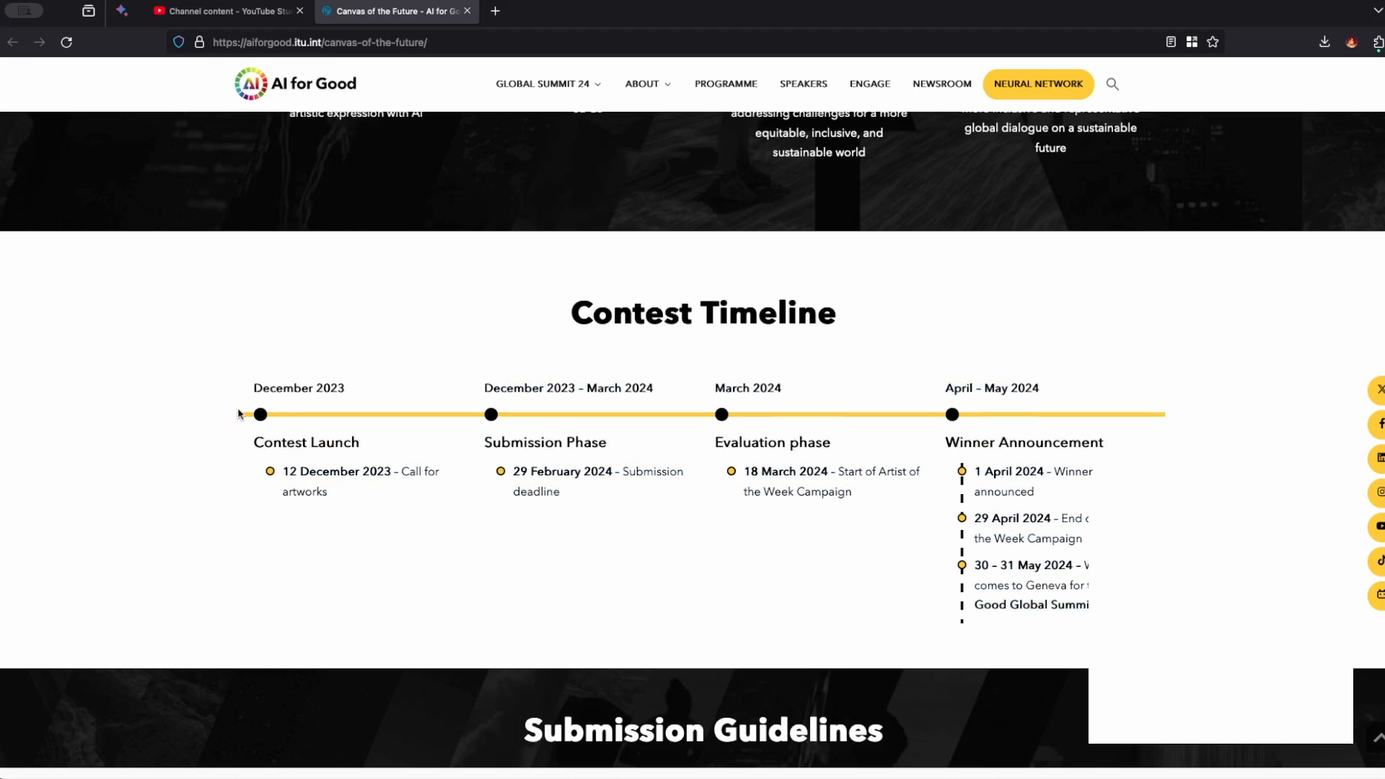
pyautogui.moveTo(468, 506)
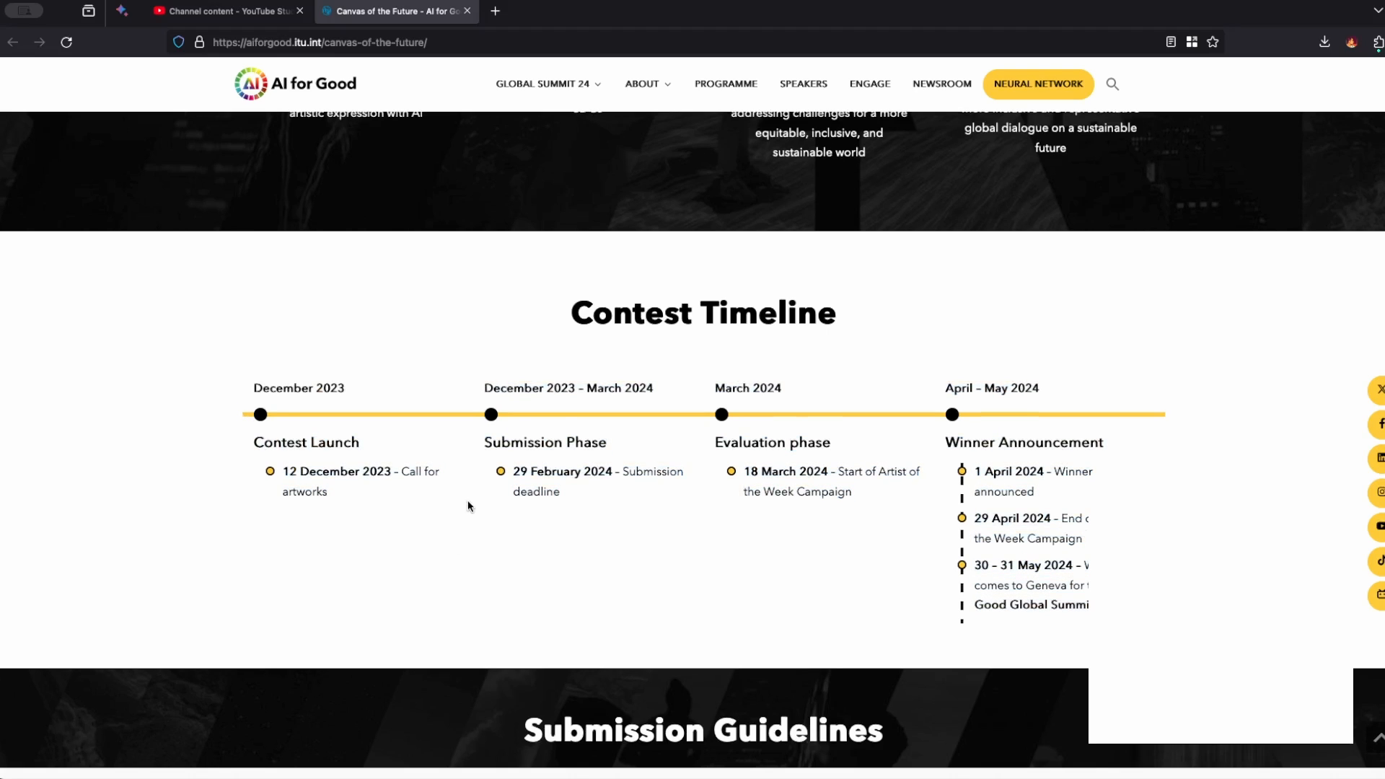
pyautogui.moveTo(973, 471); pyautogui.dragTo(1091, 605)
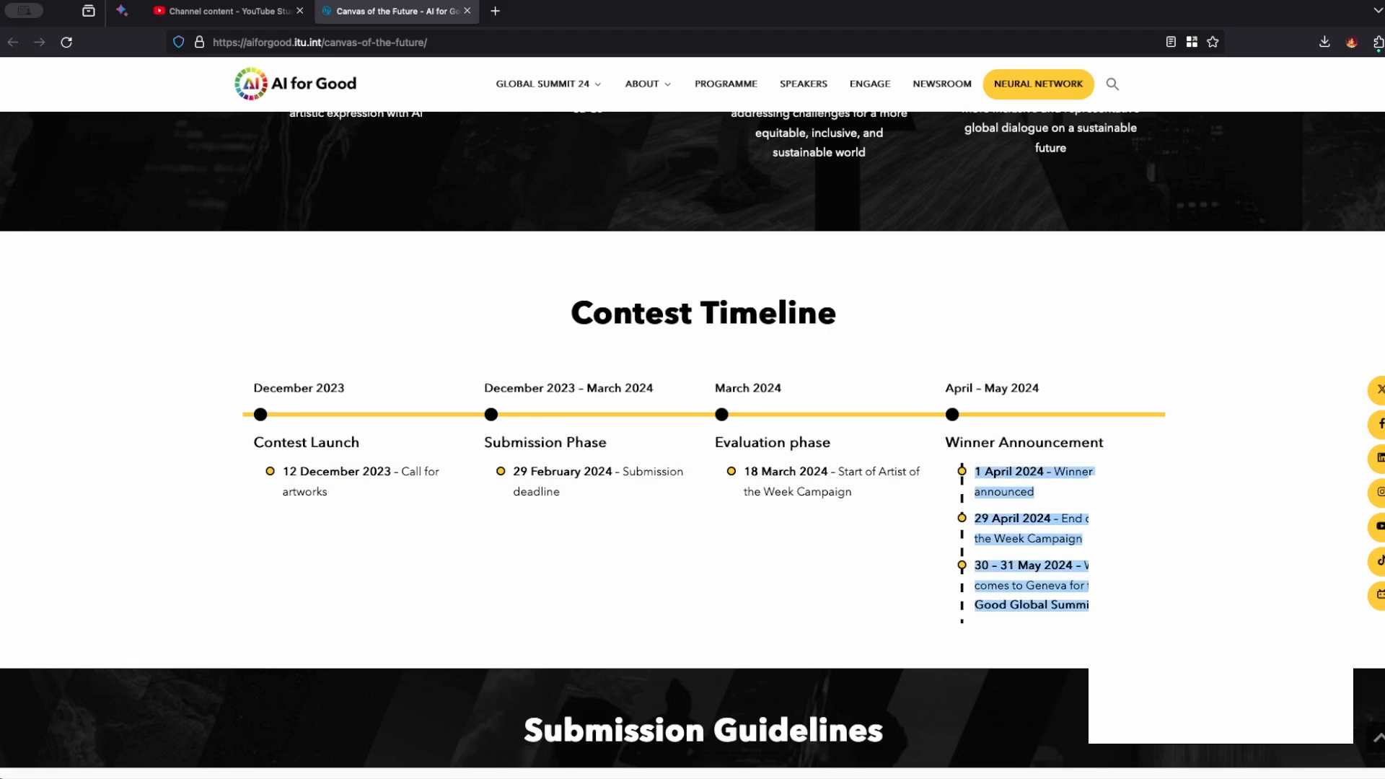
pyautogui.scroll(3)
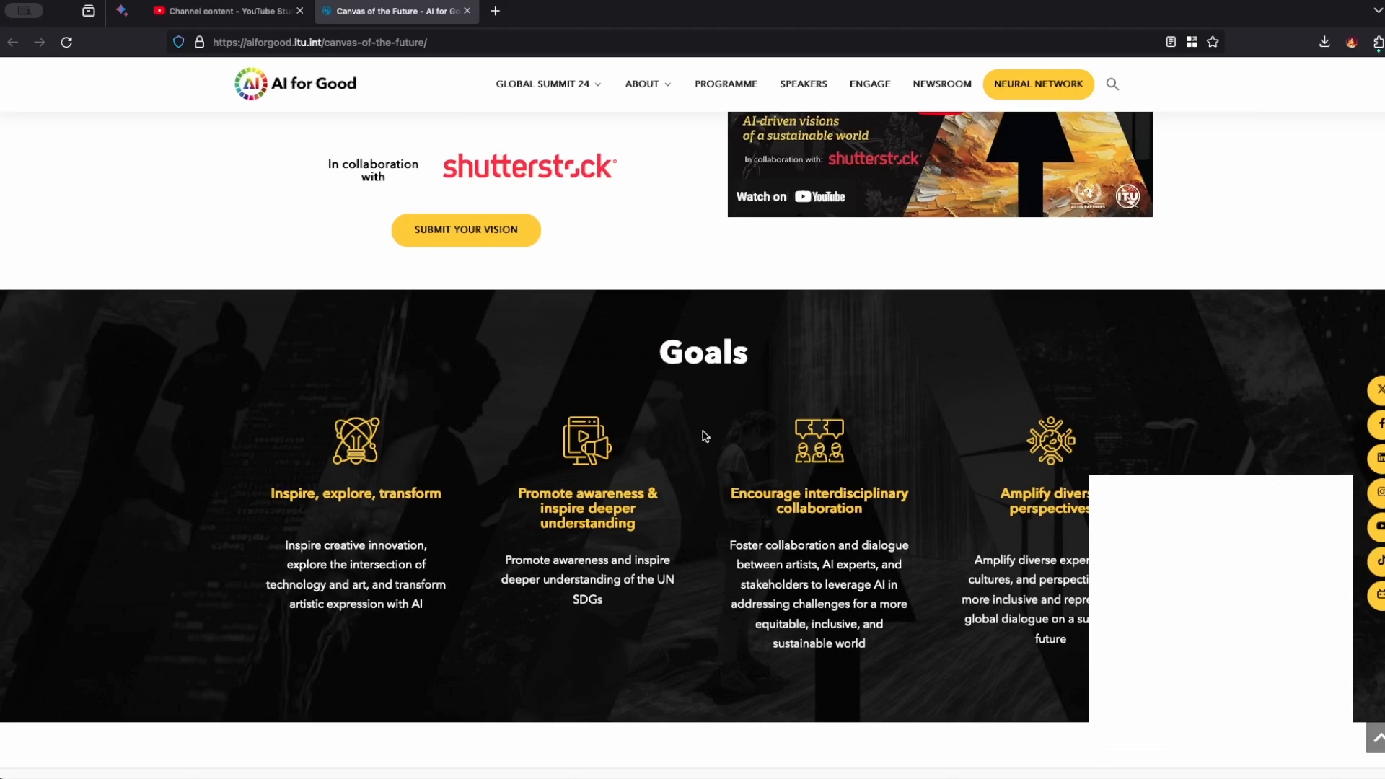
pyautogui.scroll(3)
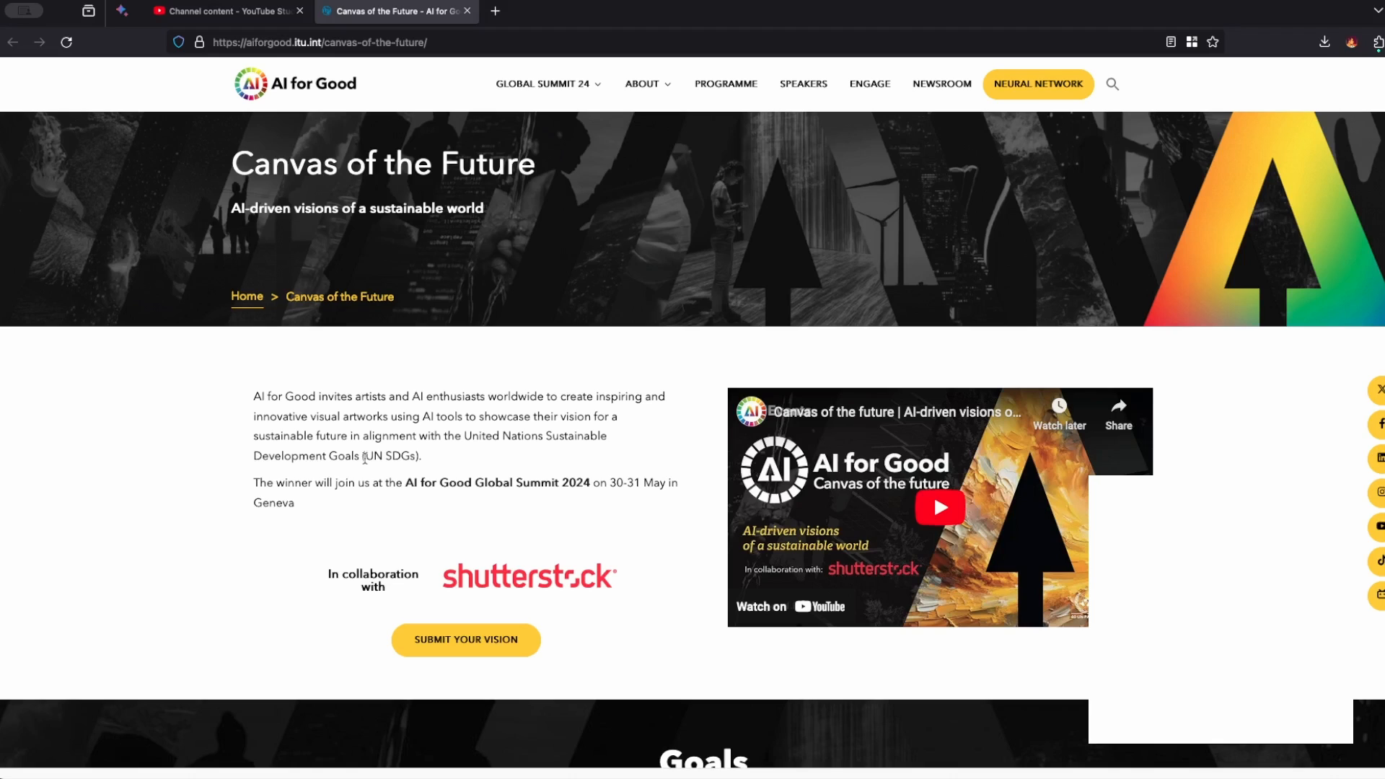
pyautogui.moveTo(355, 382)
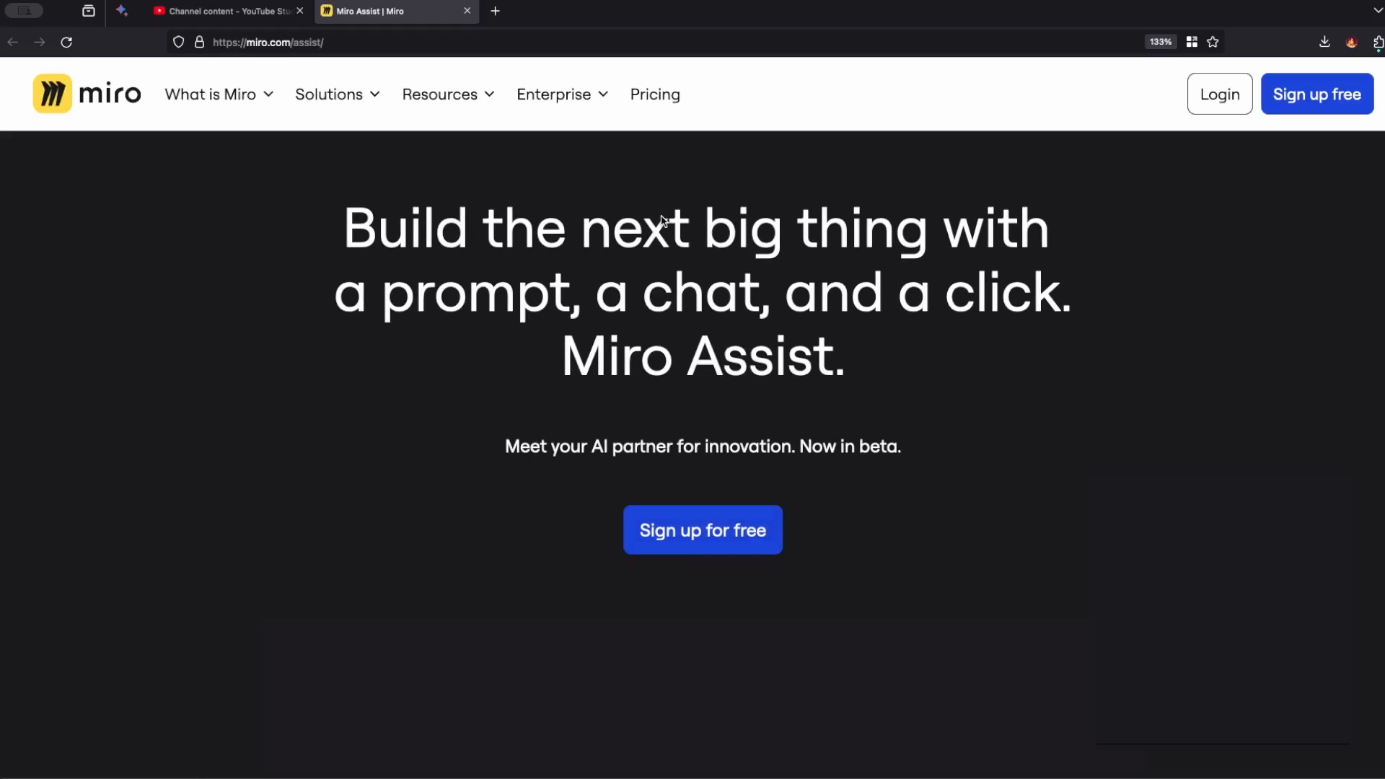
pyautogui.moveTo(606, 256)
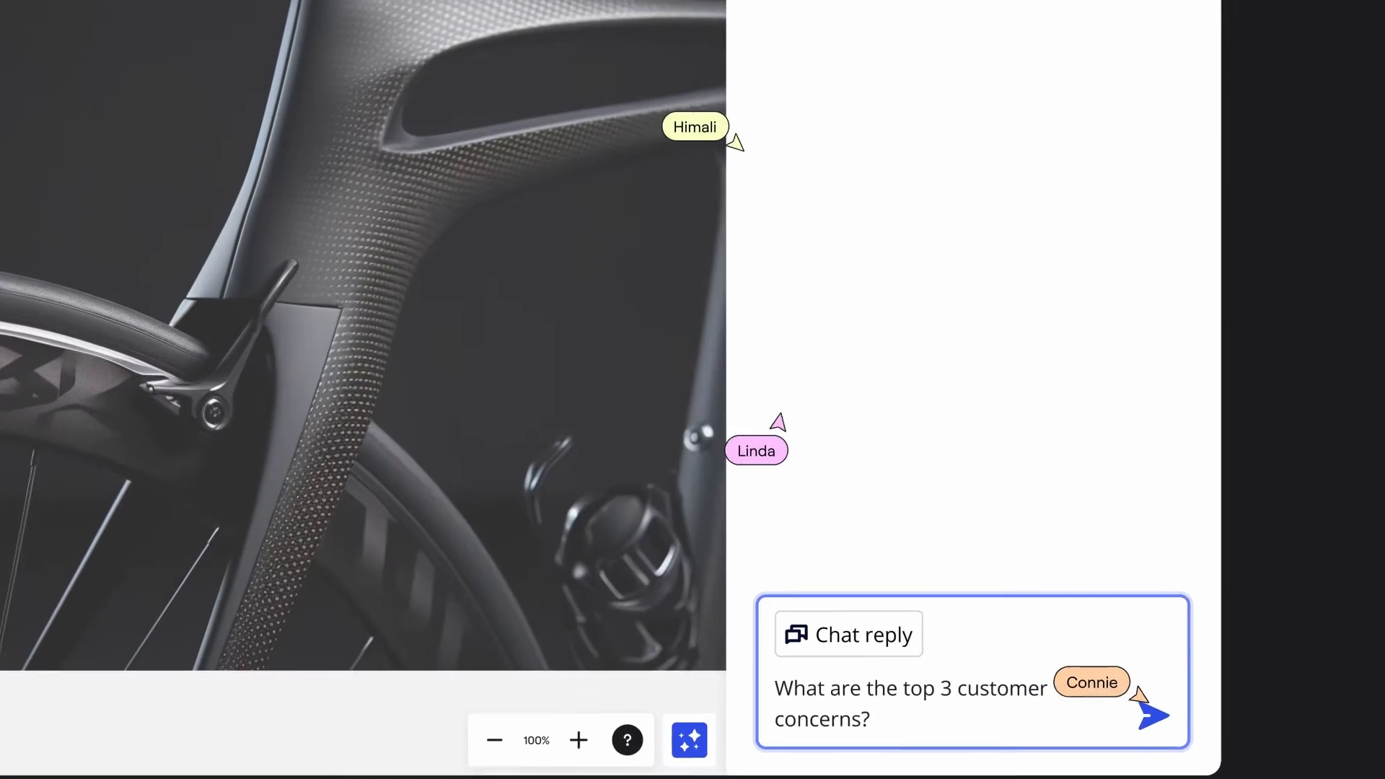
# Step: Ask Miro Assist for the top 3 customer concerns, plus 'How can I solve these concerns?' and a presentation prompt
pyautogui.click(1152, 715)
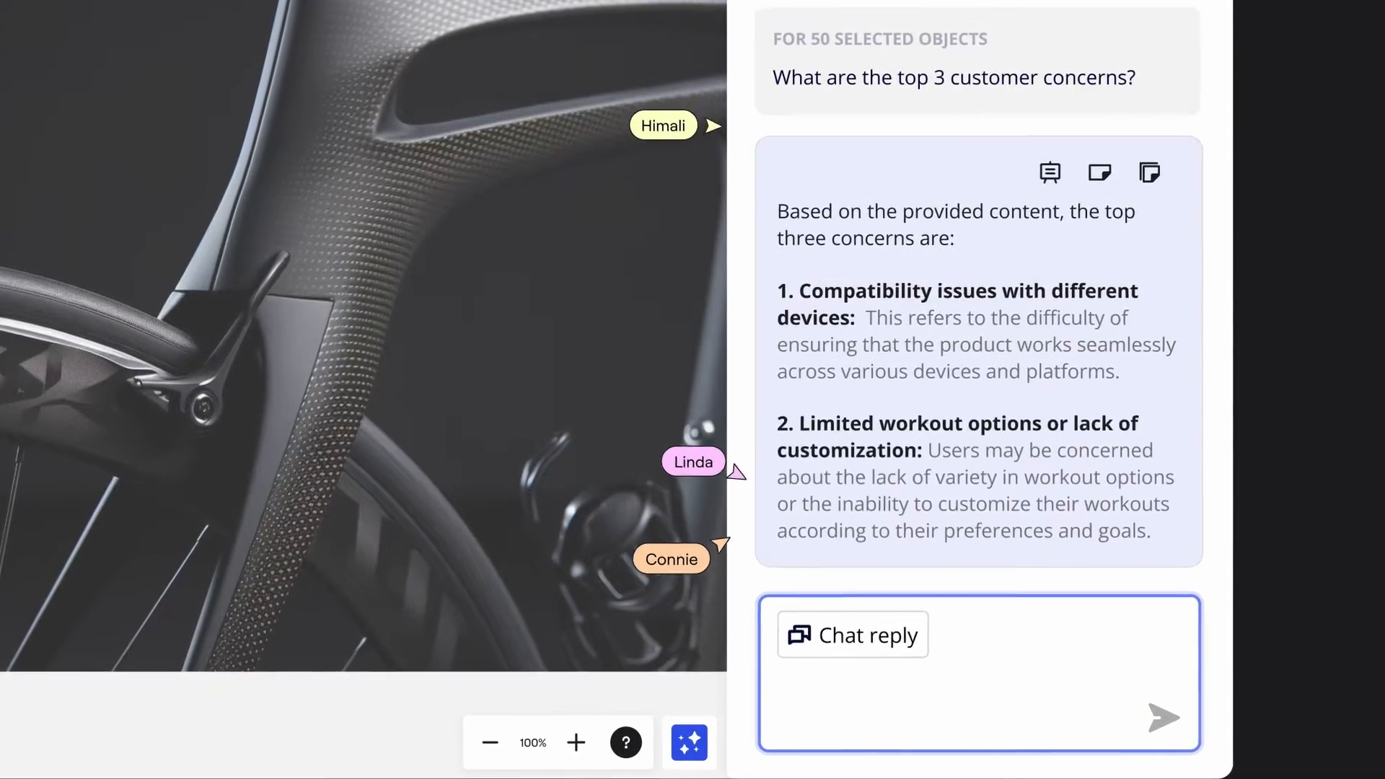
pyautogui.write('How can I solve these concerns?')
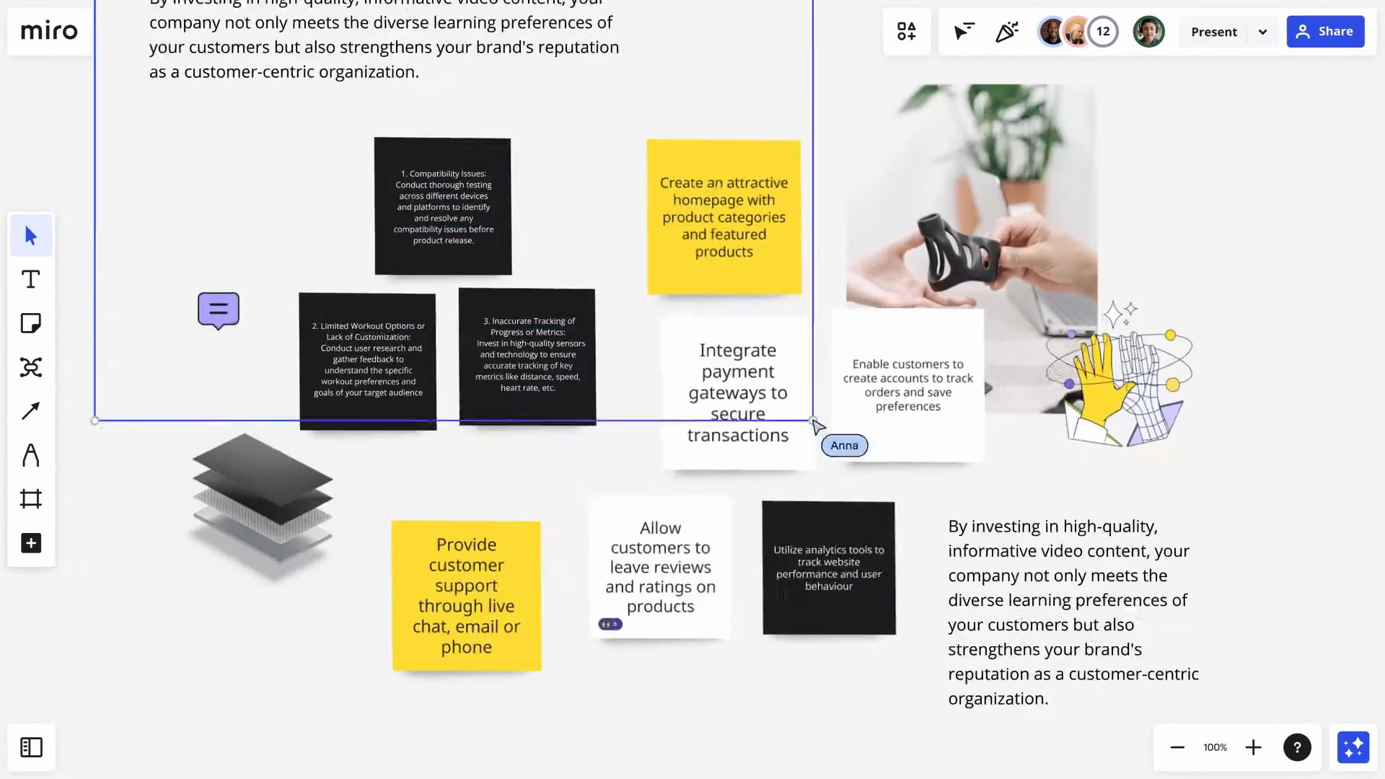
pyautogui.write('Generate a presentation with top 5 piec')
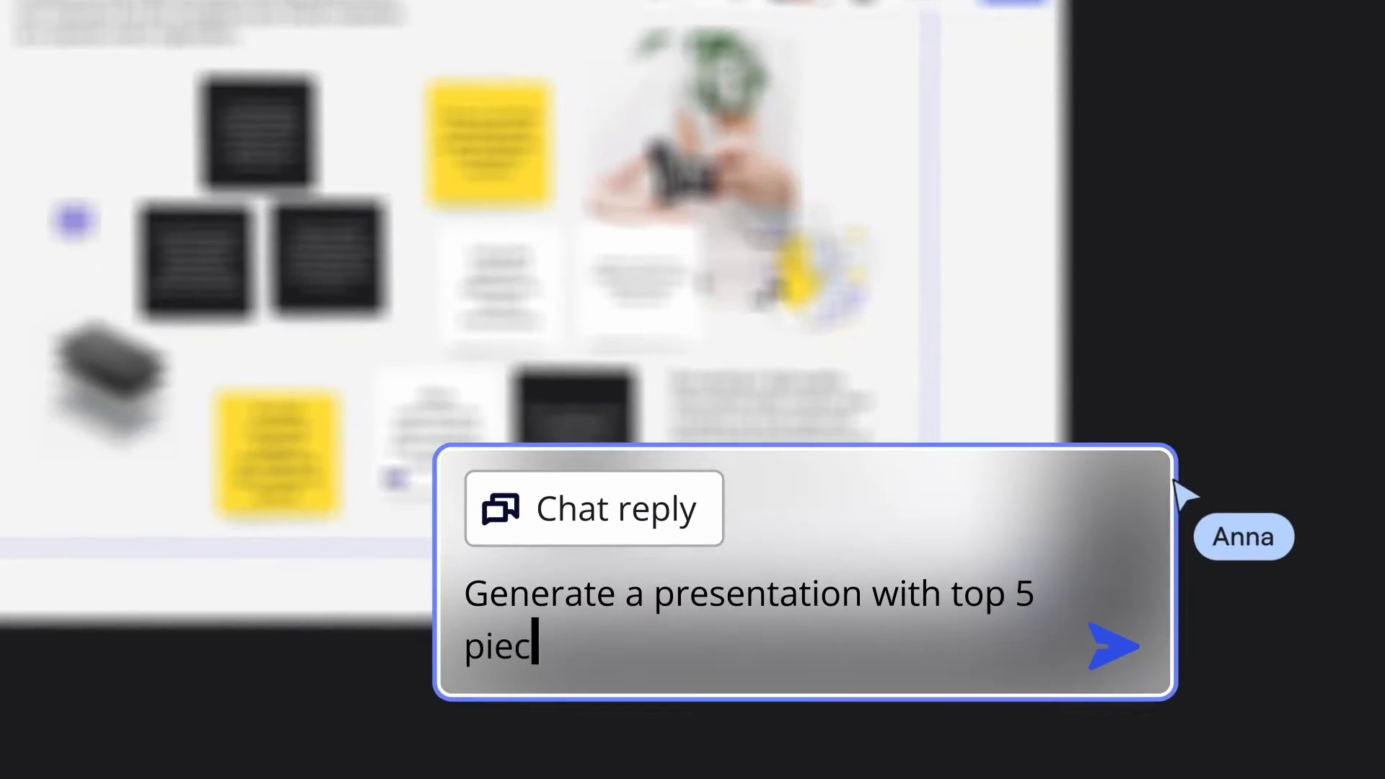
pyautogui.click(591, 507)
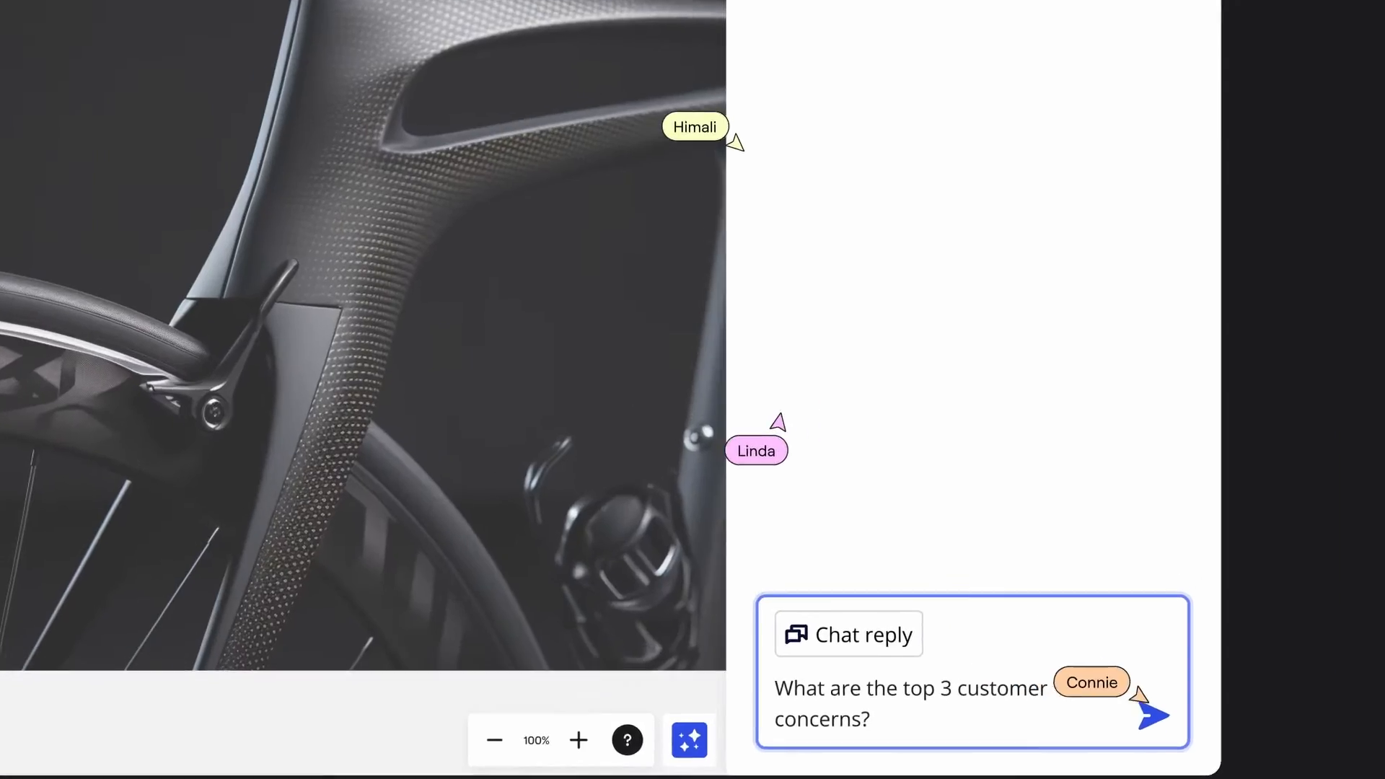
pyautogui.click(1150, 716)
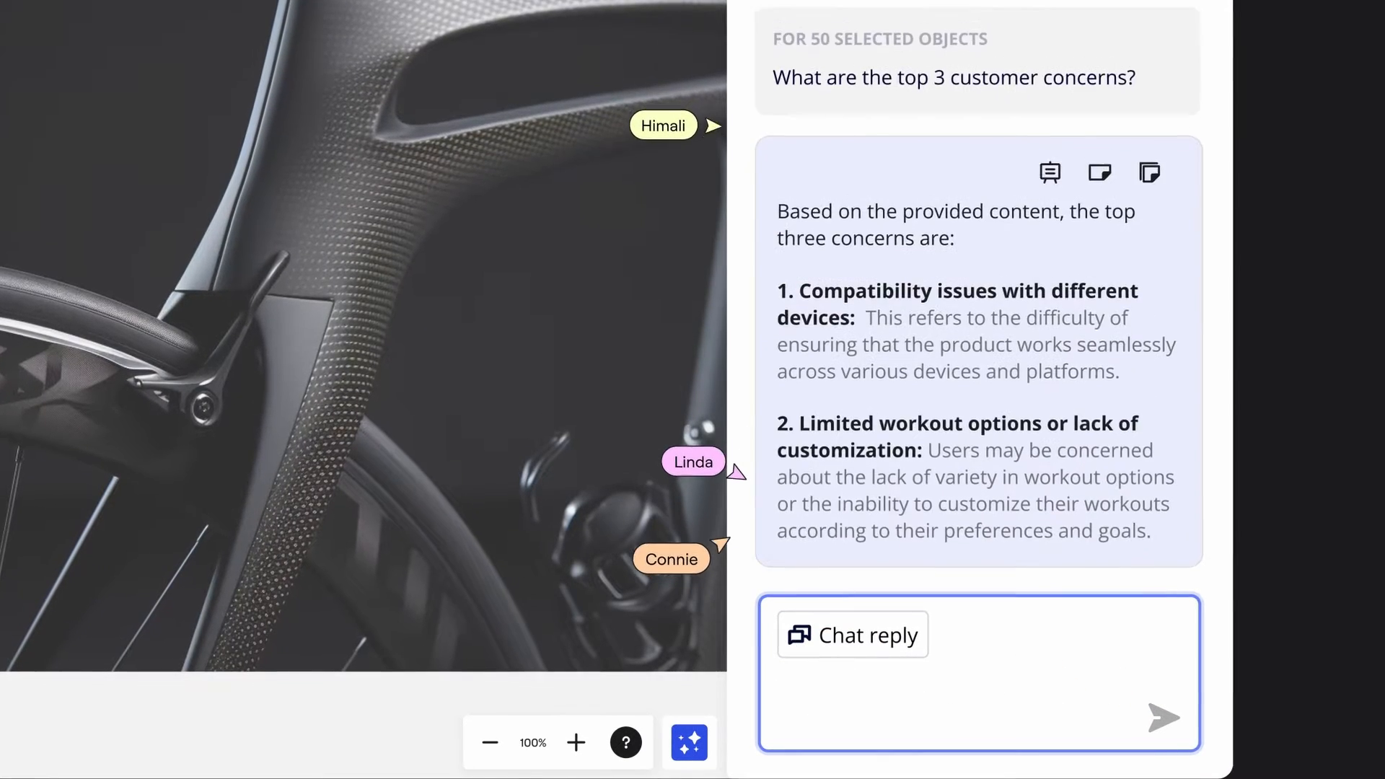
pyautogui.write('How can I solve these concerns?')
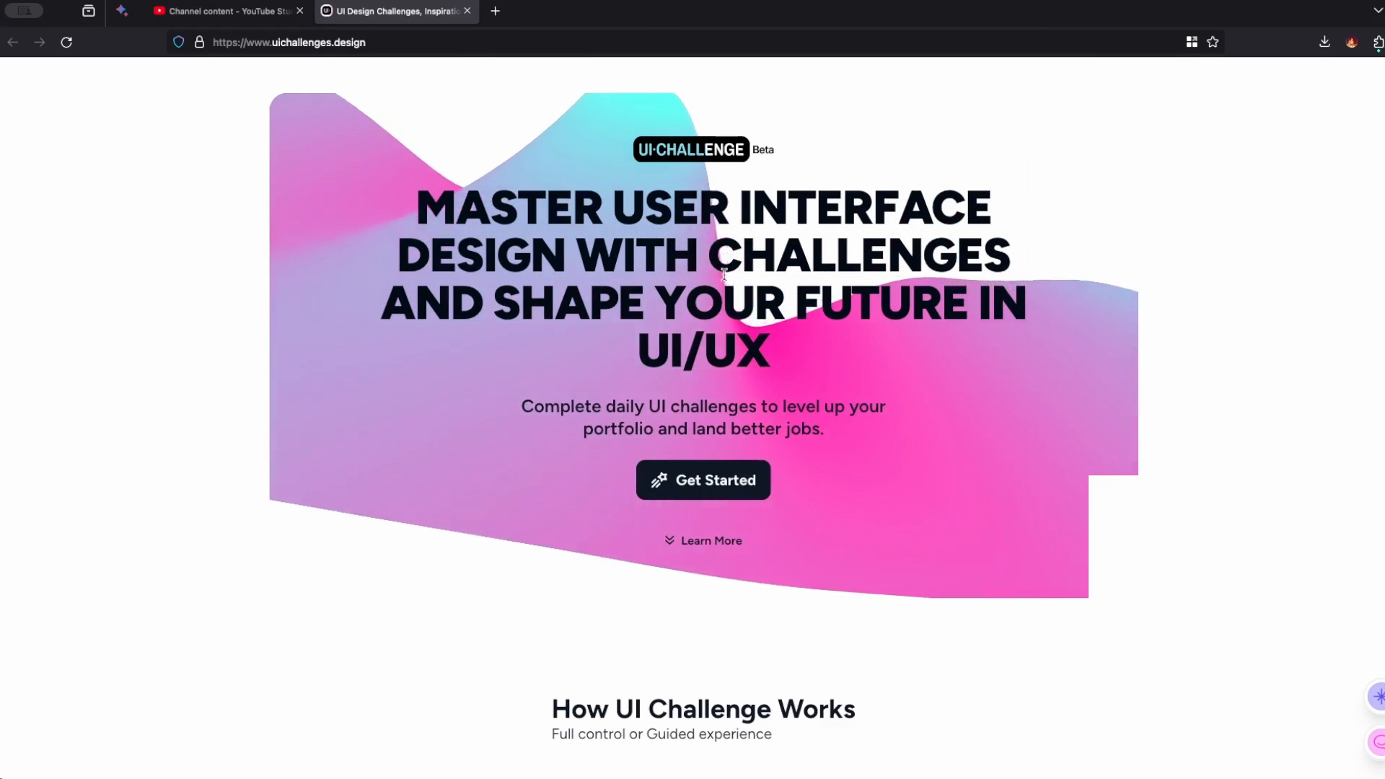
# Step: Scroll the uichallenges.design homepage past the hero to the How UI Challenge Works steps
pyautogui.scroll(-3)
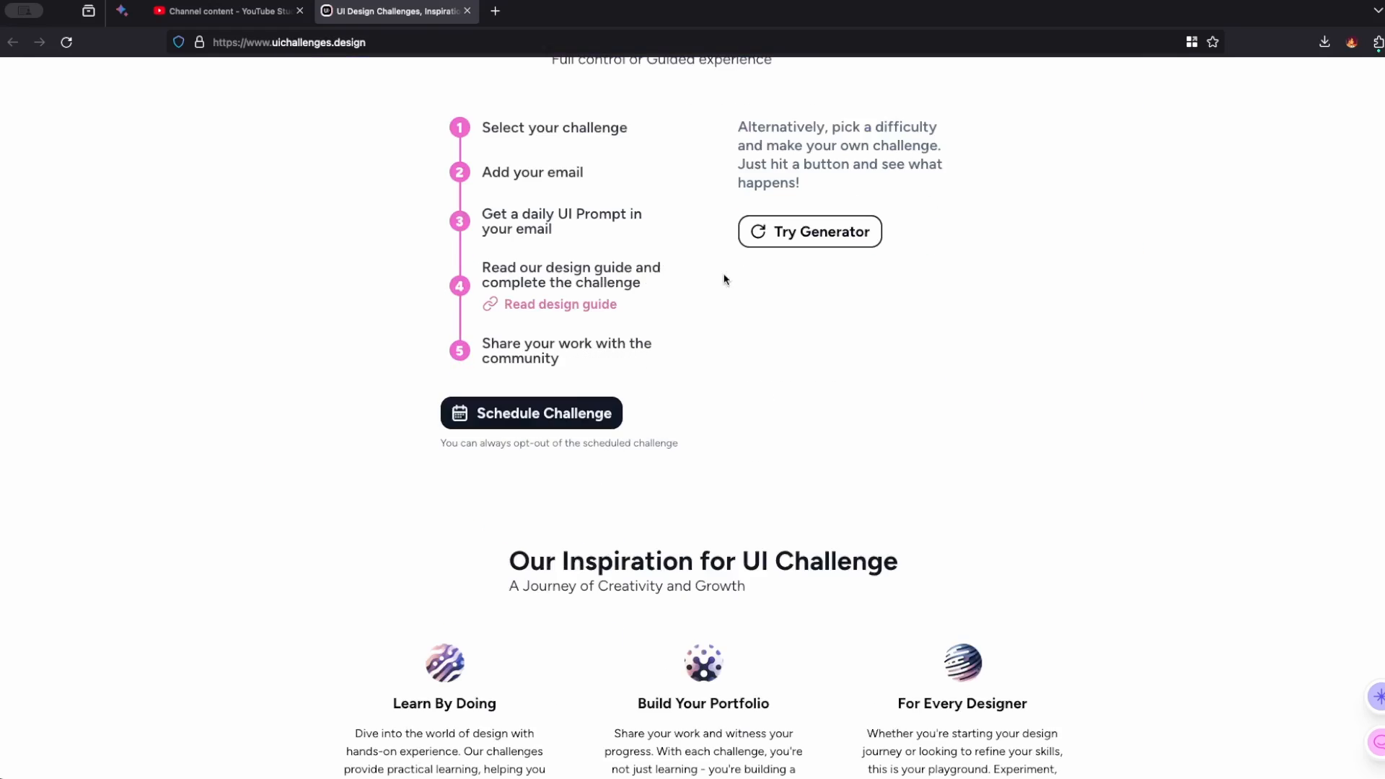
pyautogui.scroll(3)
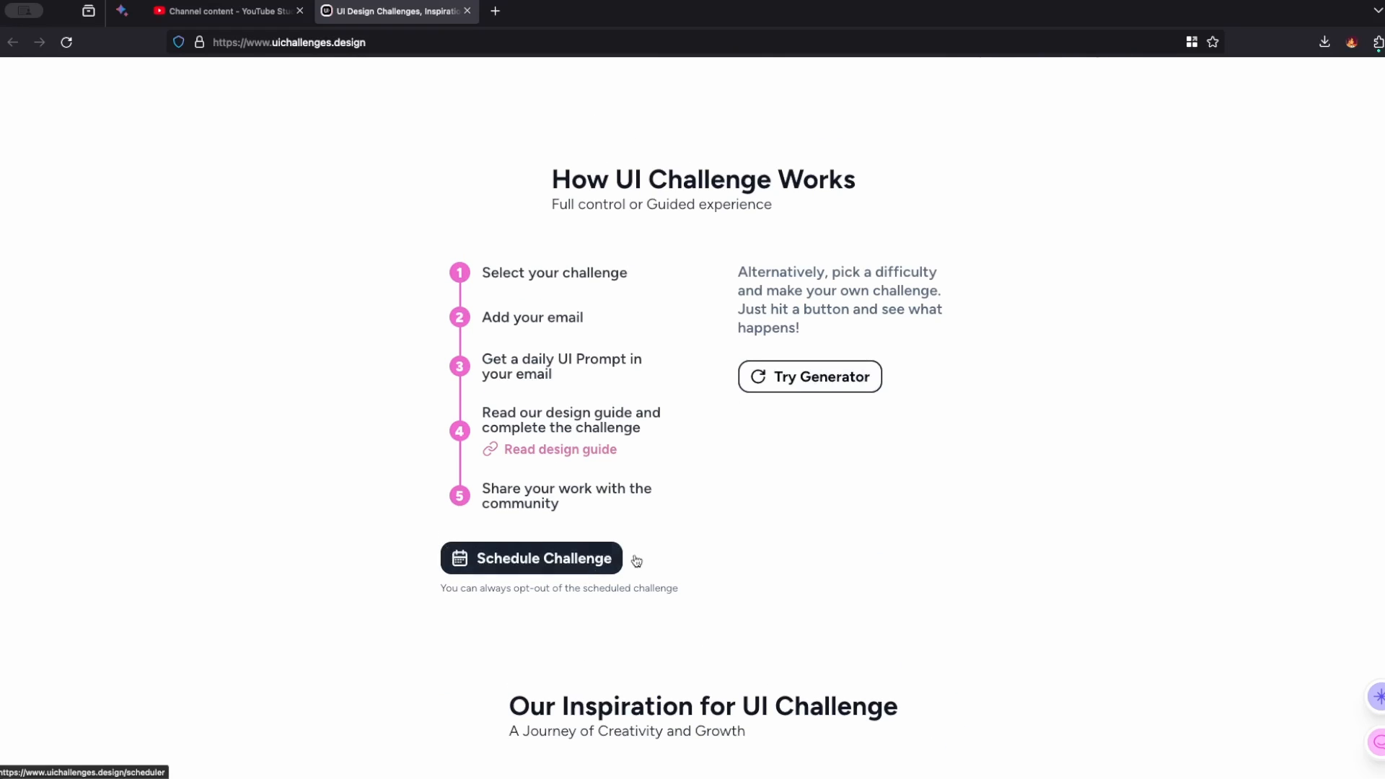
pyautogui.moveTo(390, 376)
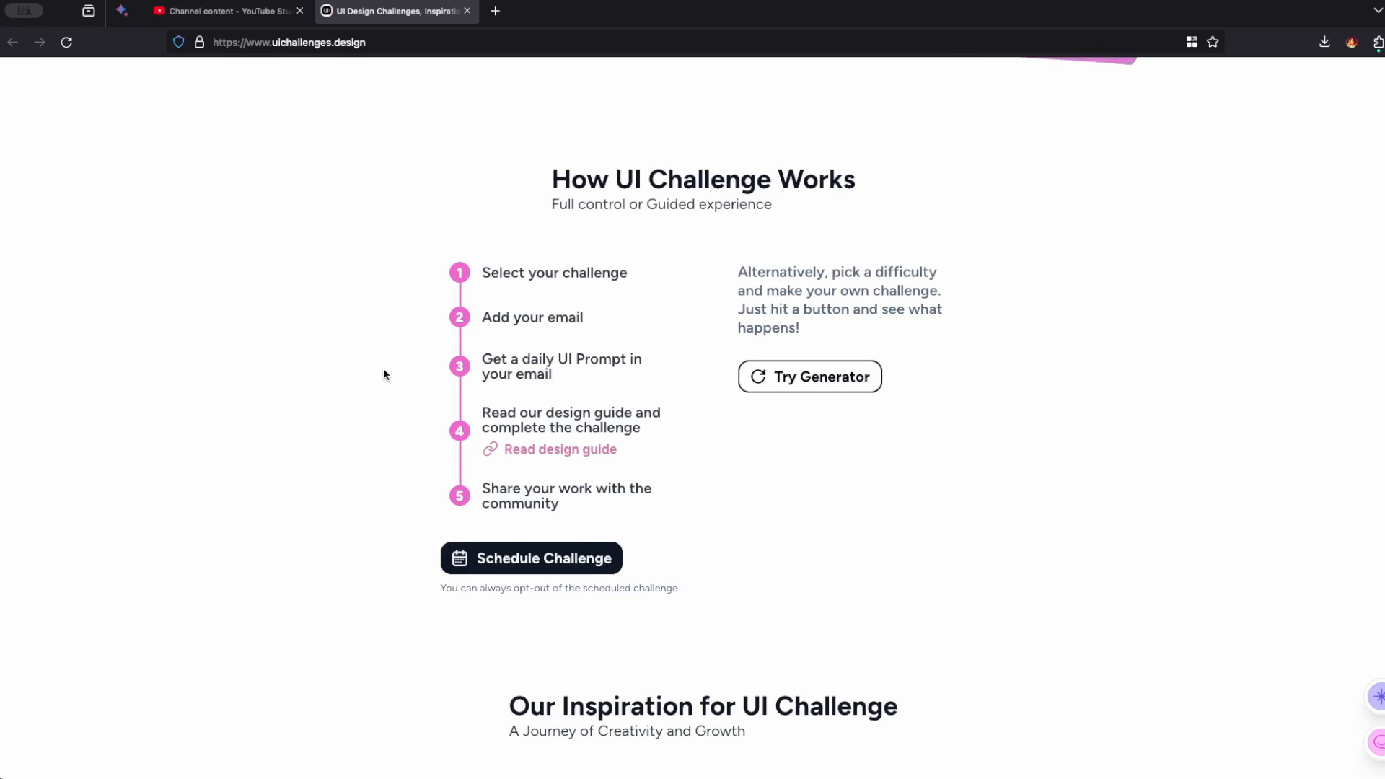
pyautogui.scroll(3)
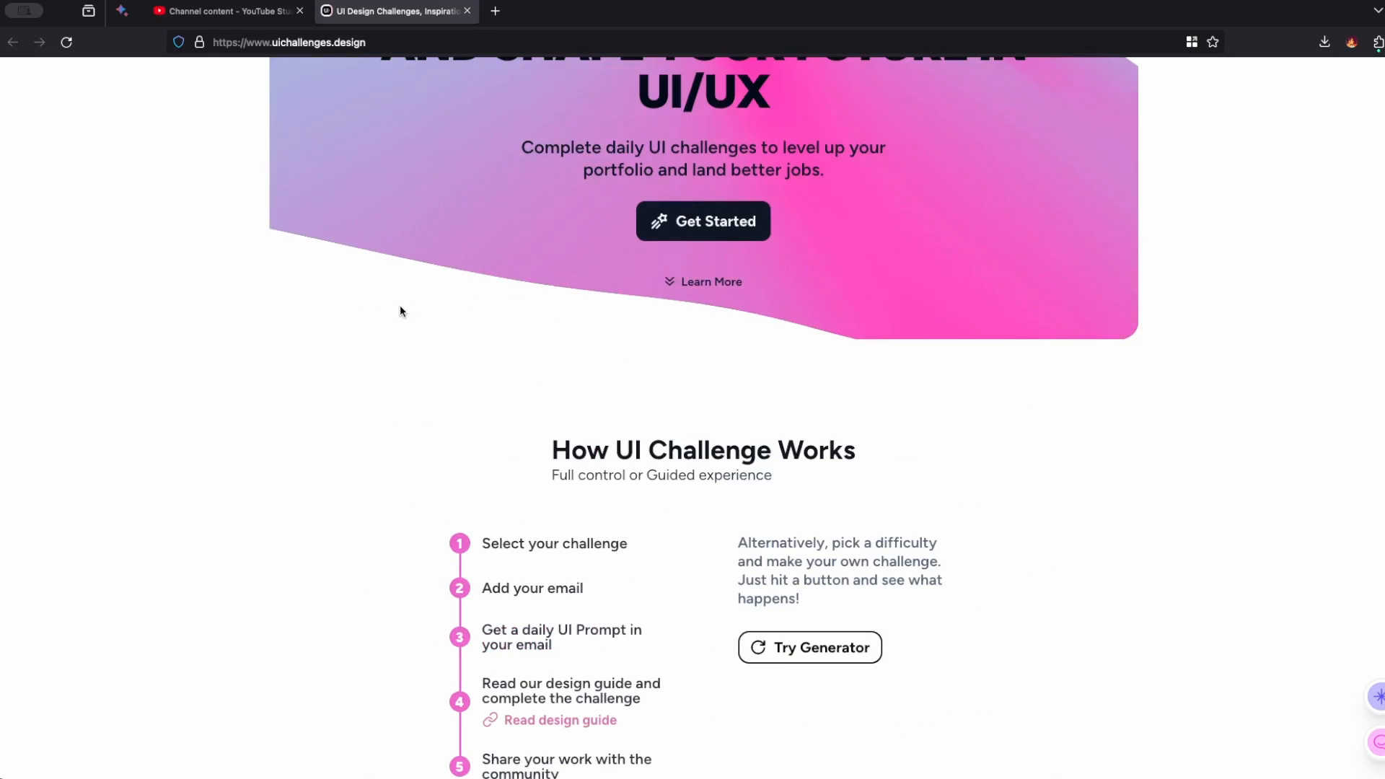
pyautogui.scroll(-3)
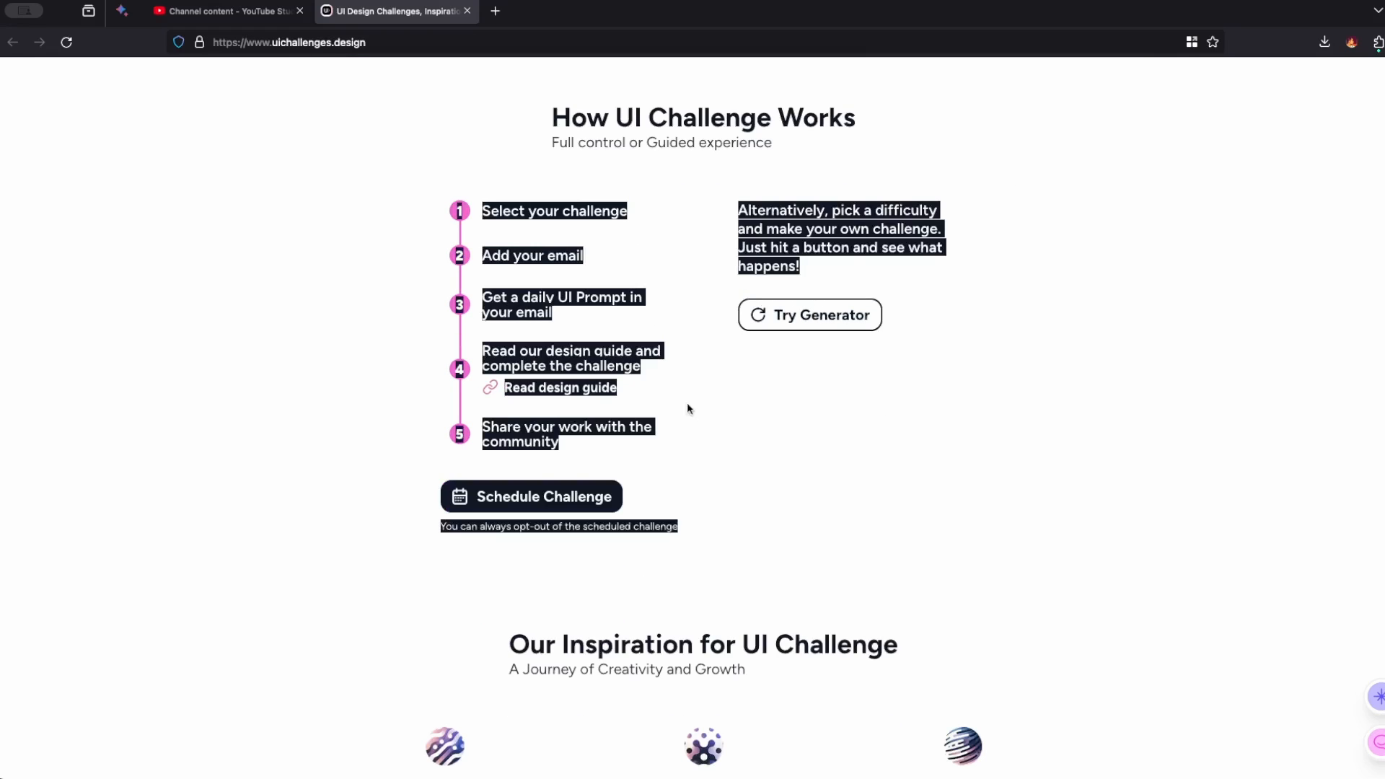
pyautogui.scroll(-3)
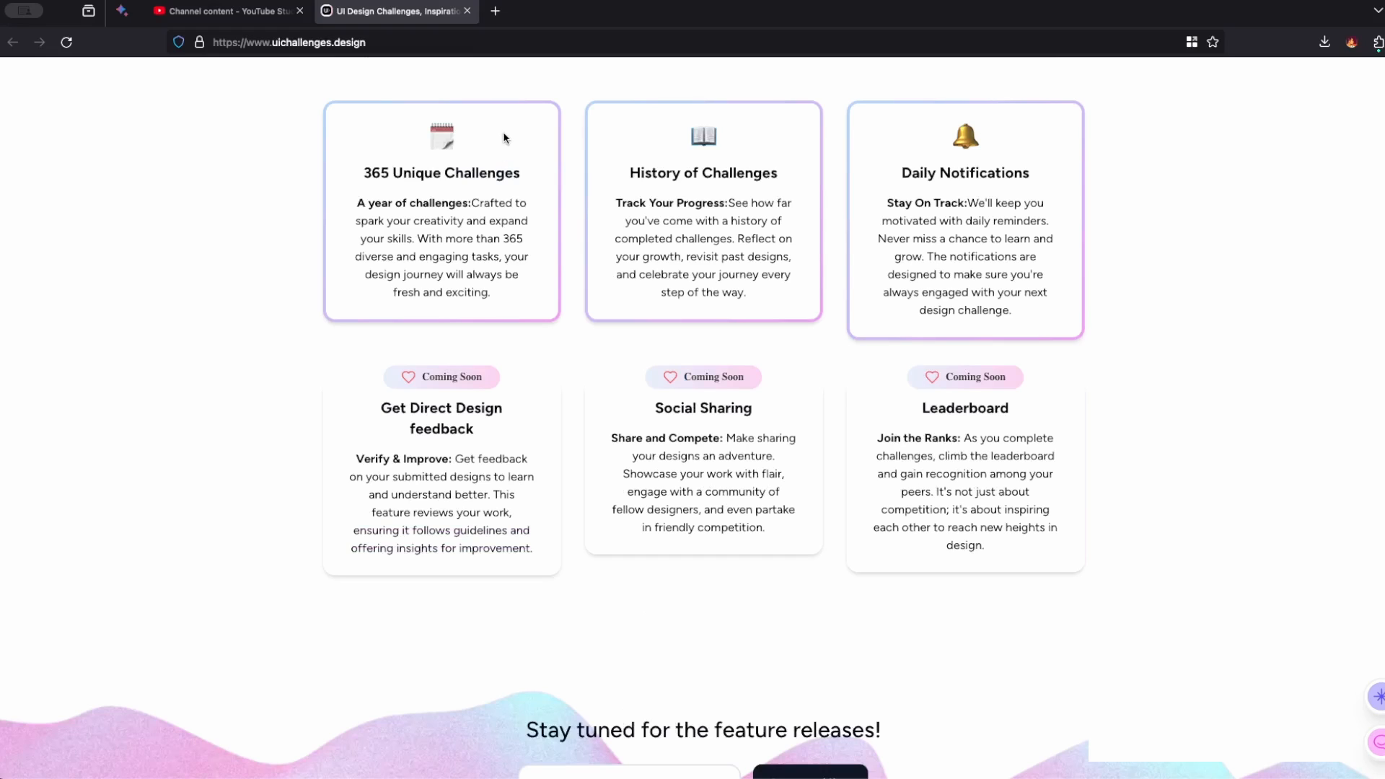
pyautogui.moveTo(630, 178)
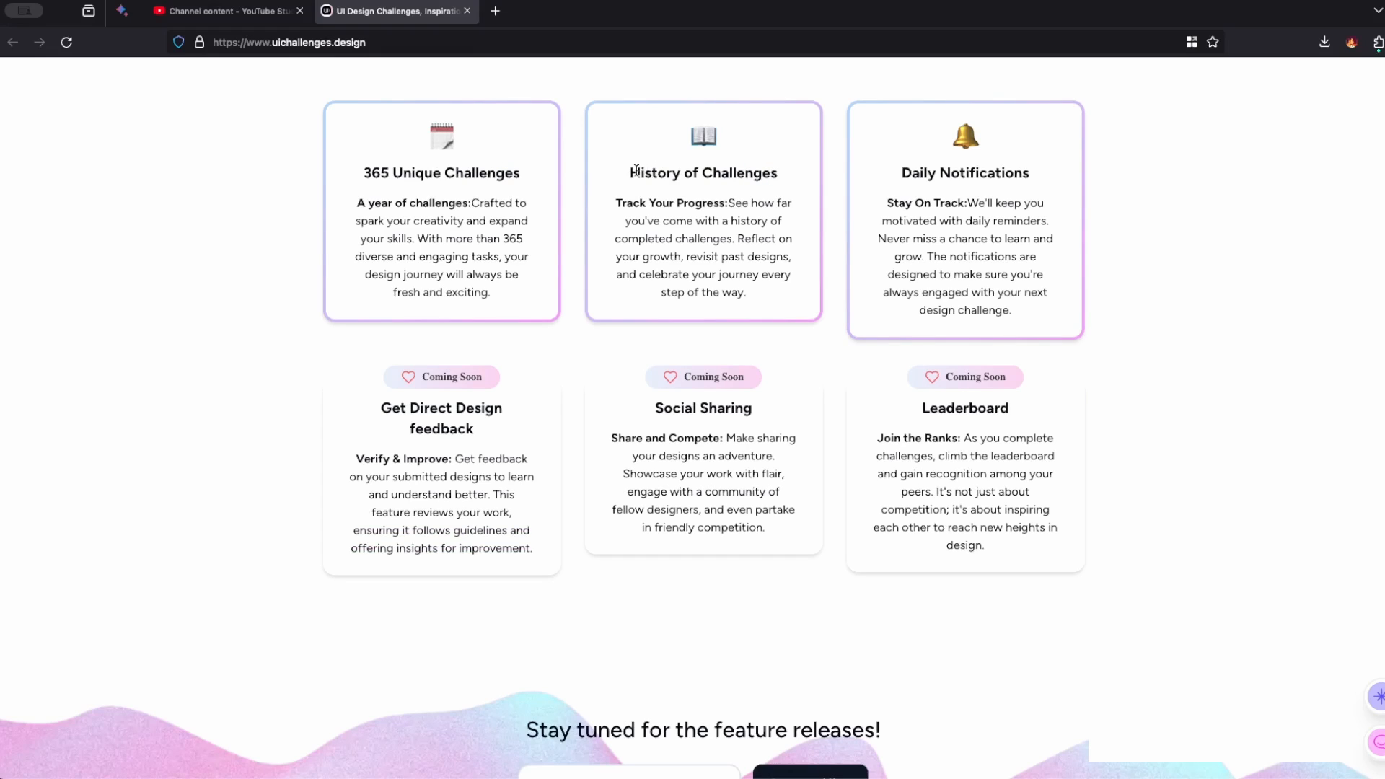
# Step: Highlight the History of Challenges card heading among the UI Challenges feature cards
pyautogui.doubleClick(703, 172)
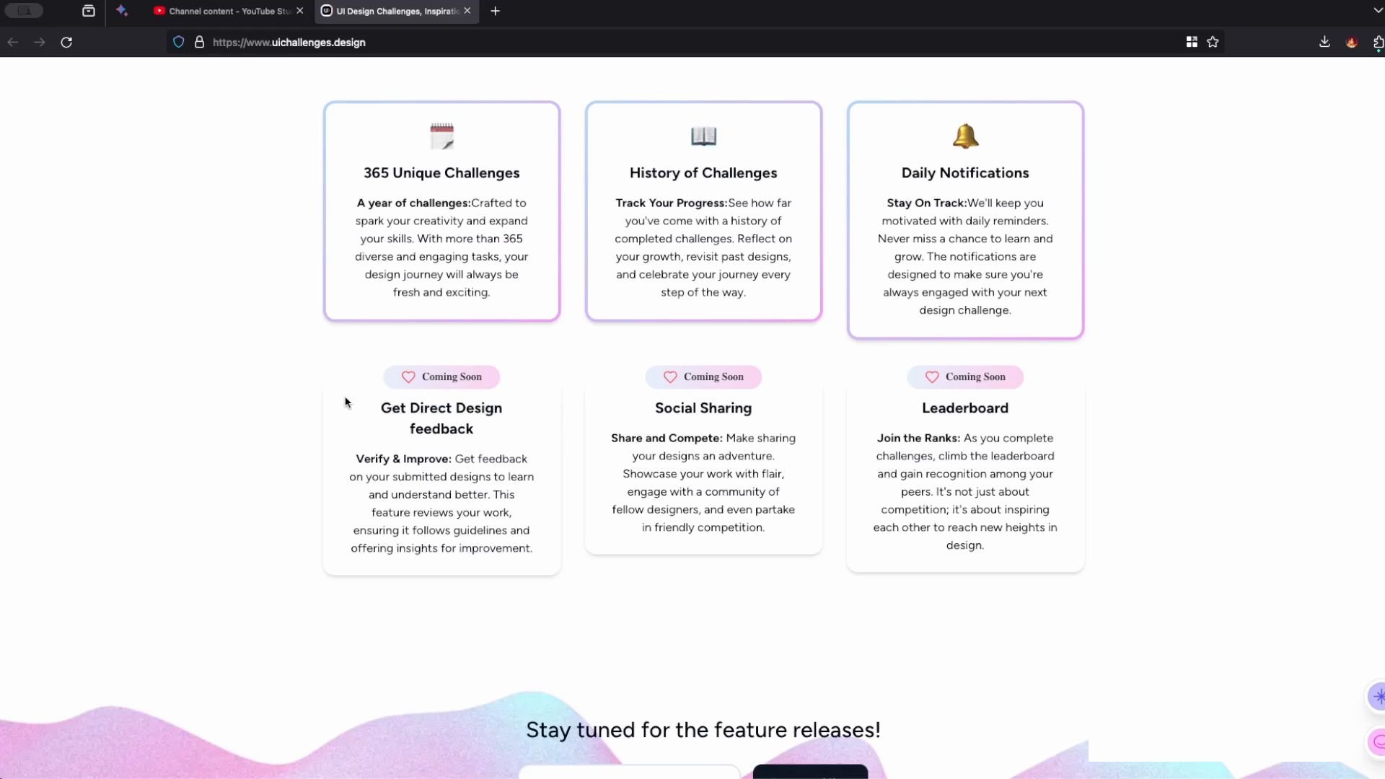
pyautogui.moveTo(554, 400)
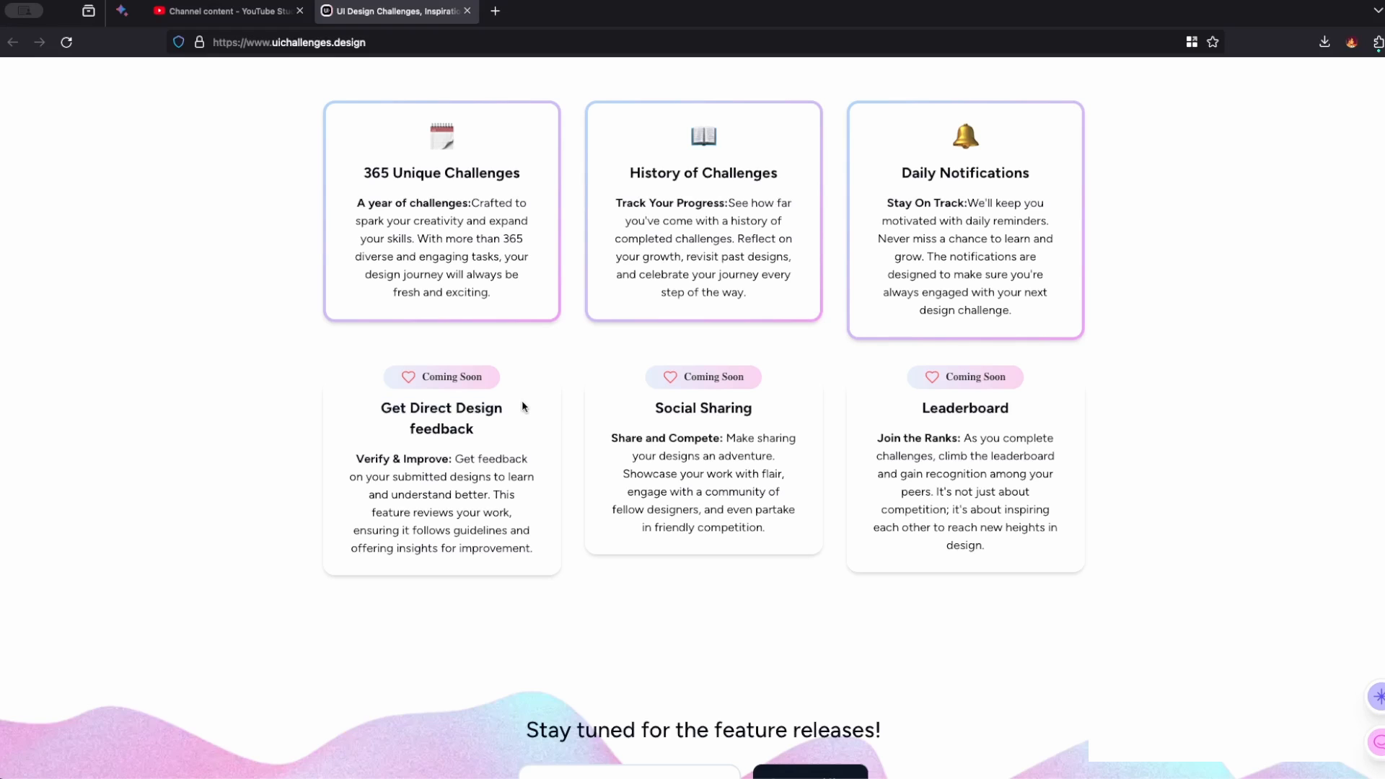
pyautogui.moveTo(780, 407)
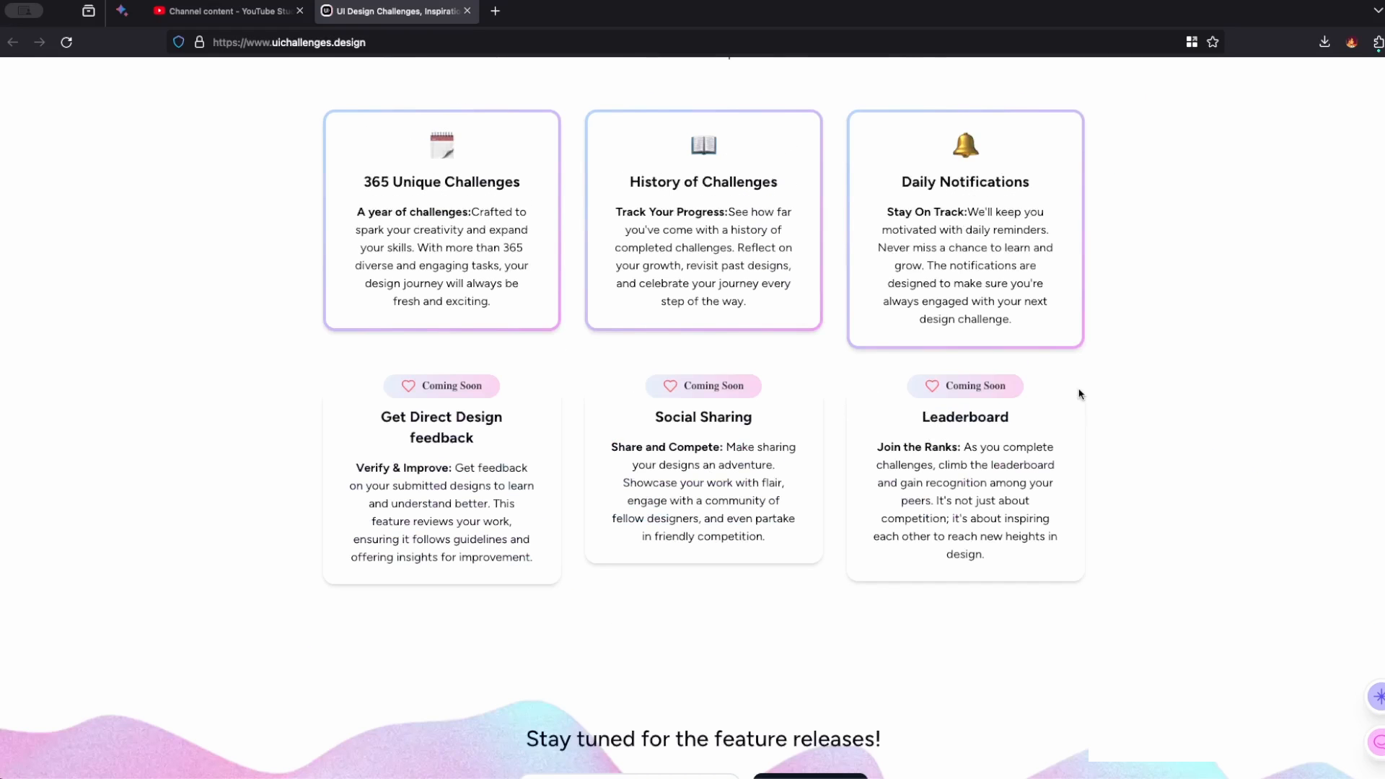
pyautogui.moveTo(902, 433)
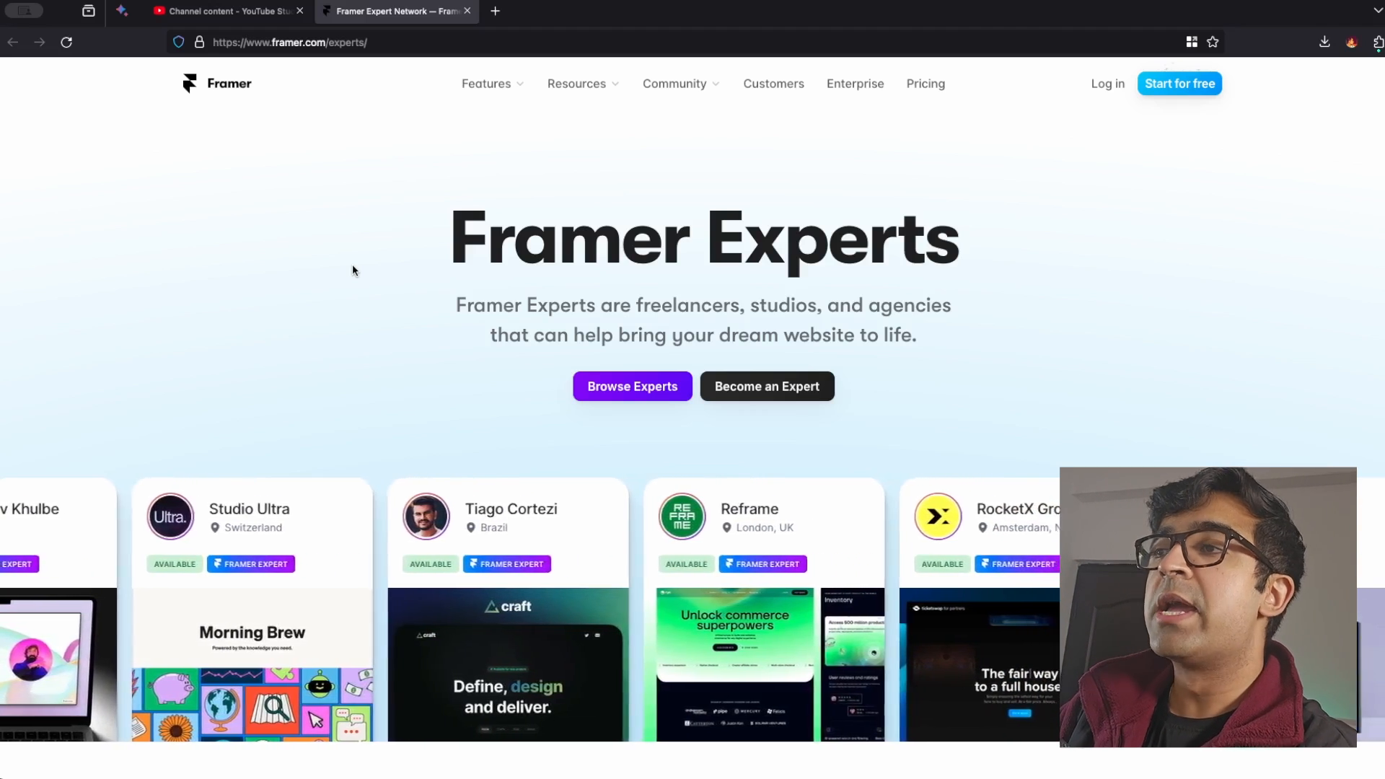
pyautogui.scroll(-3)
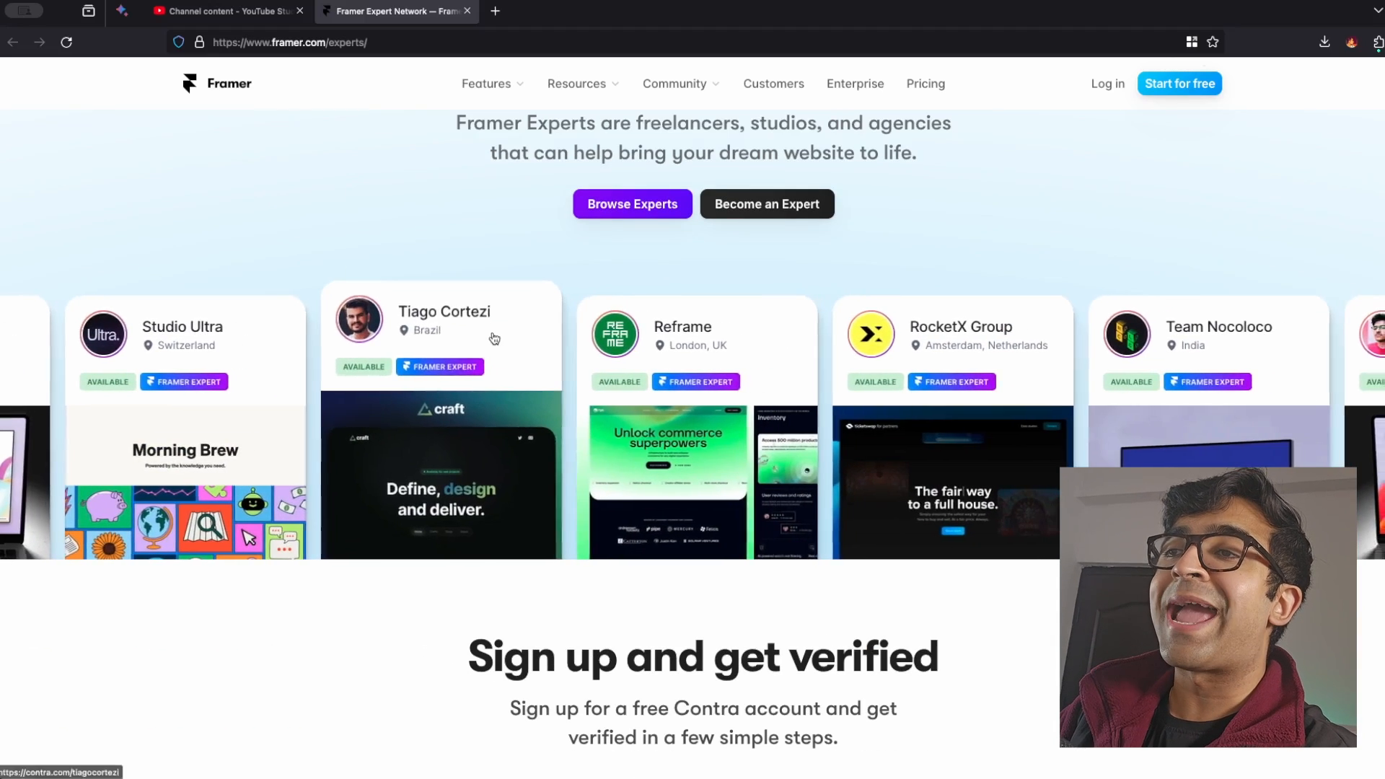
pyautogui.scroll(-3)
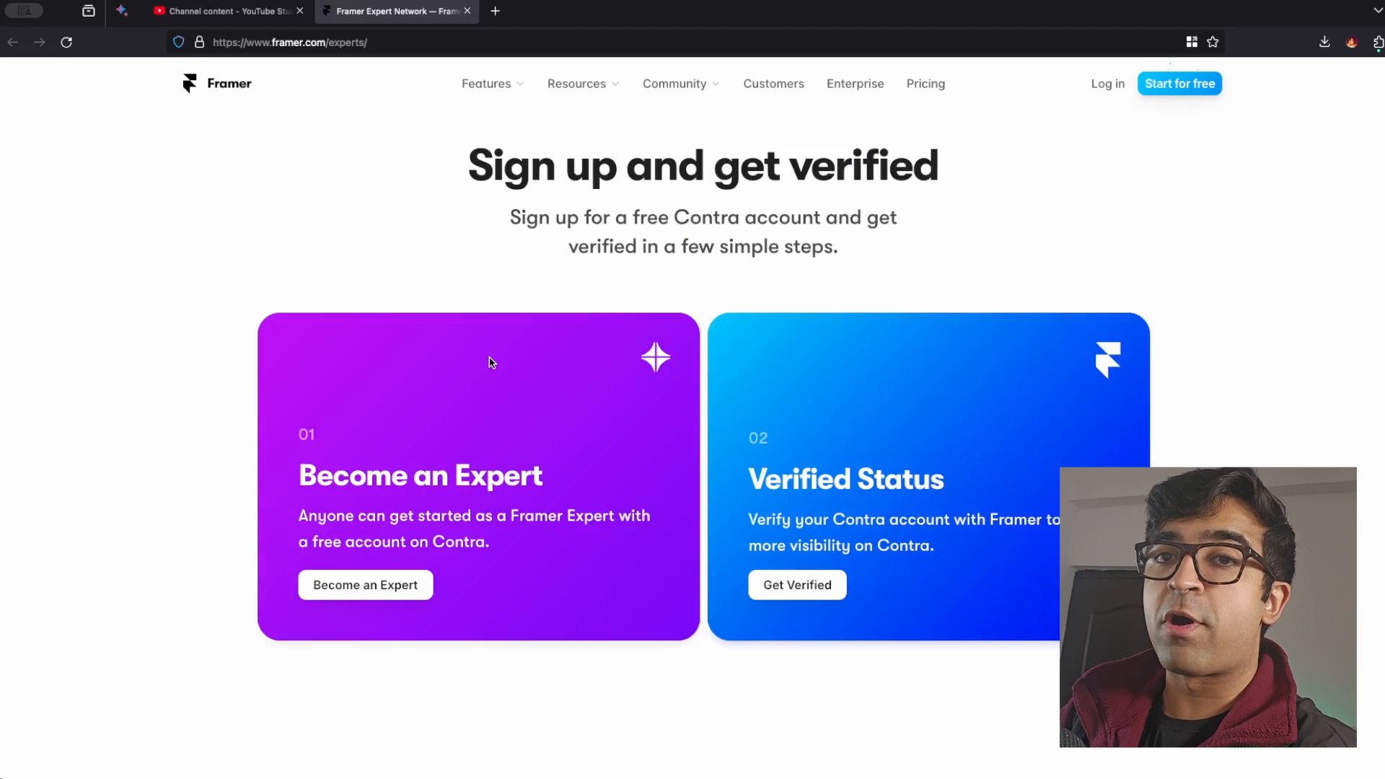
pyautogui.scroll(-3)
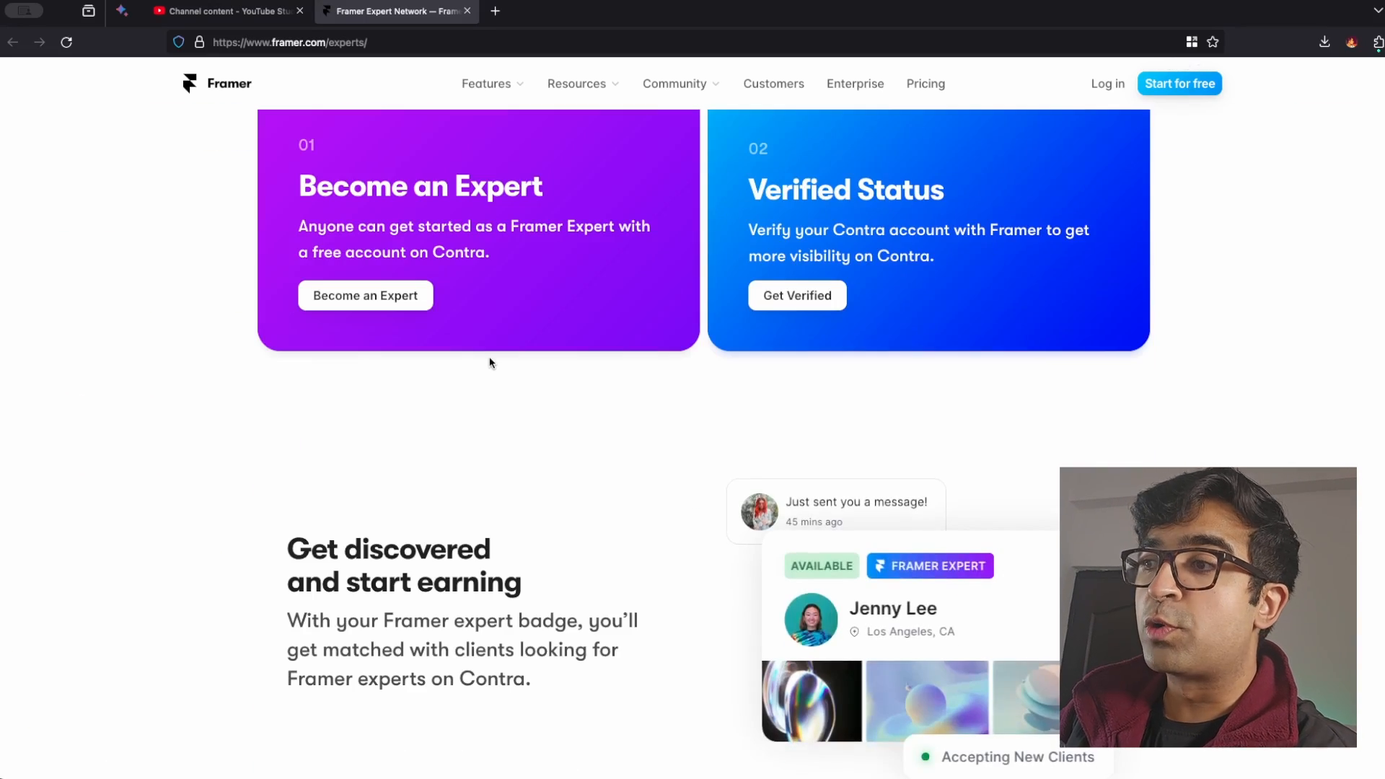
pyautogui.scroll(-3)
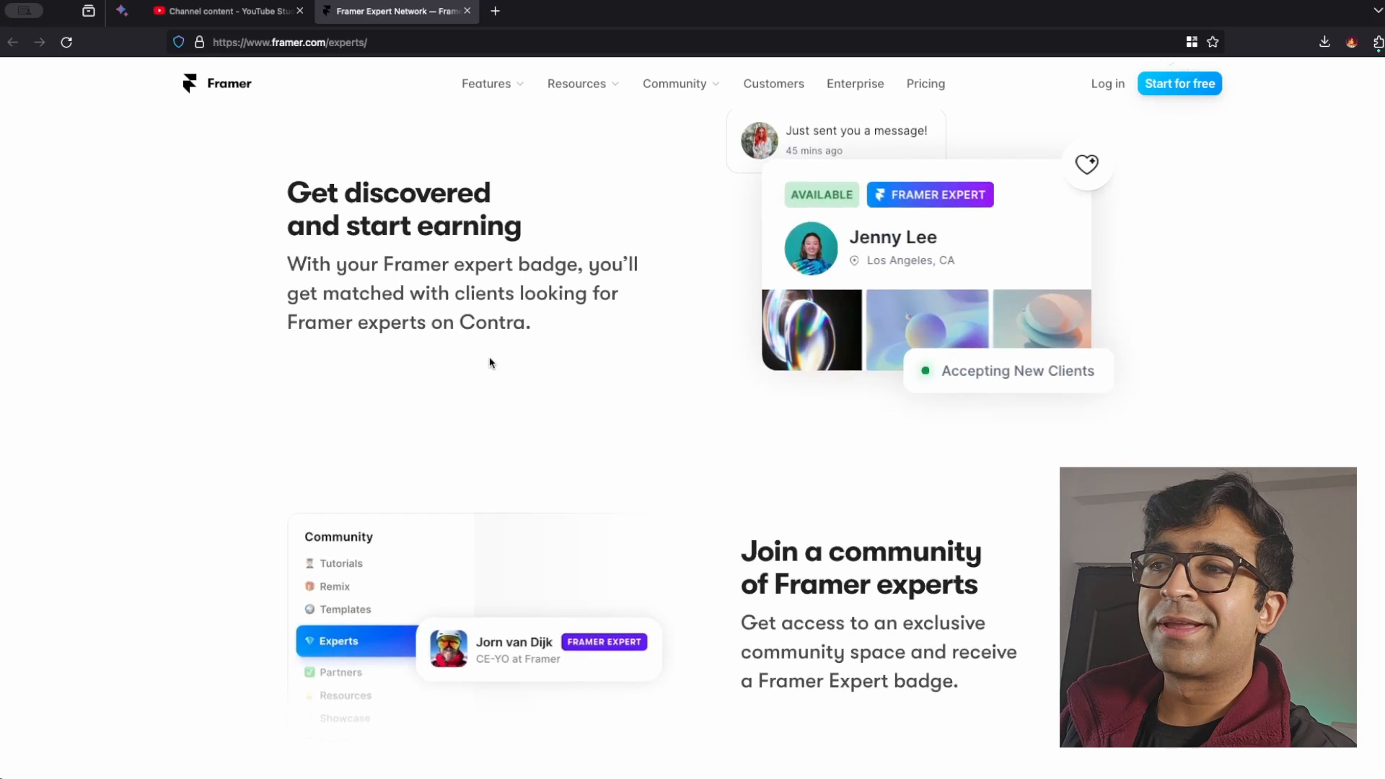
pyautogui.scroll(-3)
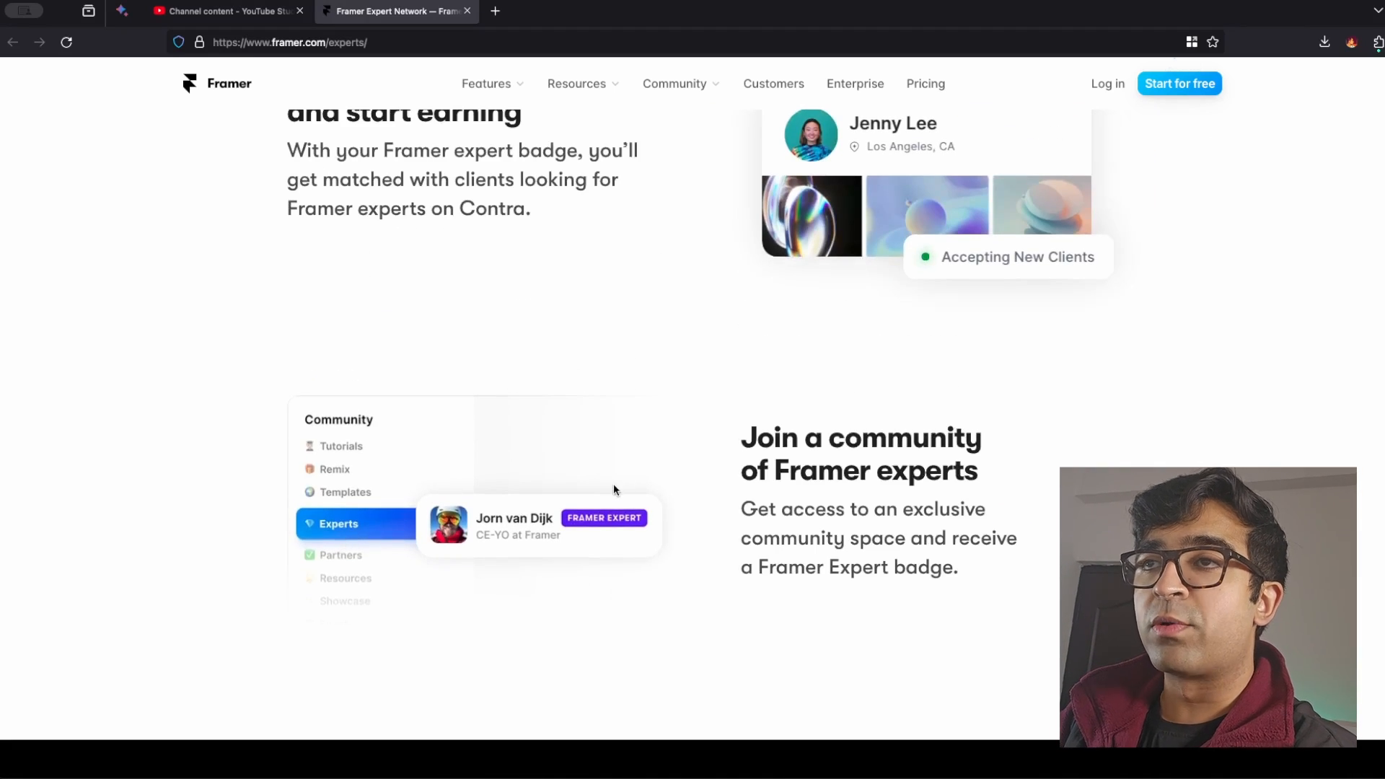
pyautogui.scroll(3)
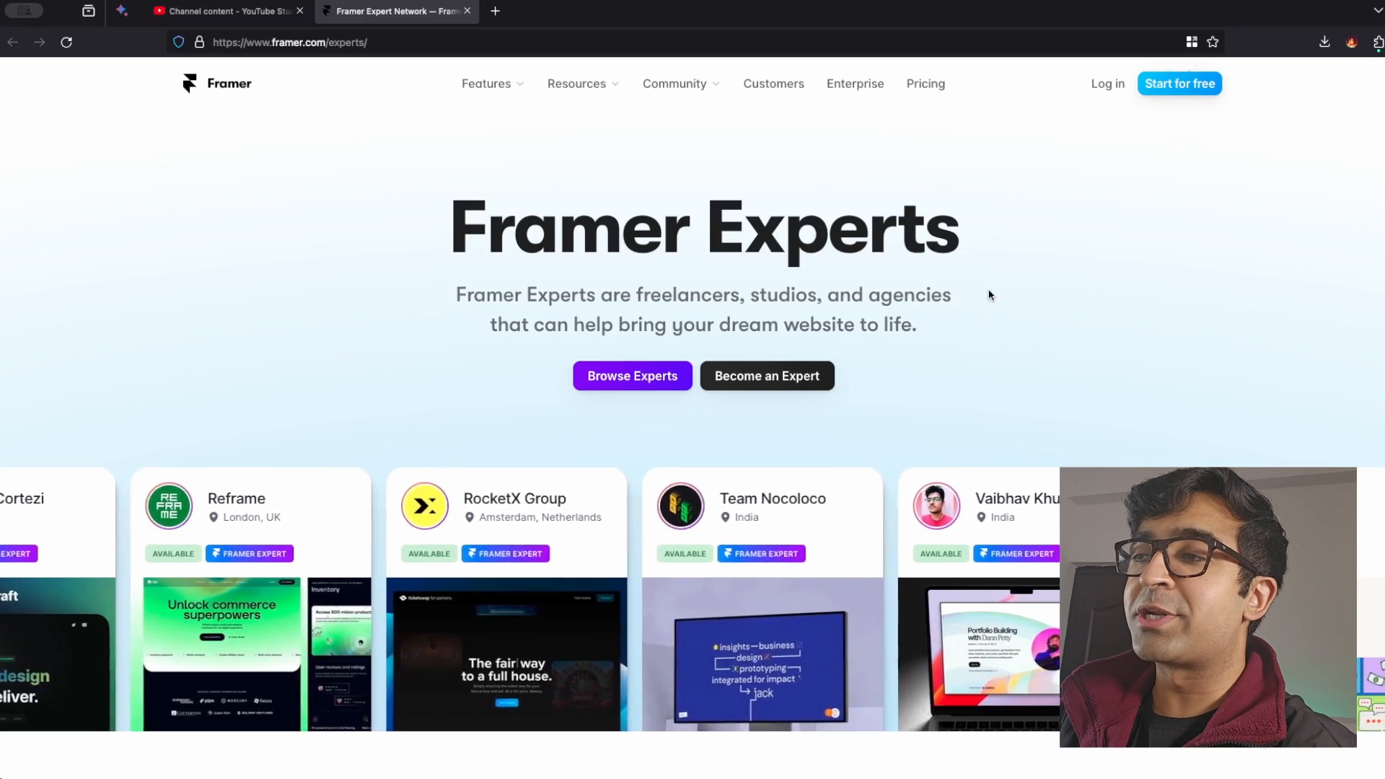
pyautogui.click(978, 506)
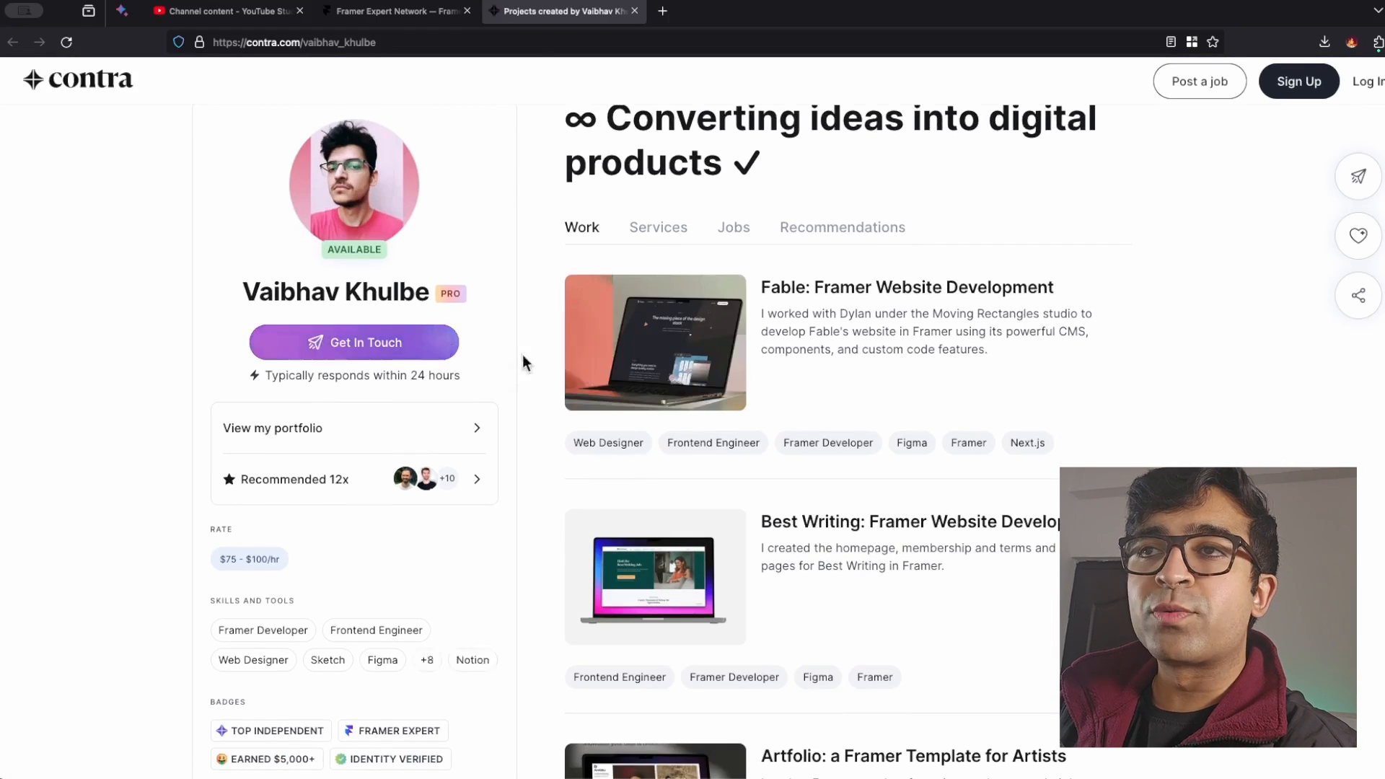
# Step: Return to the Framer Experts page, close the expert's Contra profile, and scroll through the expert carousel
pyautogui.scroll(-3)
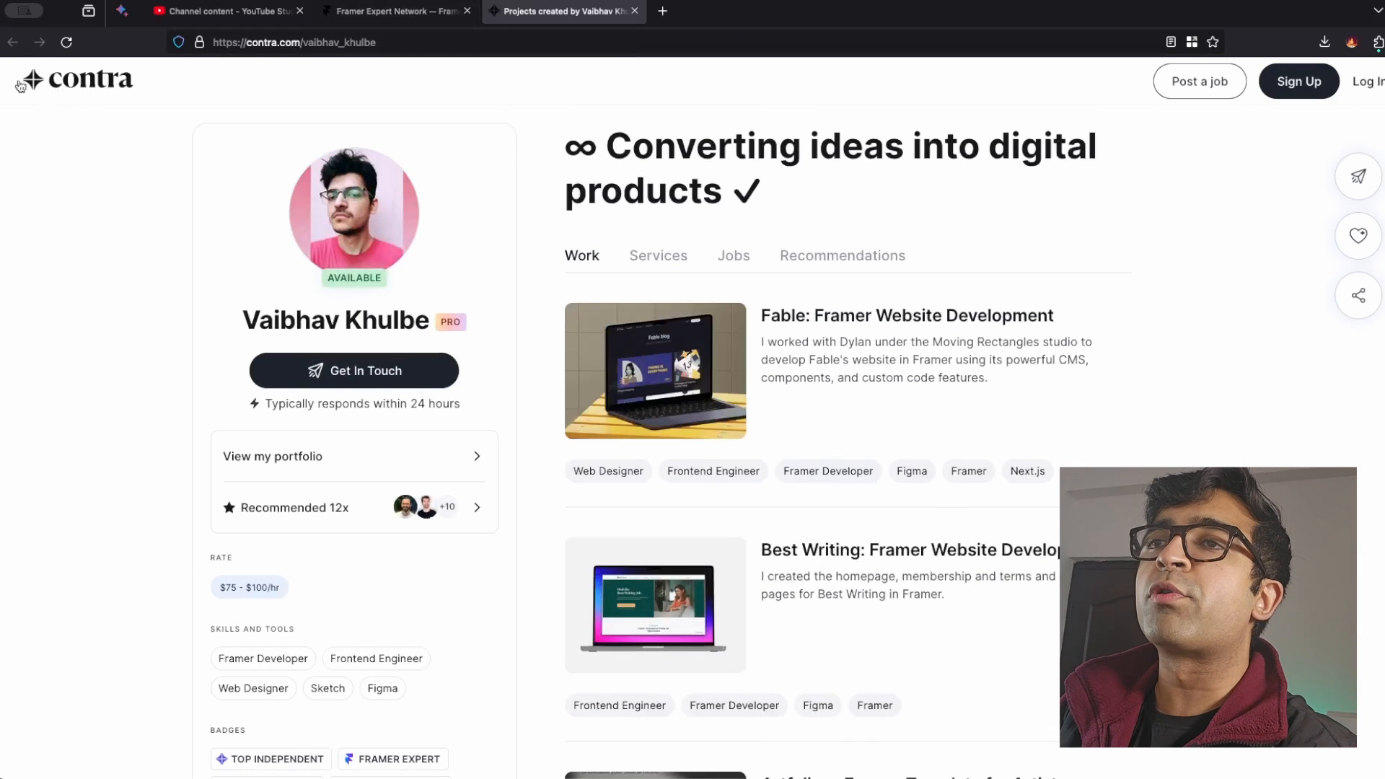
pyautogui.click(393, 10)
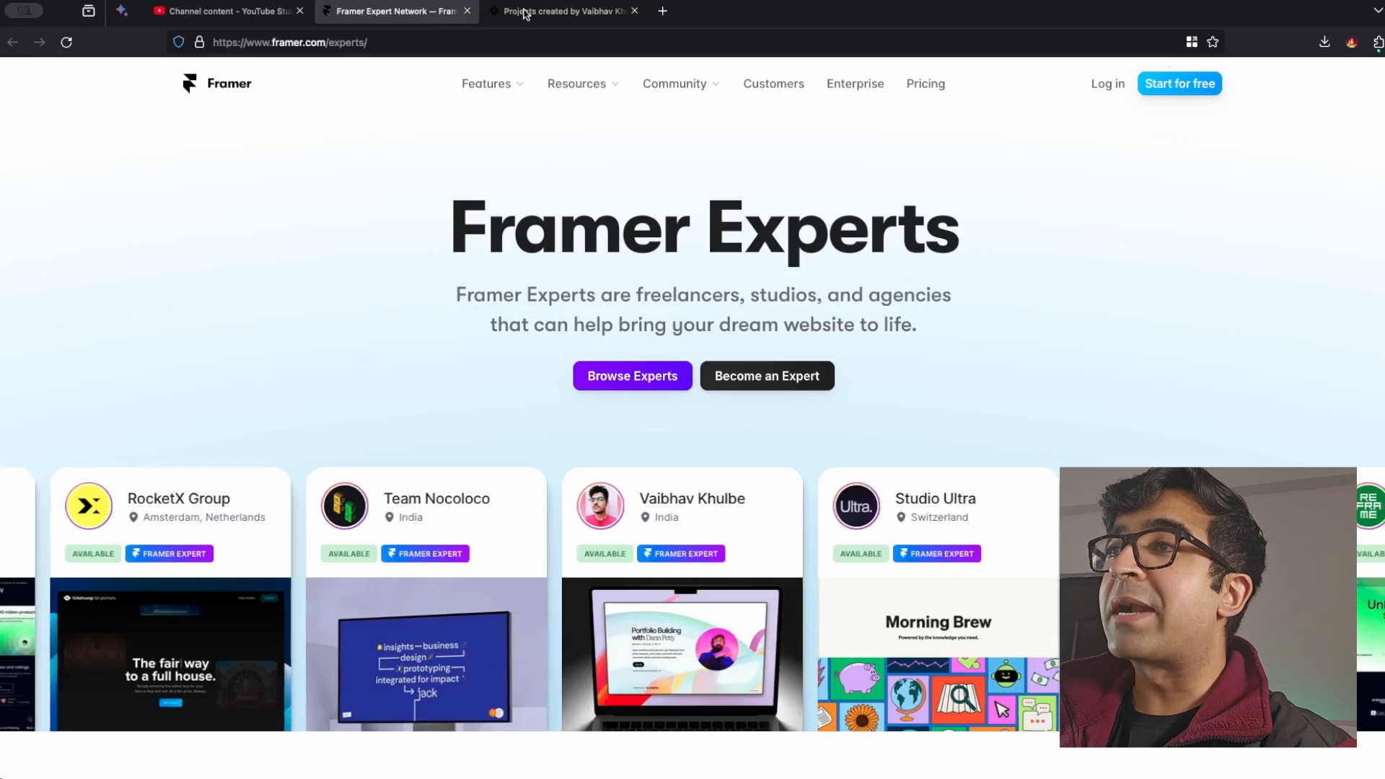
pyautogui.click(635, 11)
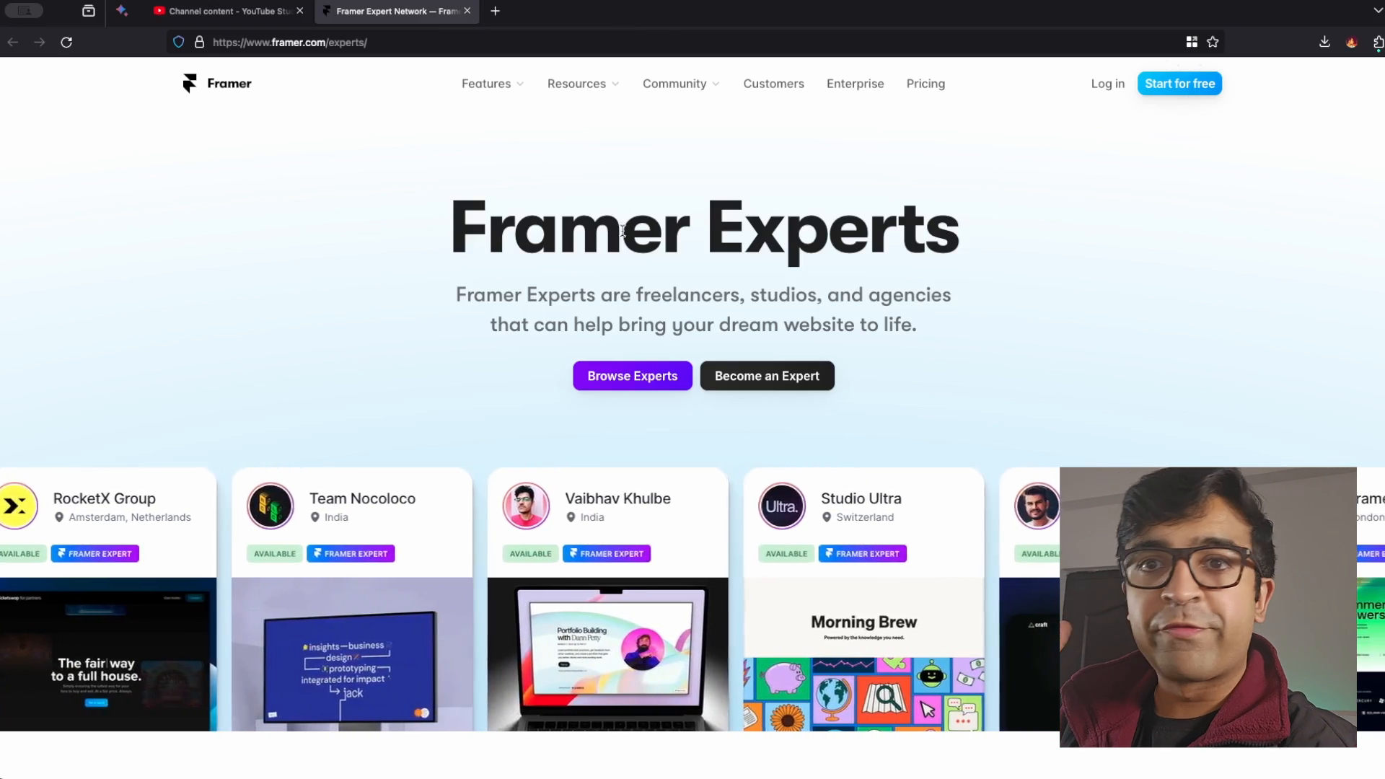
pyautogui.scroll(-3)
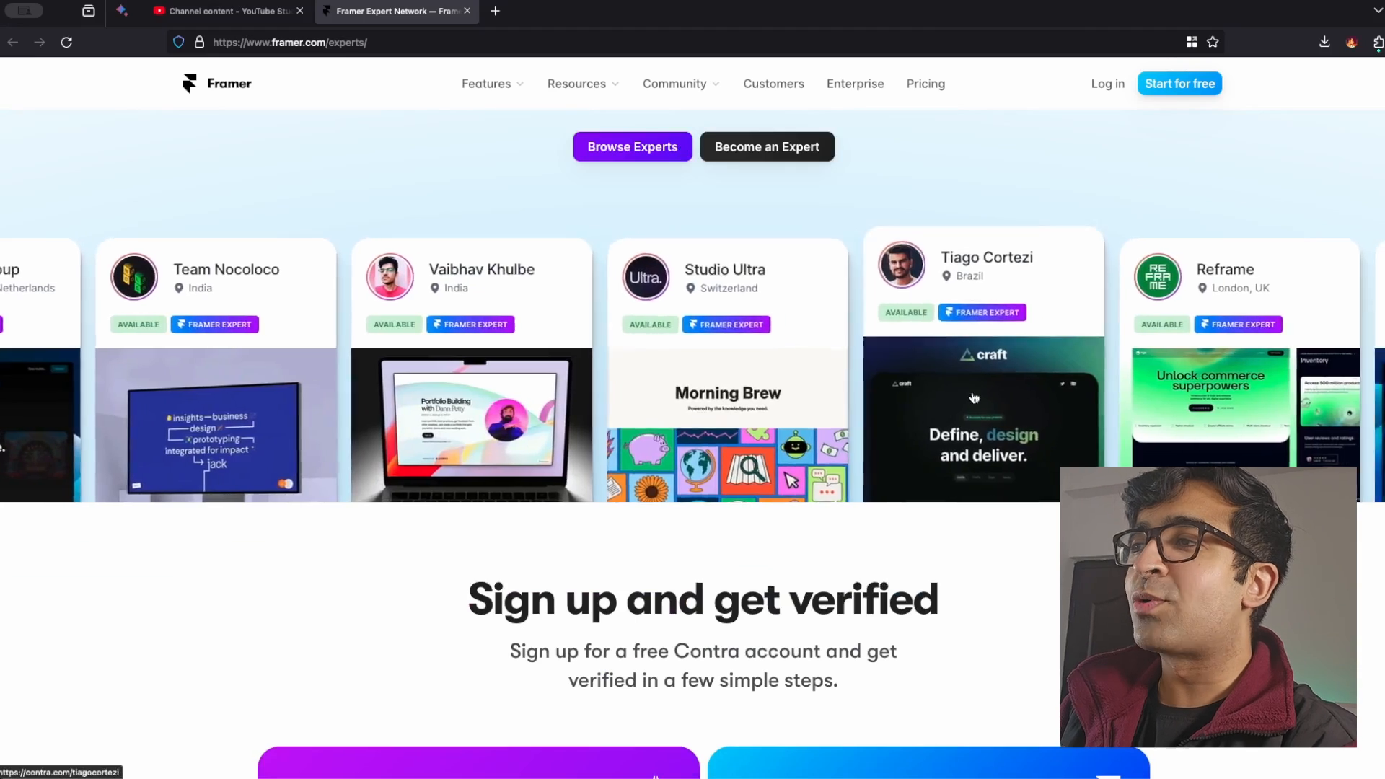
pyautogui.scroll(-3)
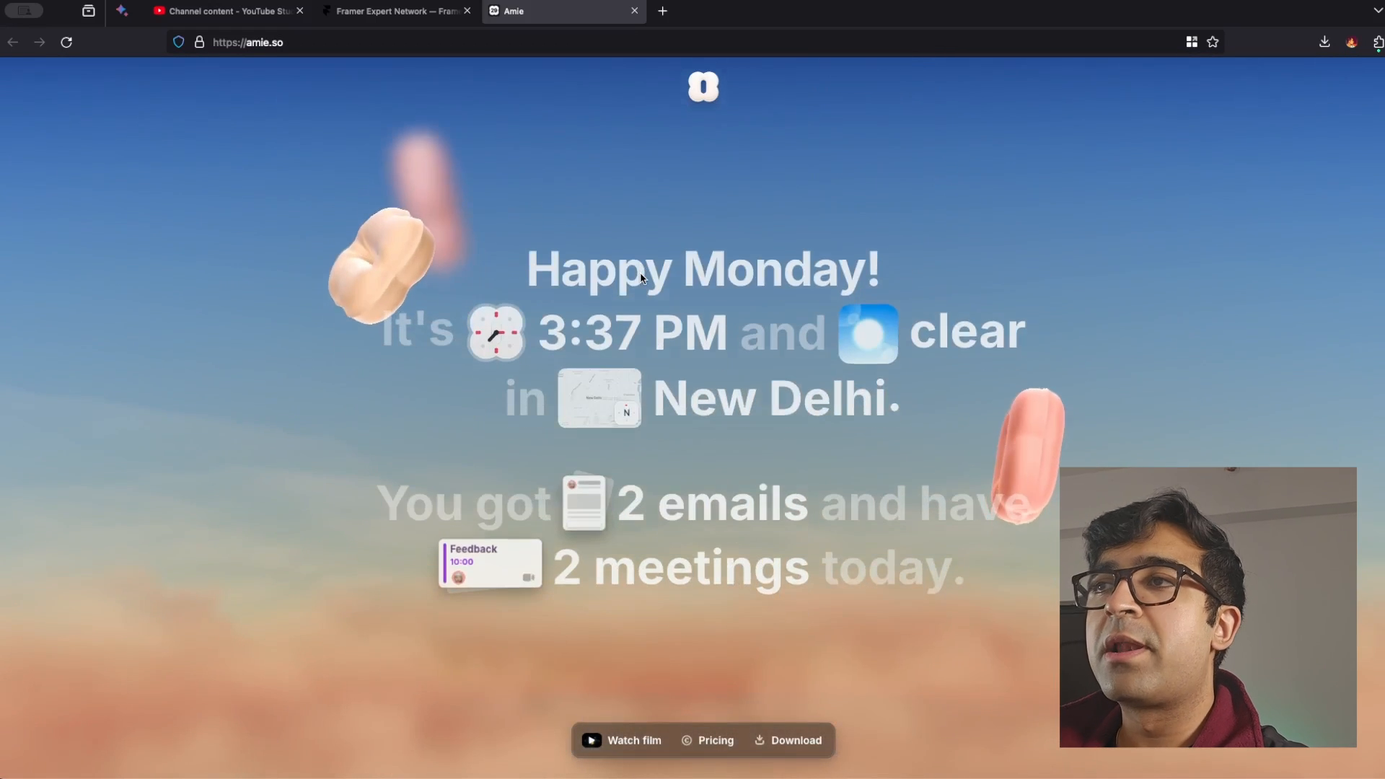
# Step: Scroll down Amie's animated Happy Monday landing page
pyautogui.scroll(-3)
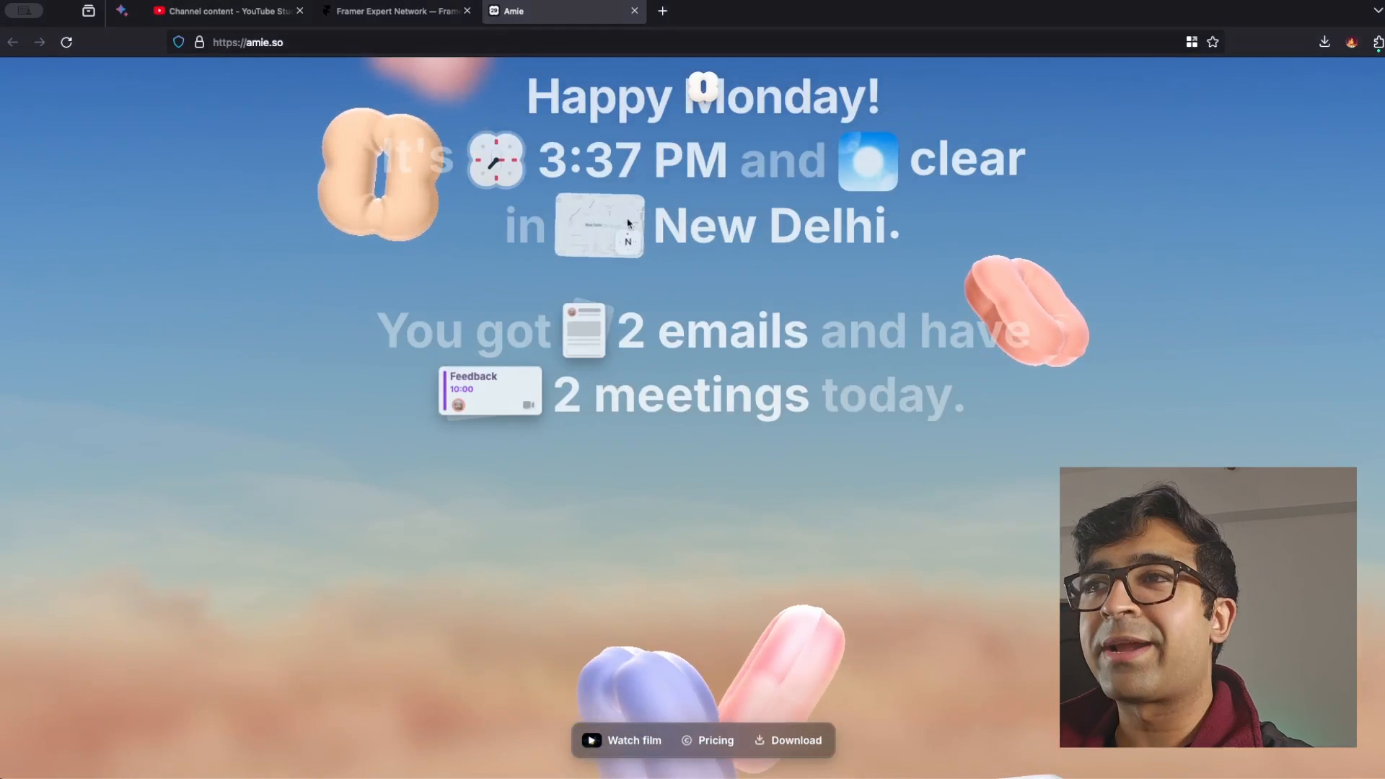